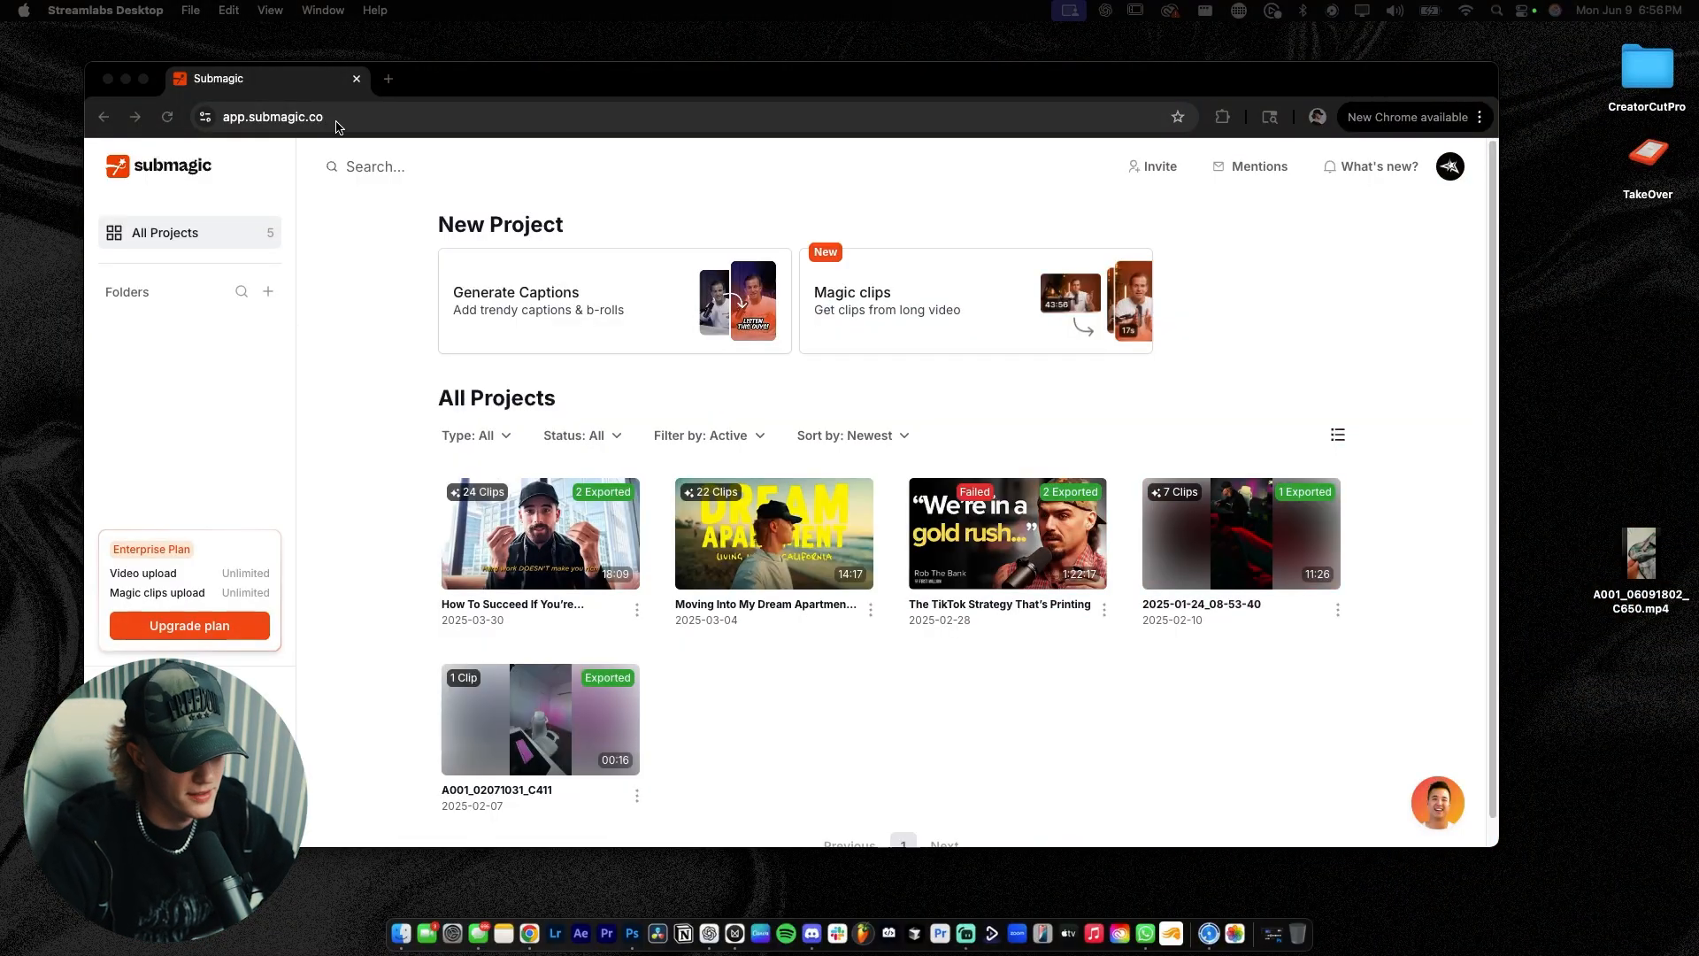
mouse_move(533, 385)
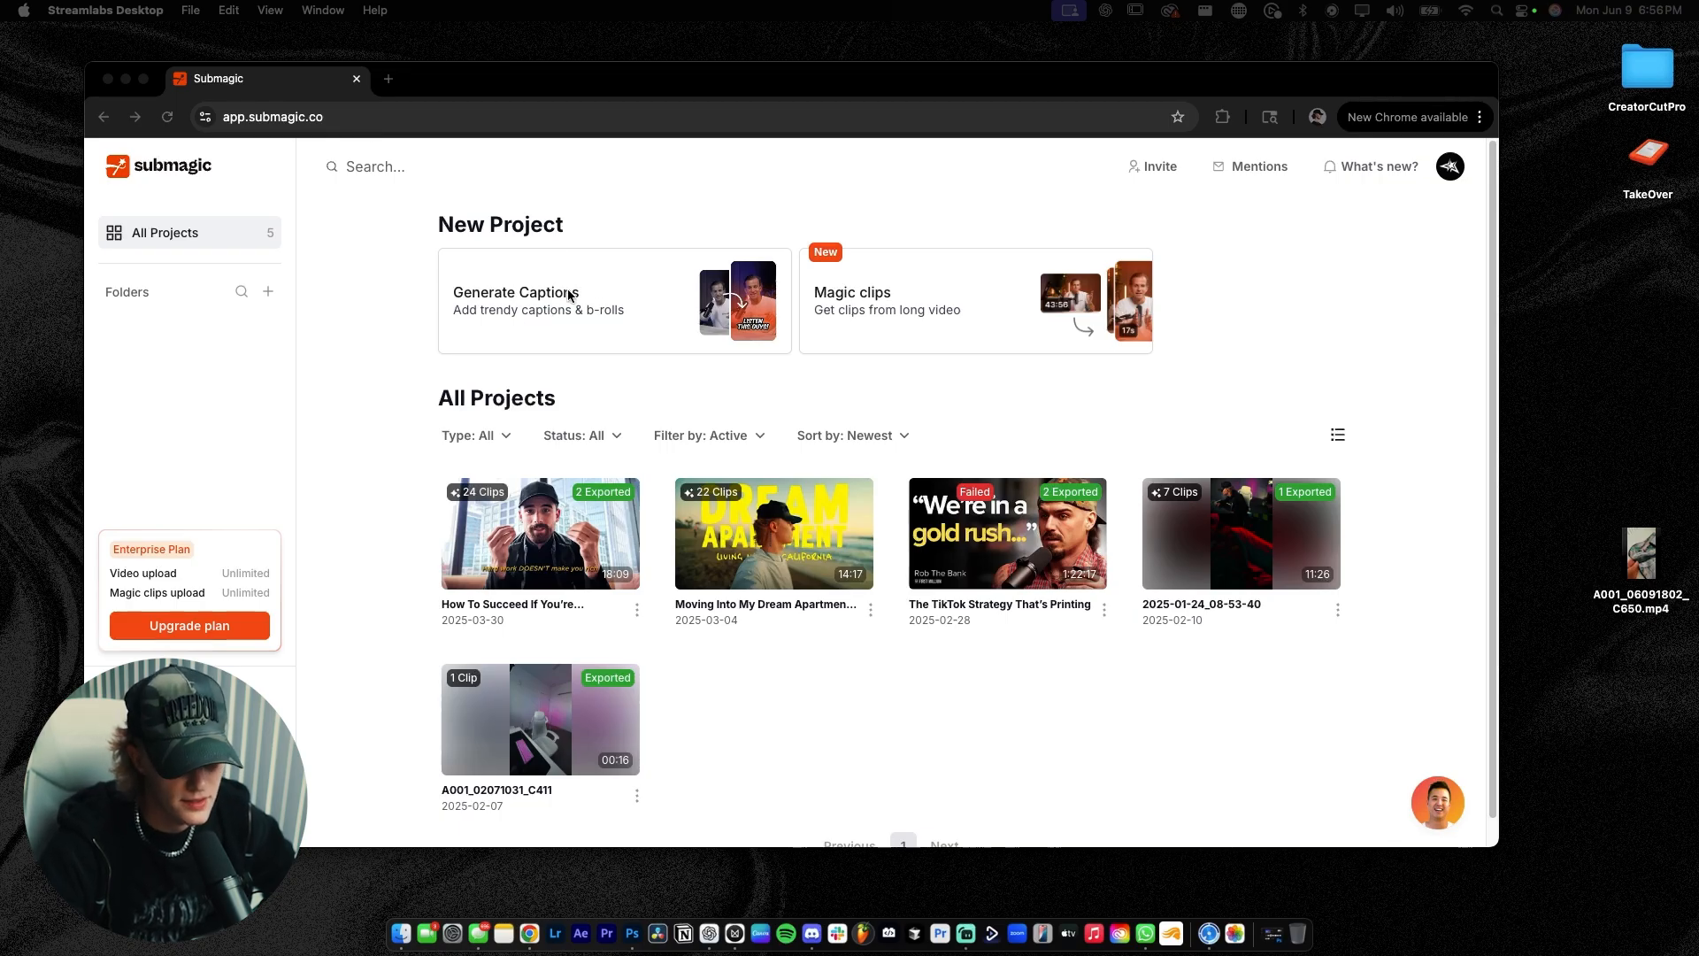
mouse_move(650, 301)
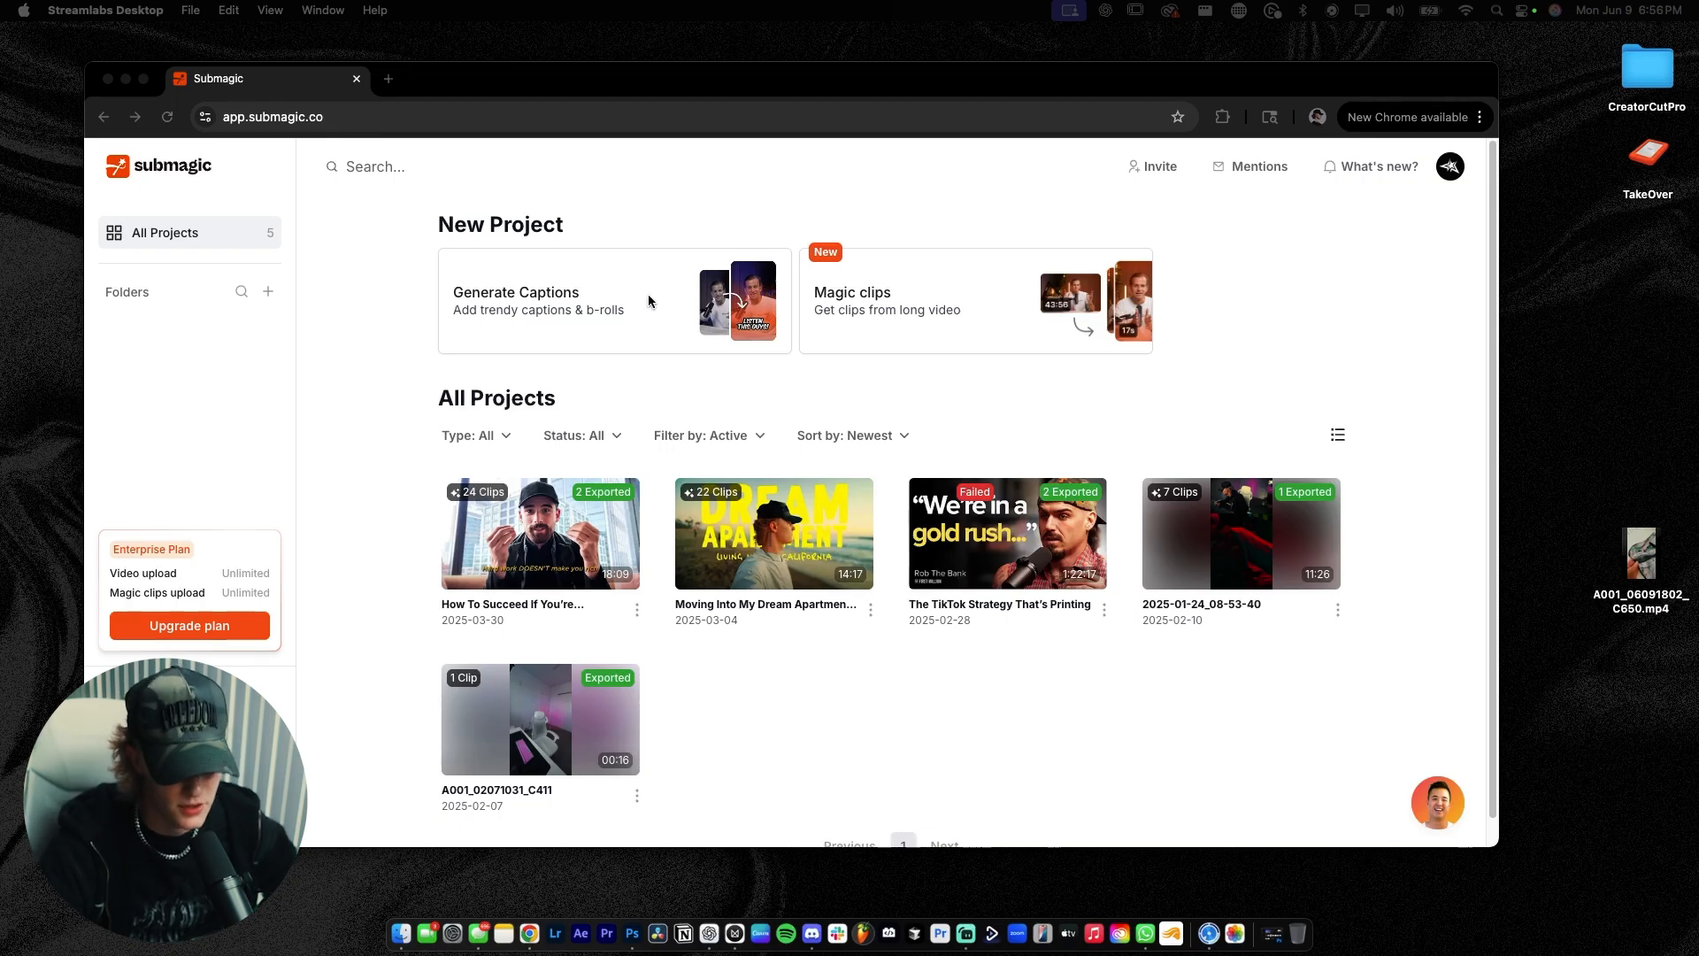
Start a new Generate Captions project so the video upload dialog appears
click(538, 301)
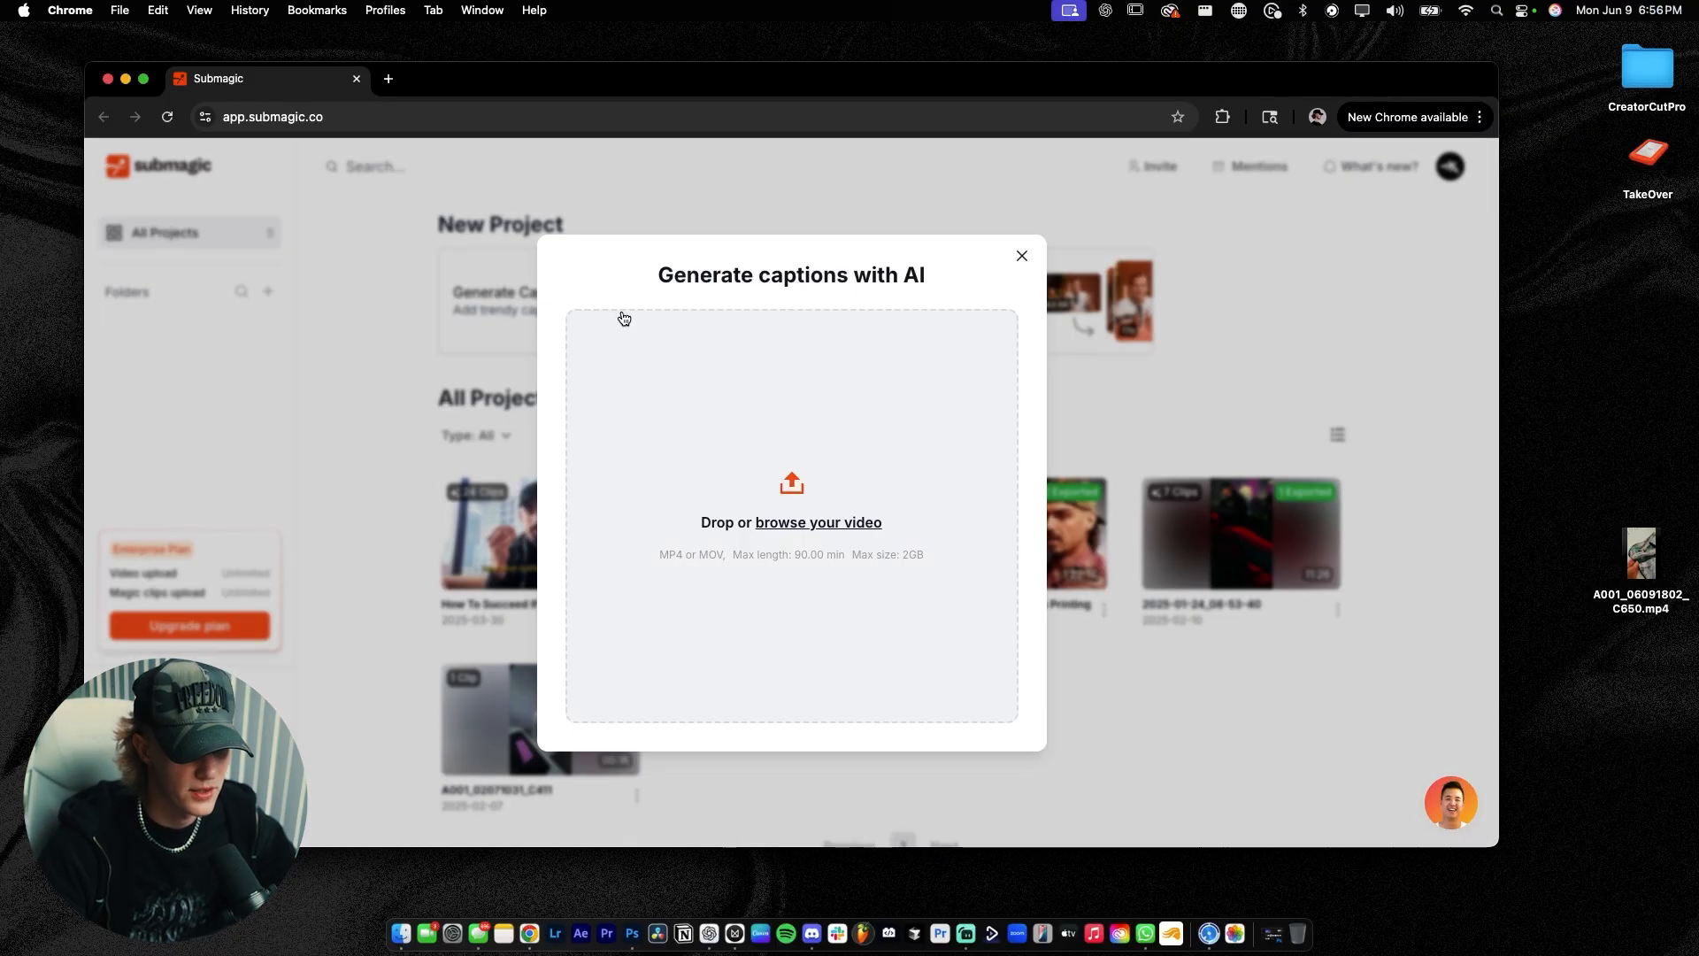
Upload A001_06091802_C650.mp4 from the Desktop and generate its captions
click(818, 522)
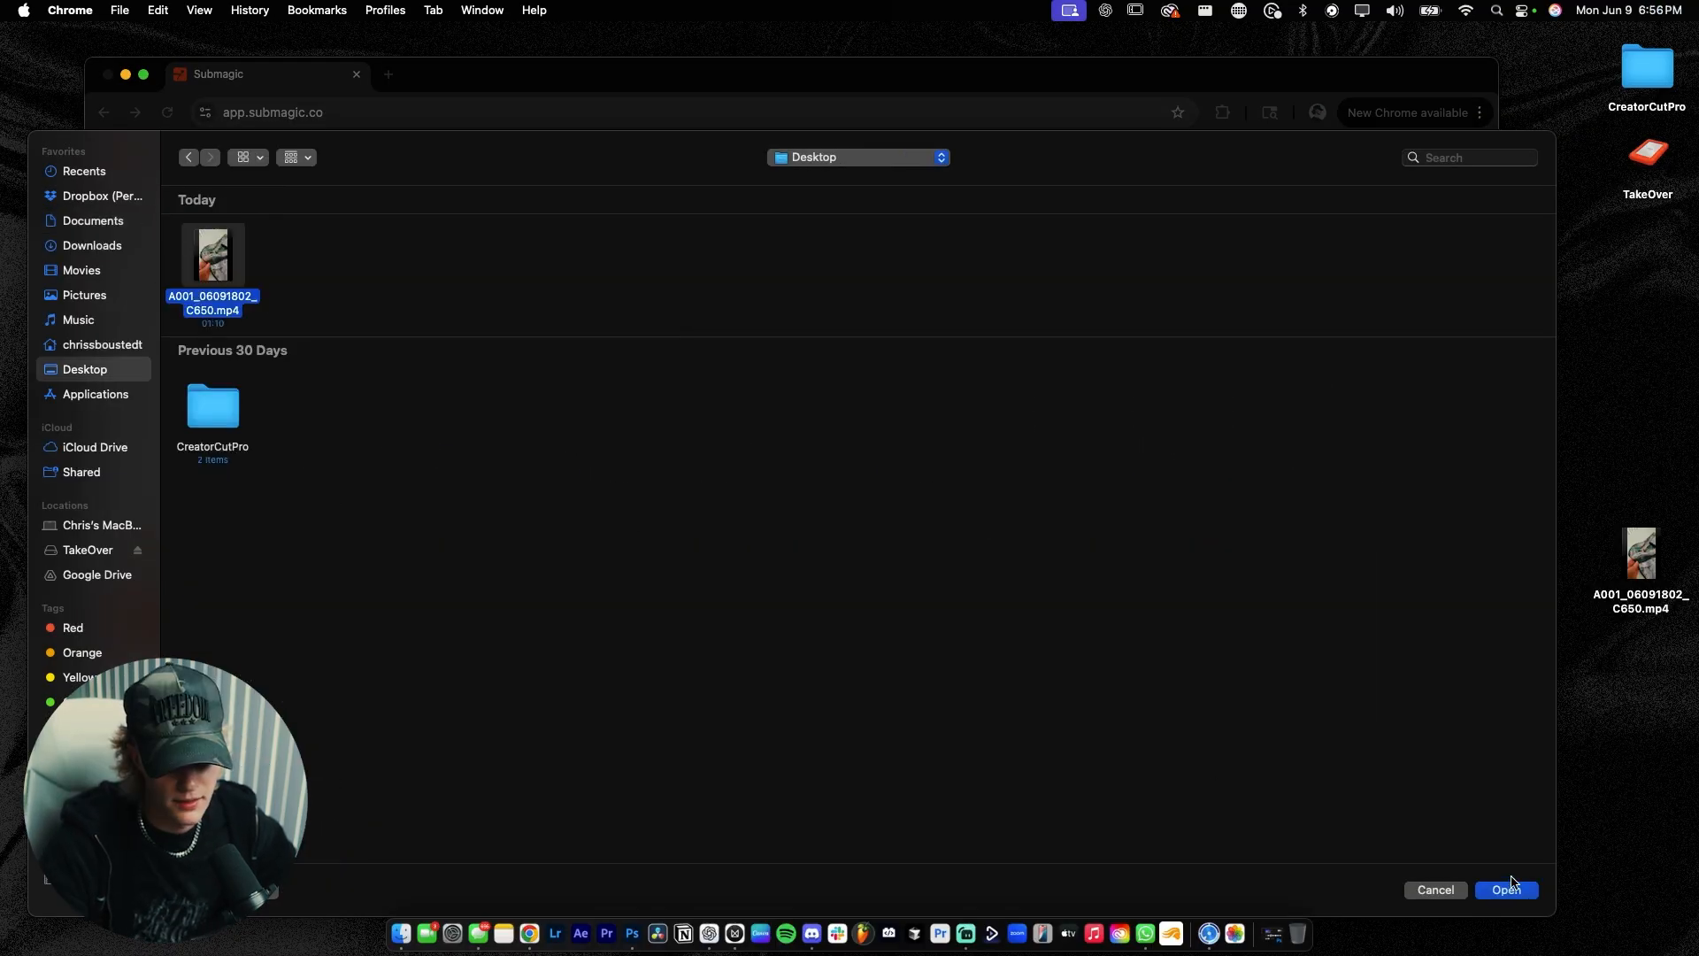
click(1507, 890)
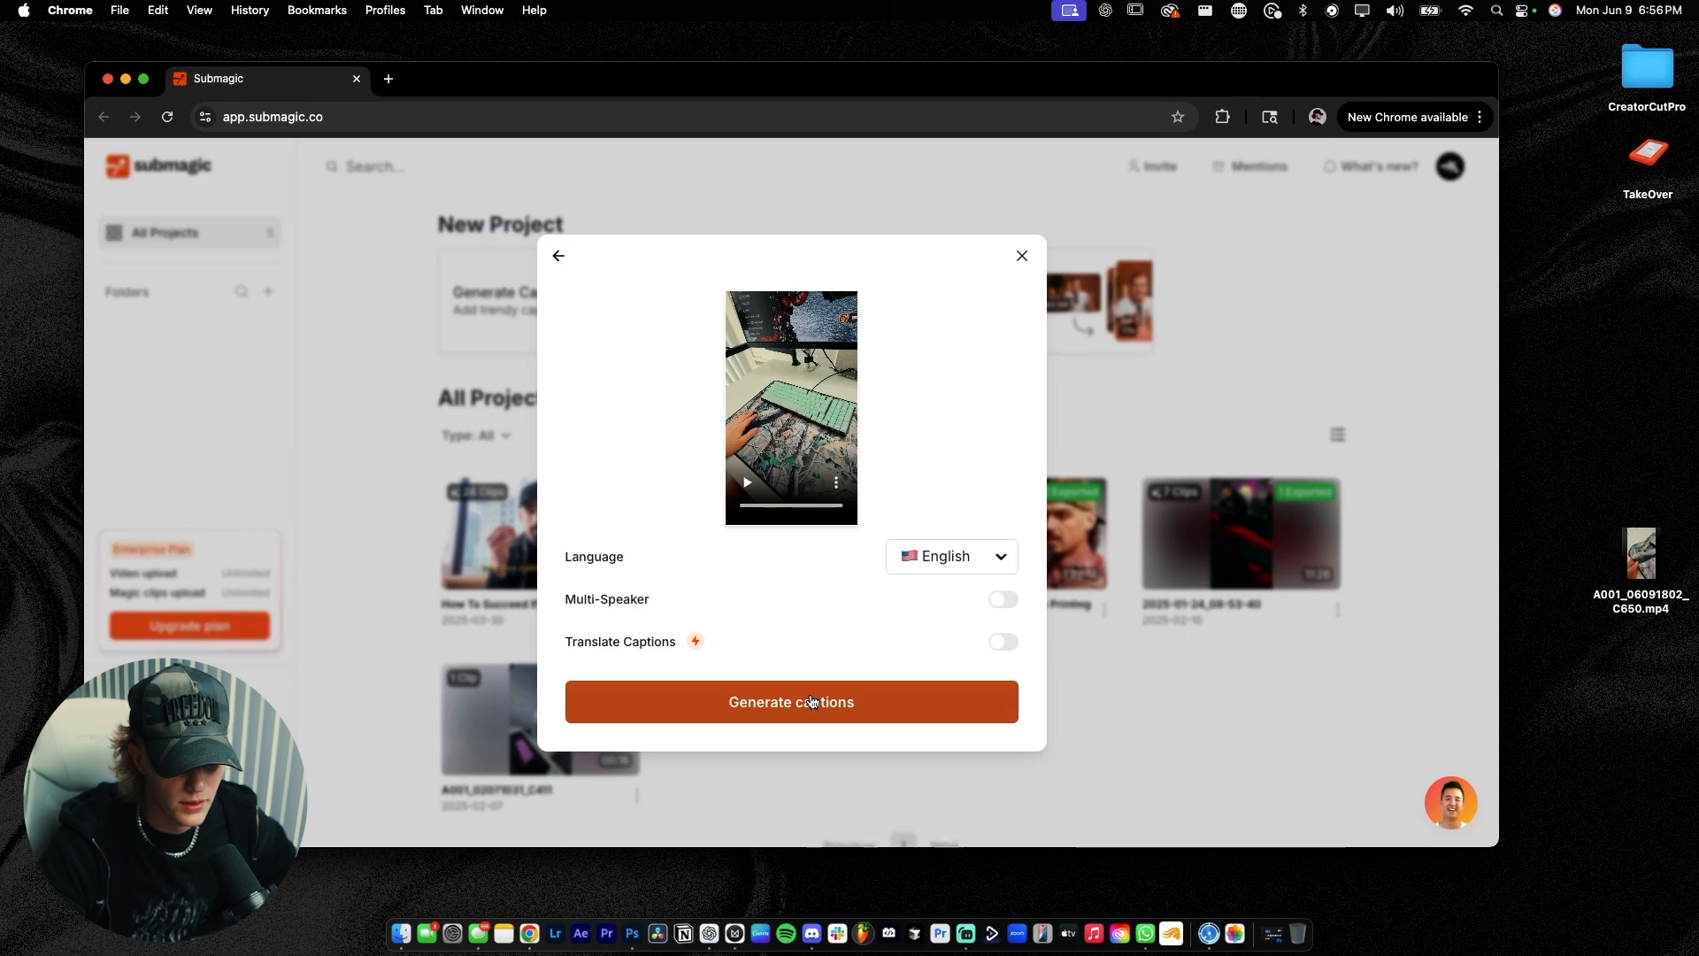
click(791, 702)
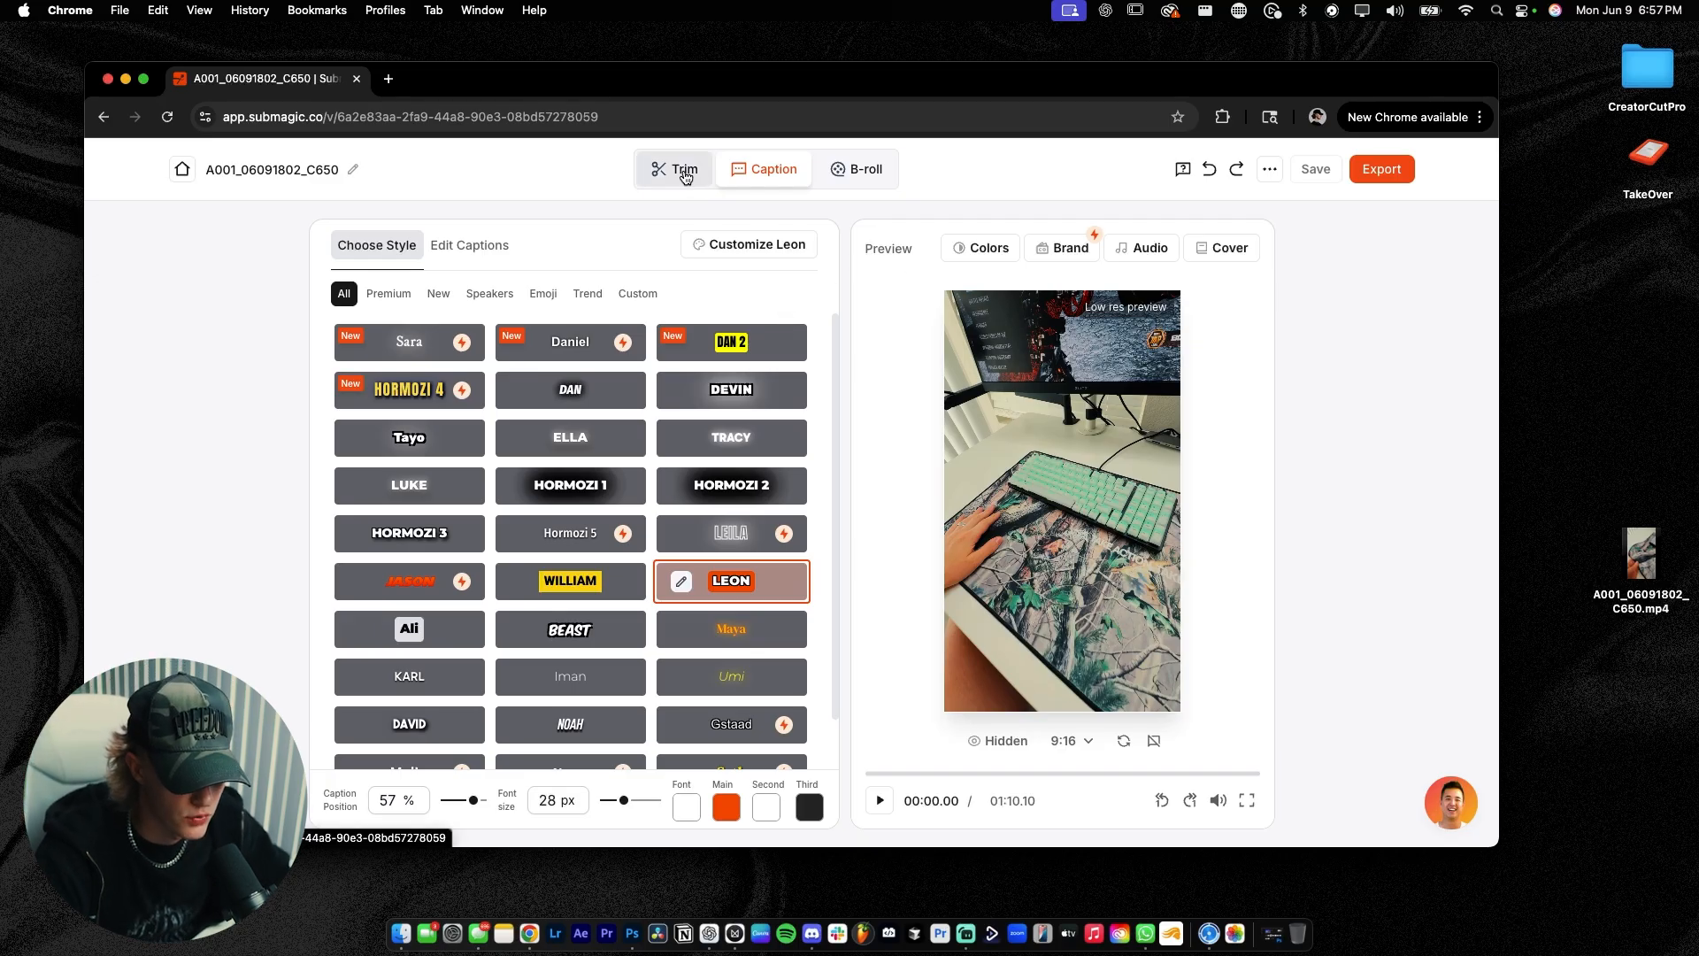
Switch the editor to Trim mode, showing the transcript with pause markers and waveform
click(683, 169)
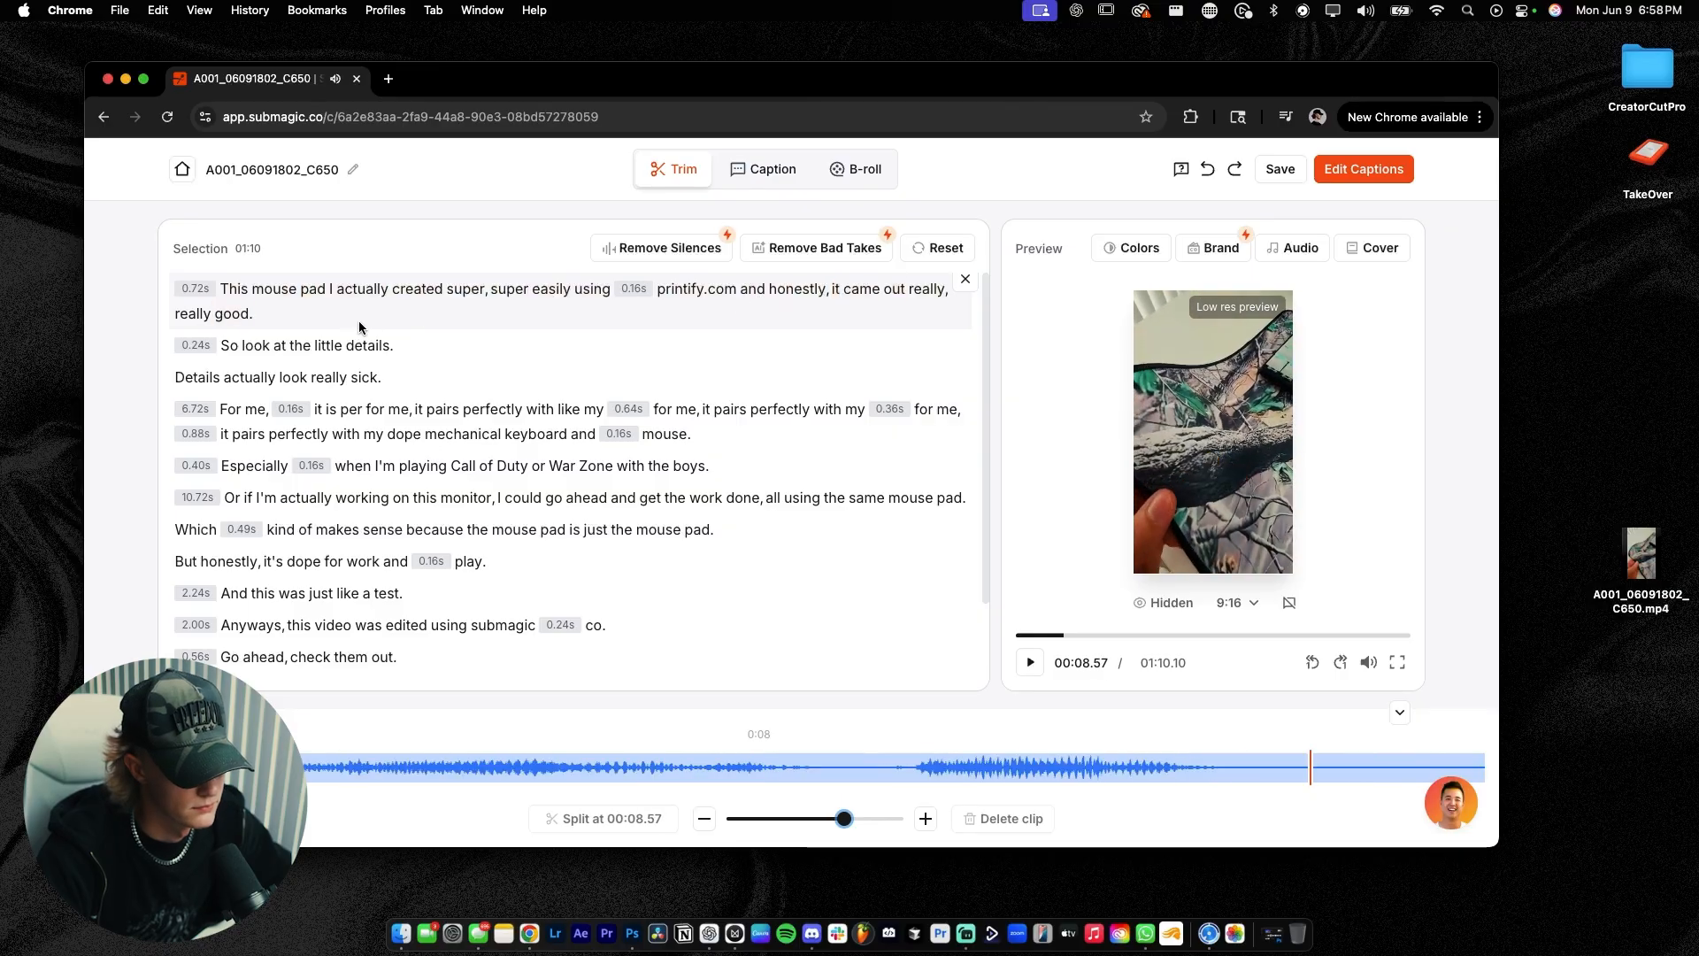
Cut the redundant lines and repeated 'For me' false starts, trimming the clip to 0:53
click(1029, 662)
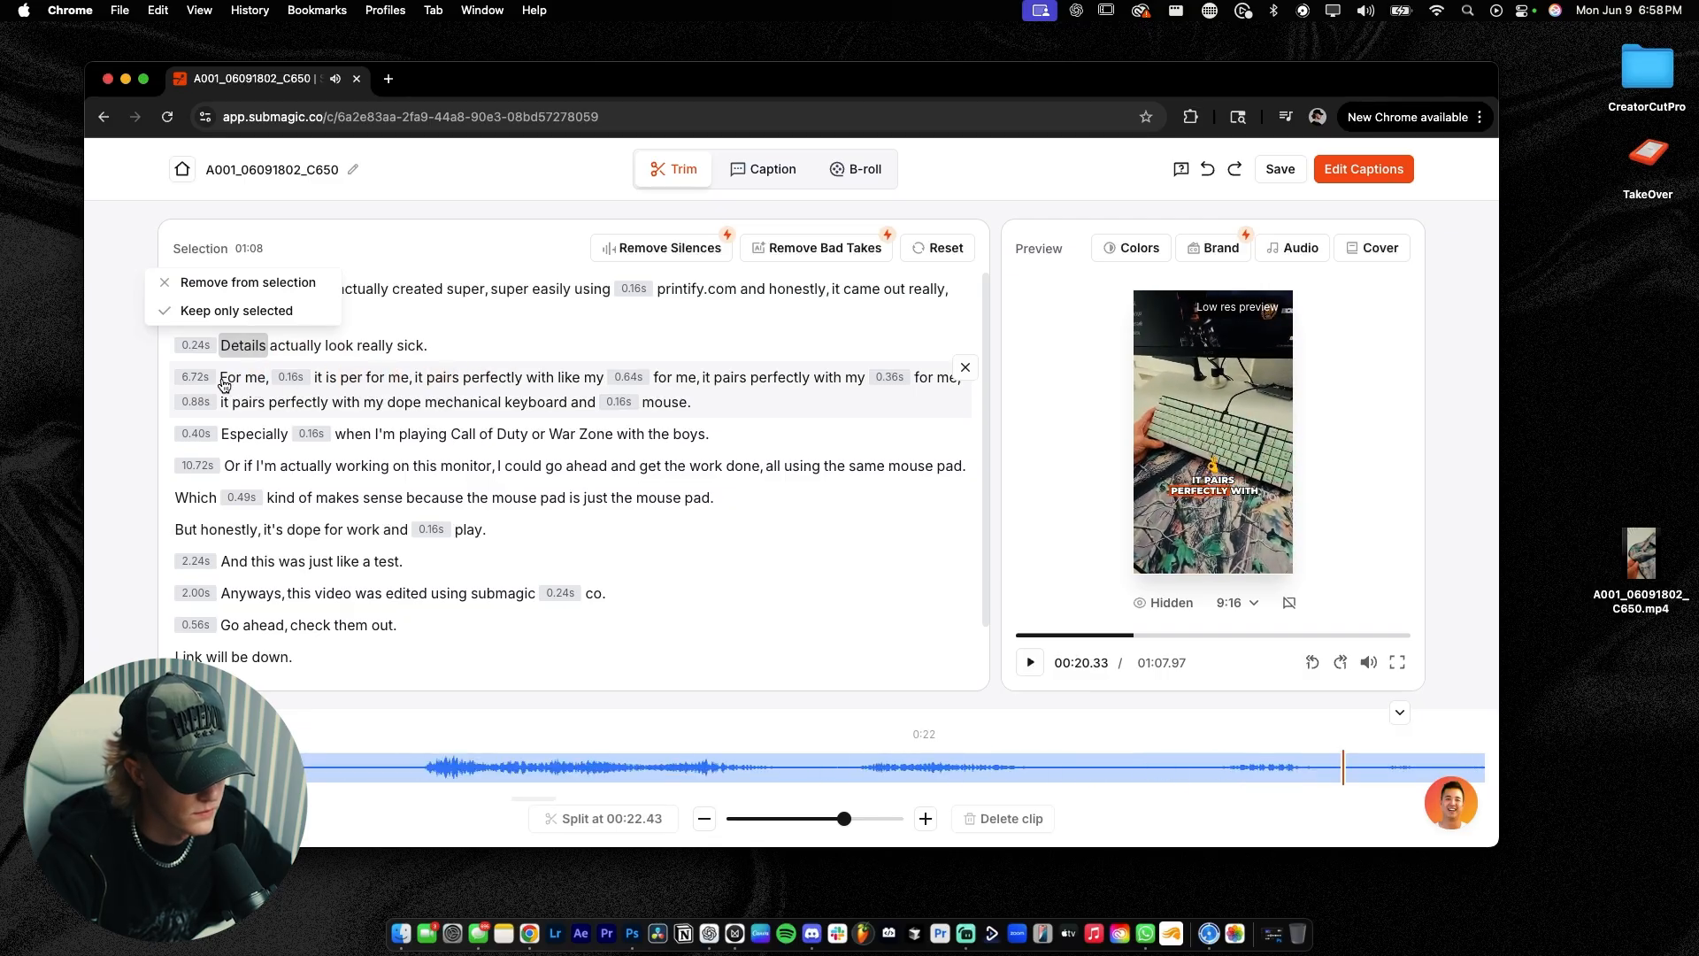
click(1030, 661)
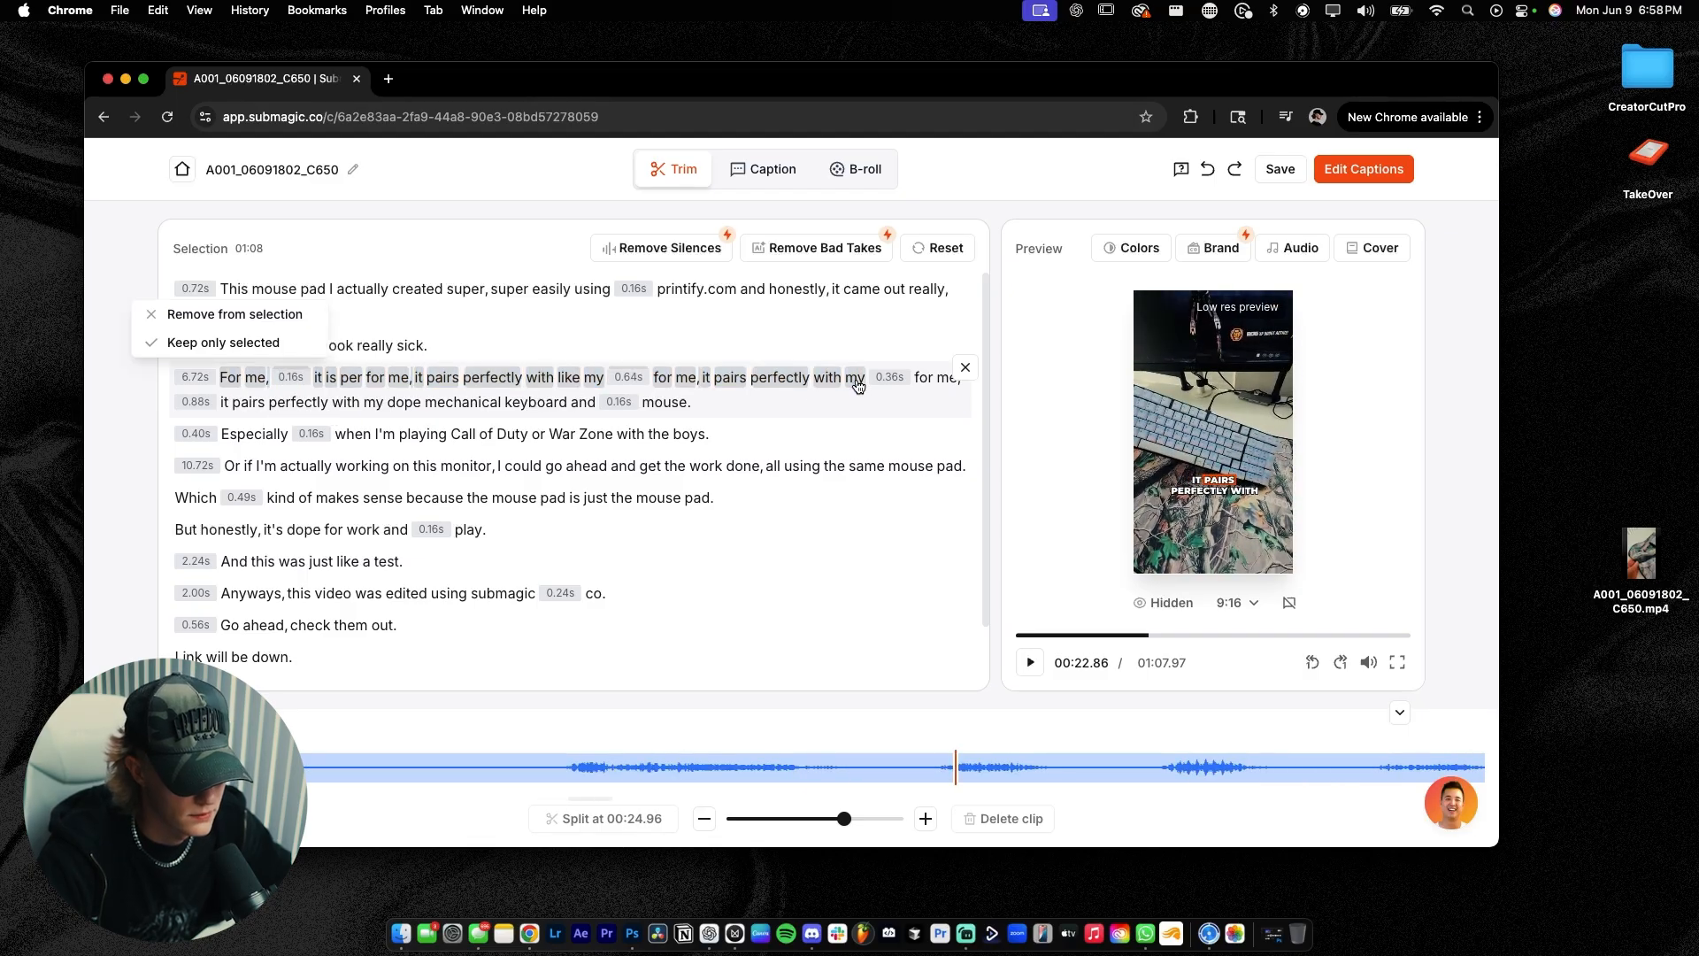
click(234, 315)
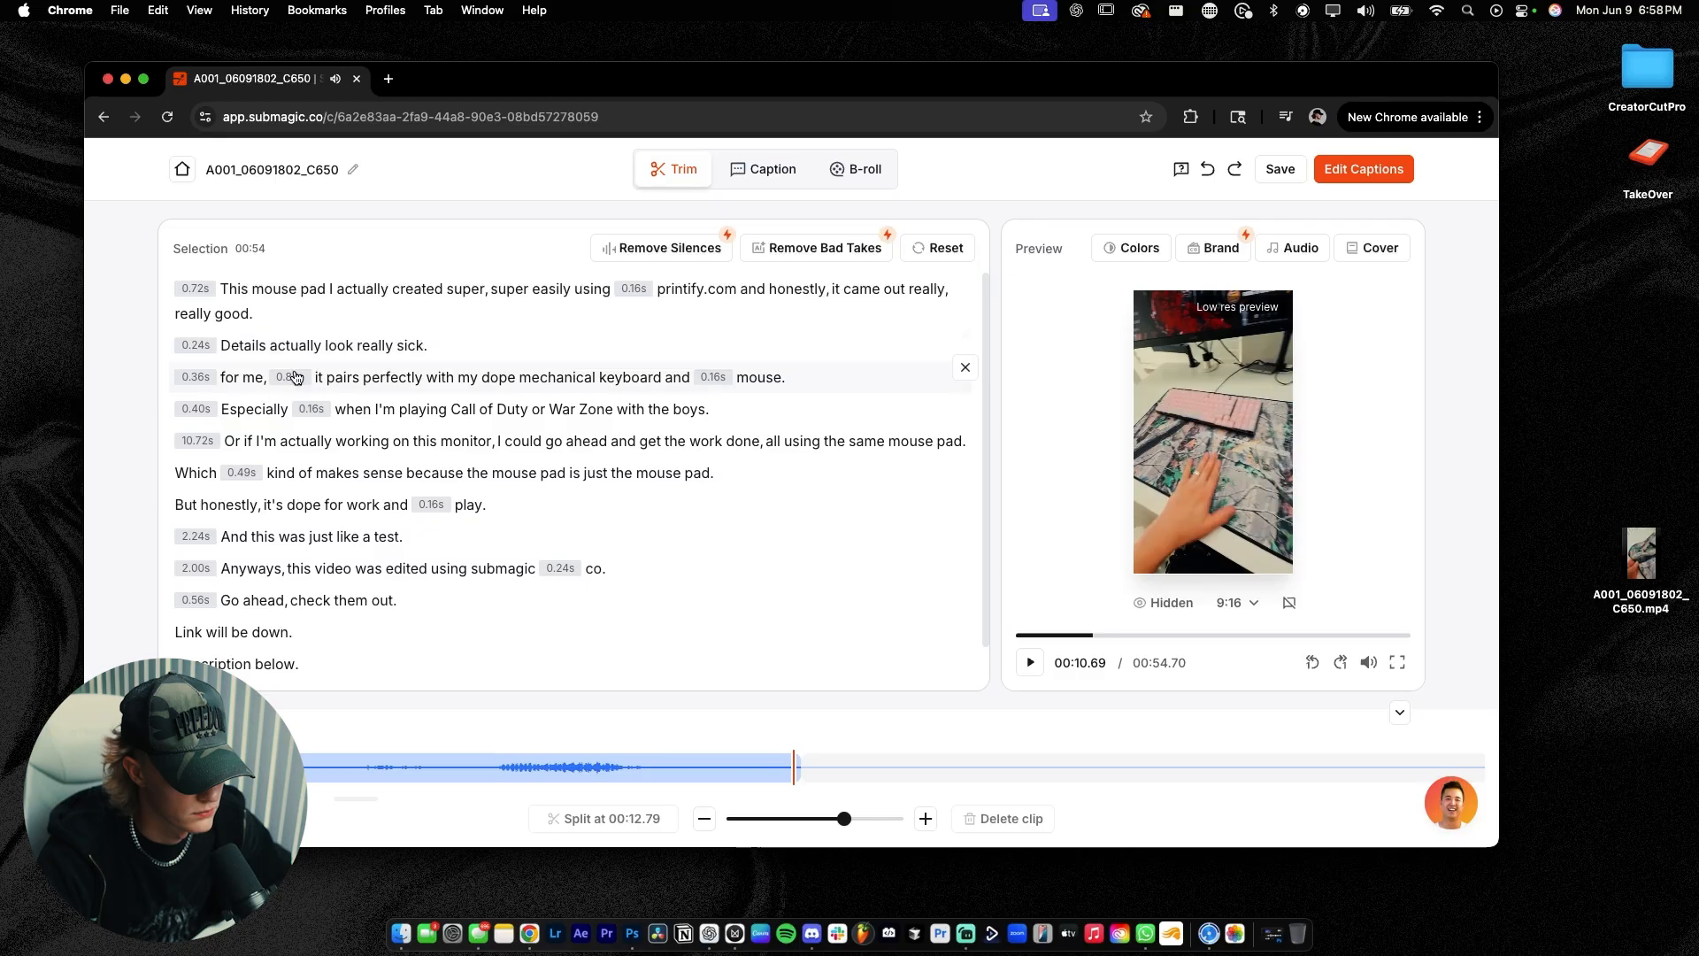
click(1029, 662)
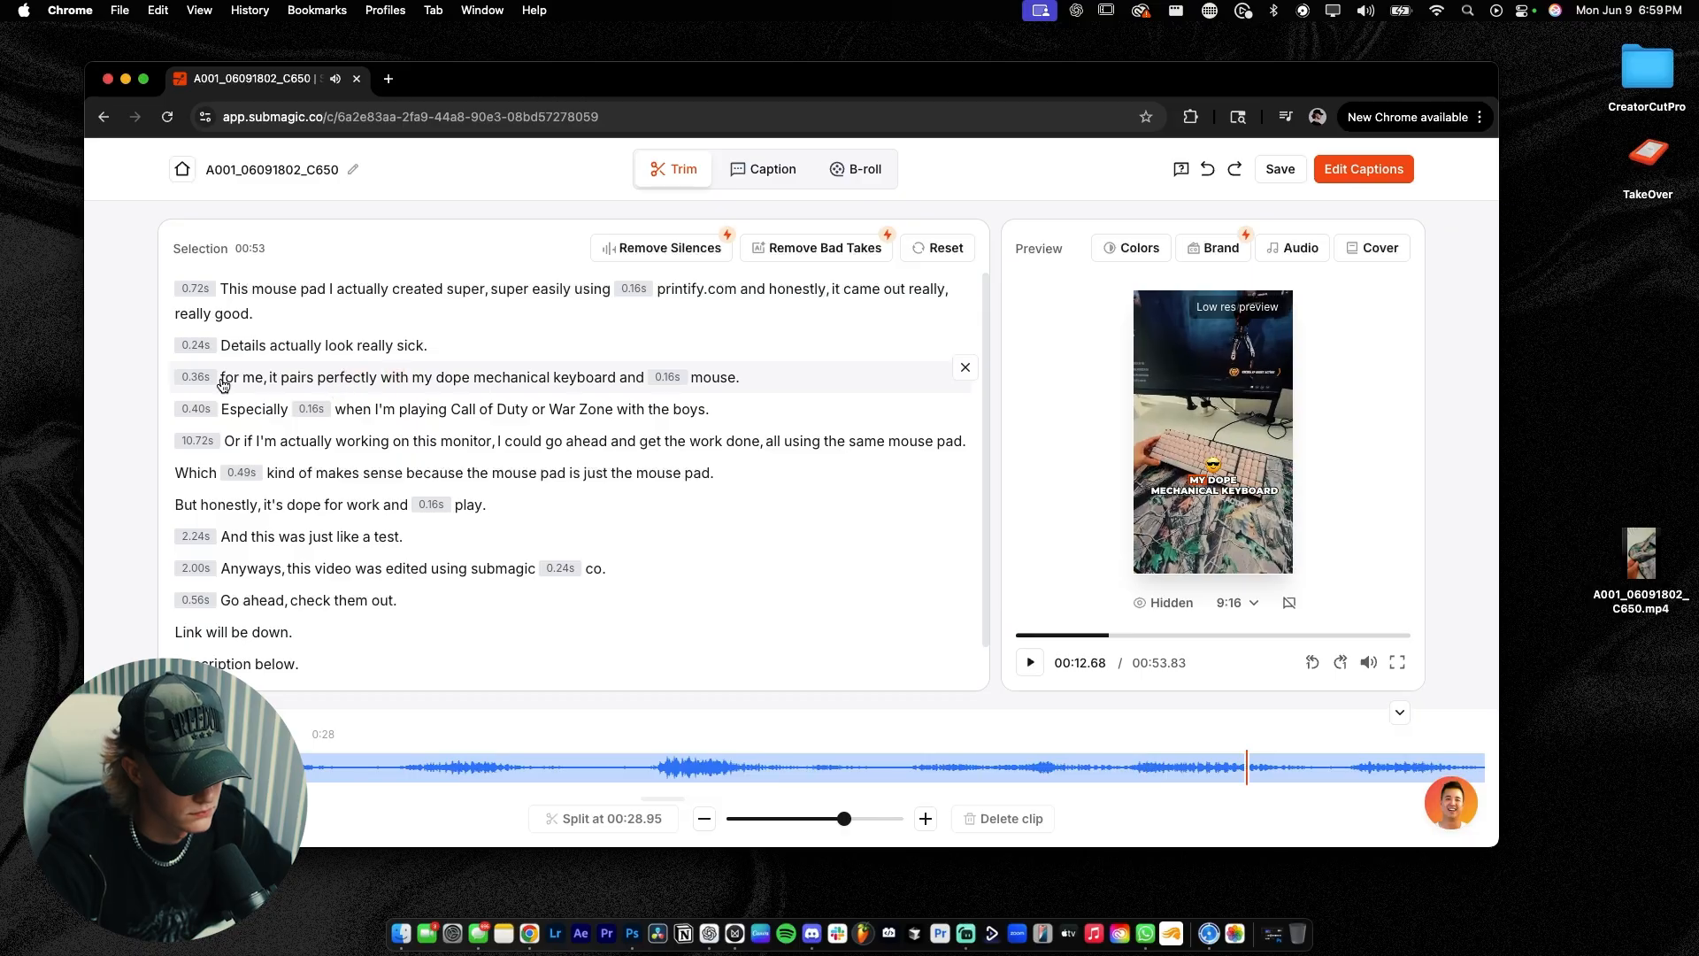
click(230, 377)
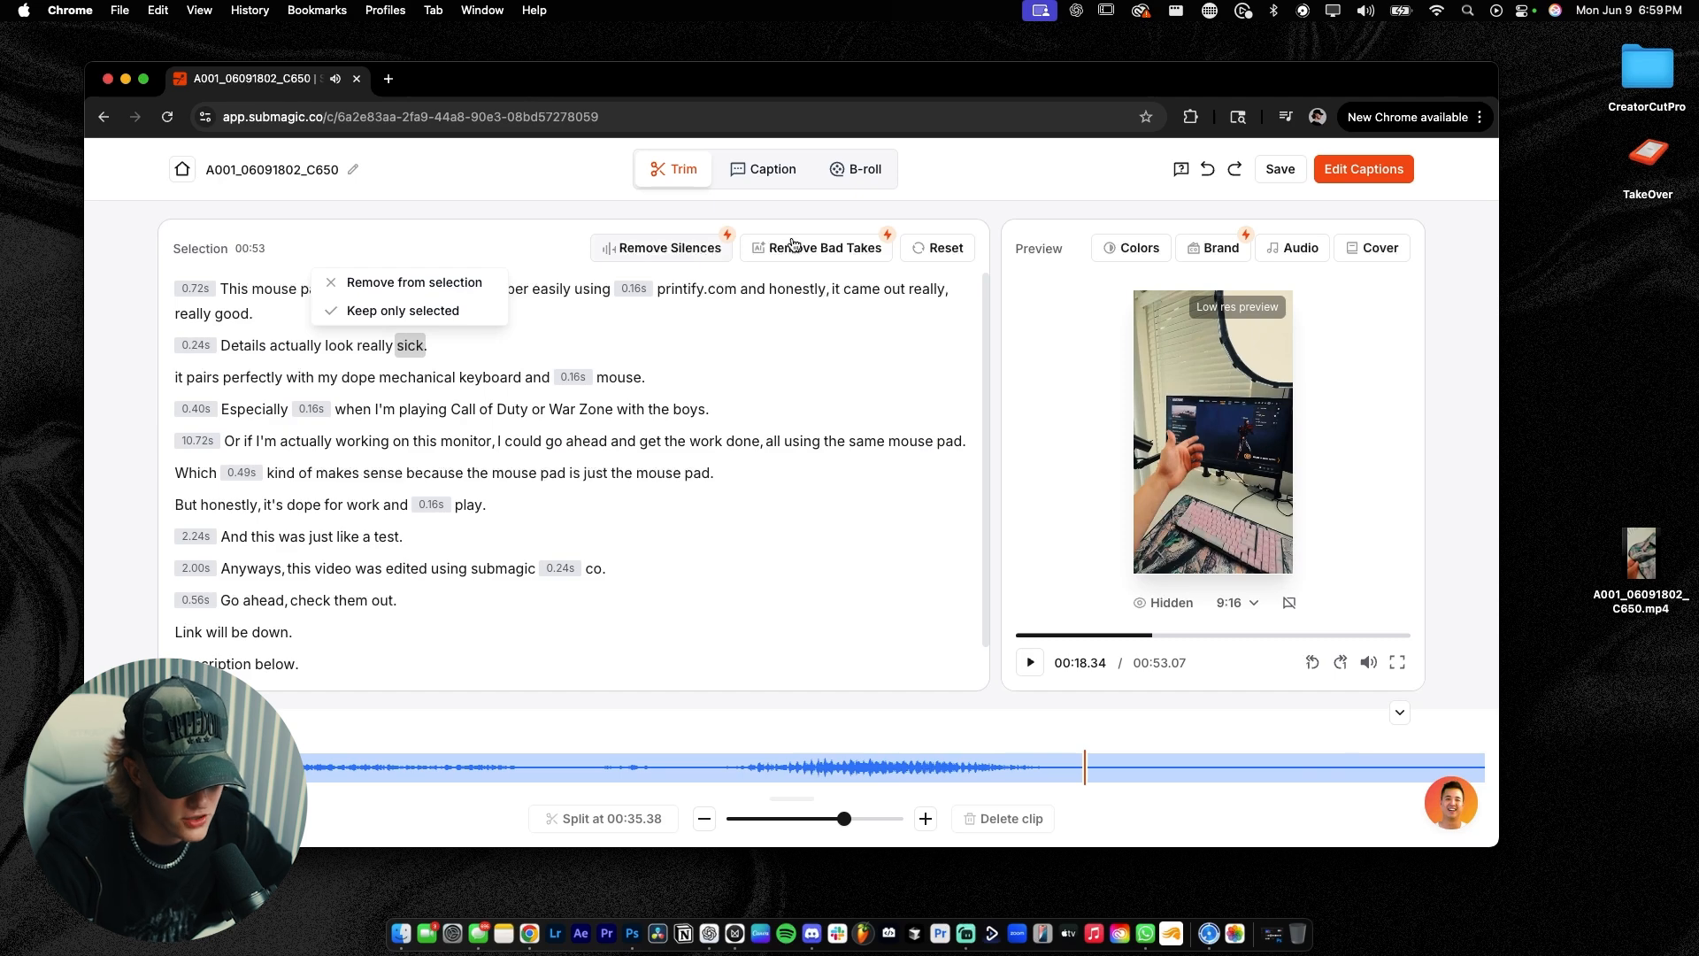
Remove 10 silences at Fast pace and cut the 'dope for work and play' and 'just a test' lines
click(661, 248)
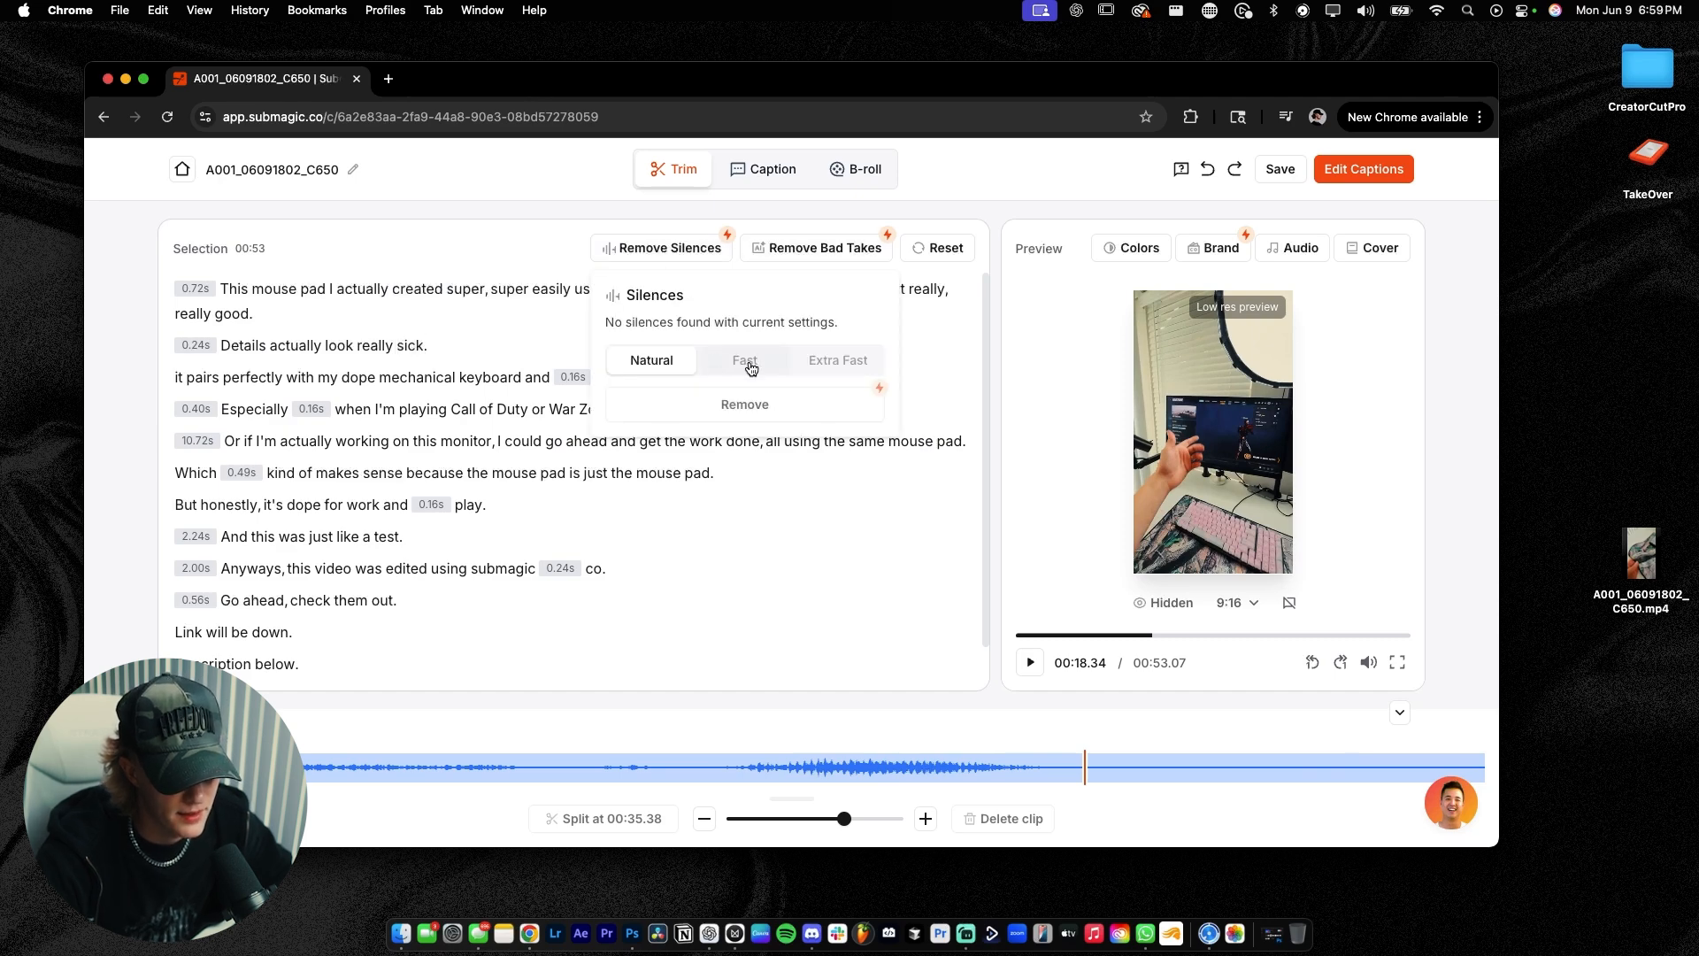
click(744, 360)
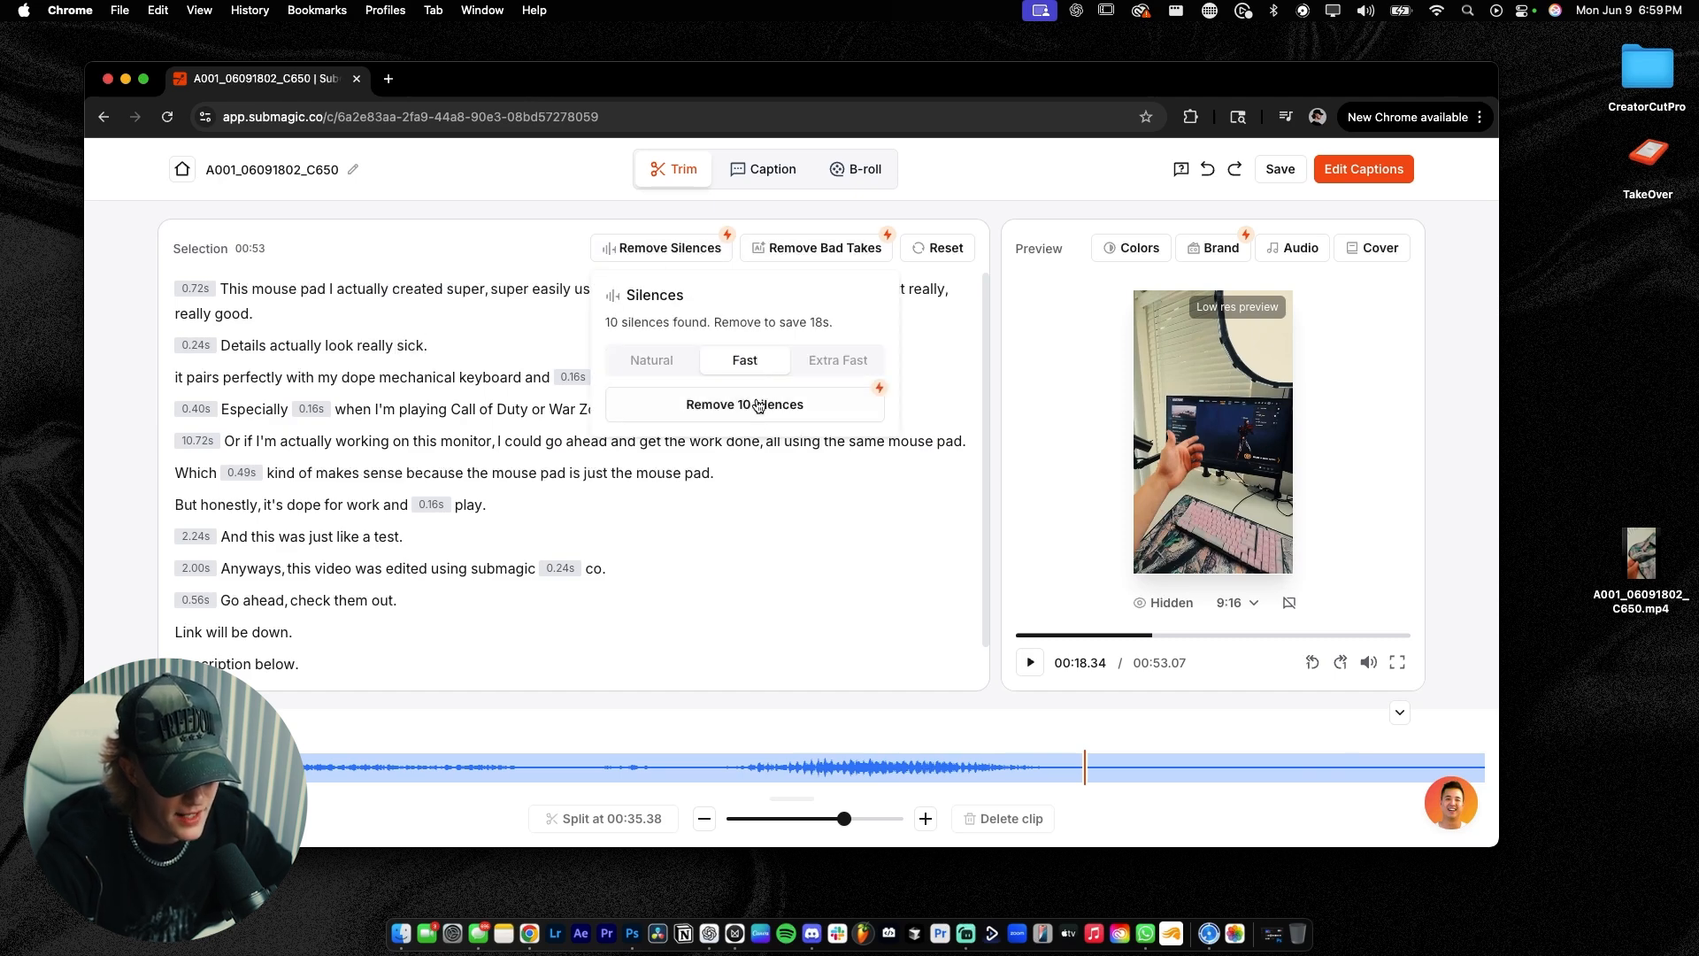
click(744, 405)
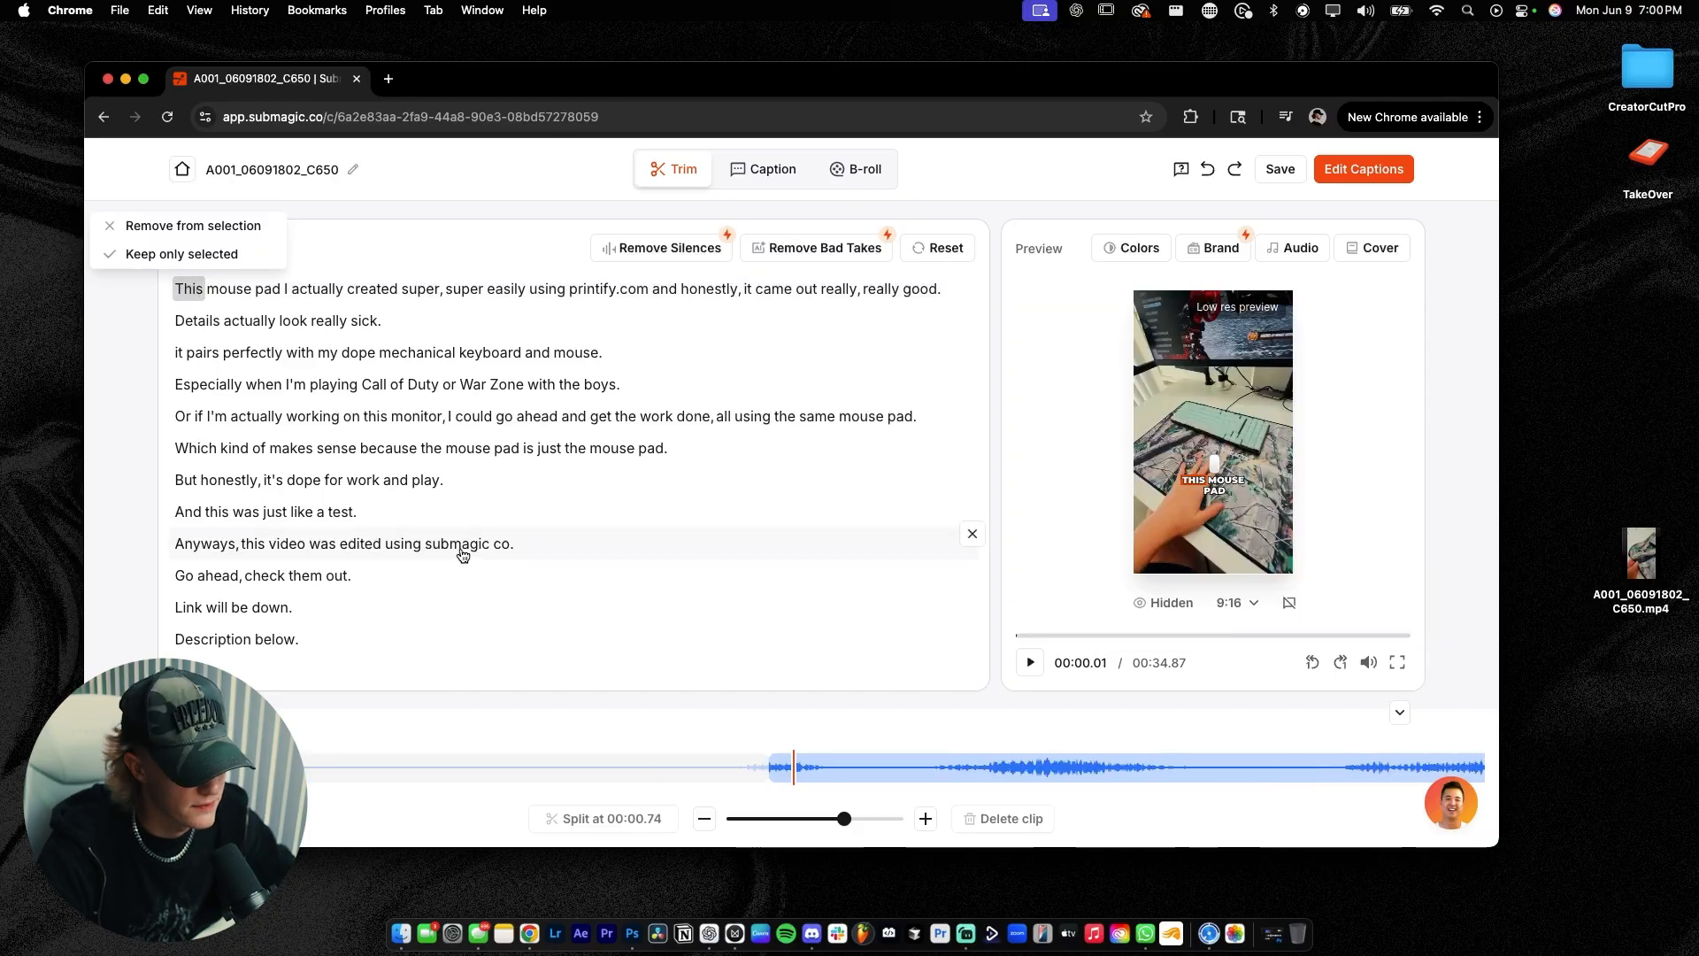
click(1030, 663)
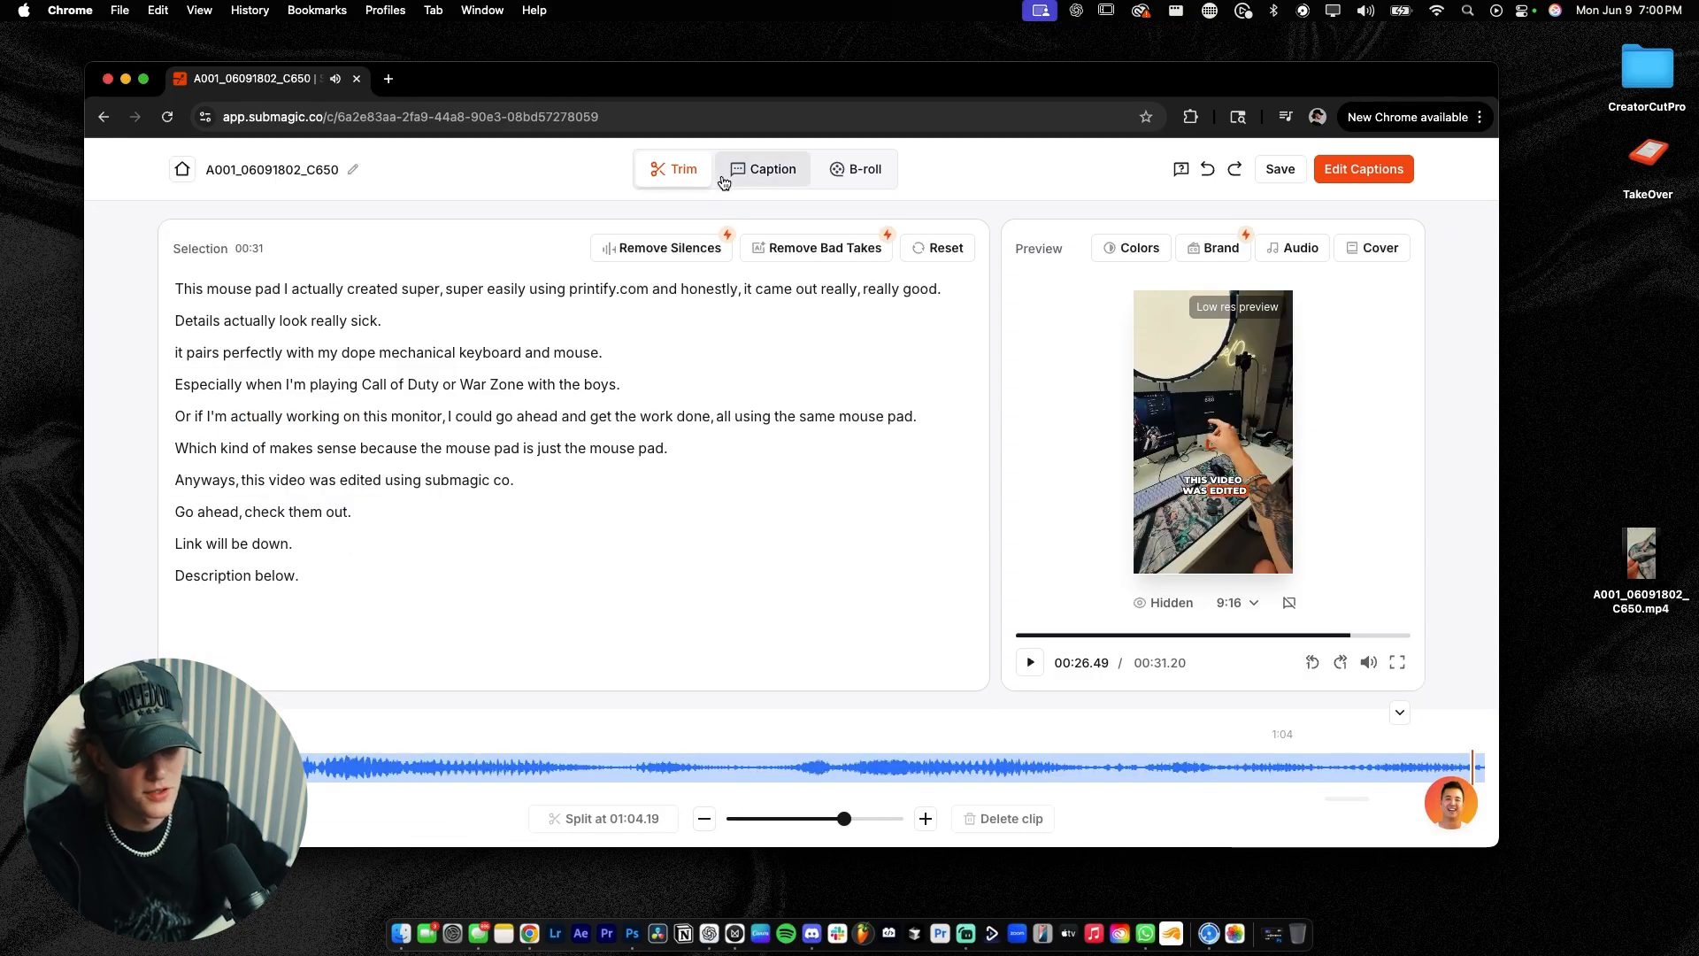
Try the Jason, CHRISS-WZ, Daniel and Tayo caption styles, then apply Ali
click(773, 168)
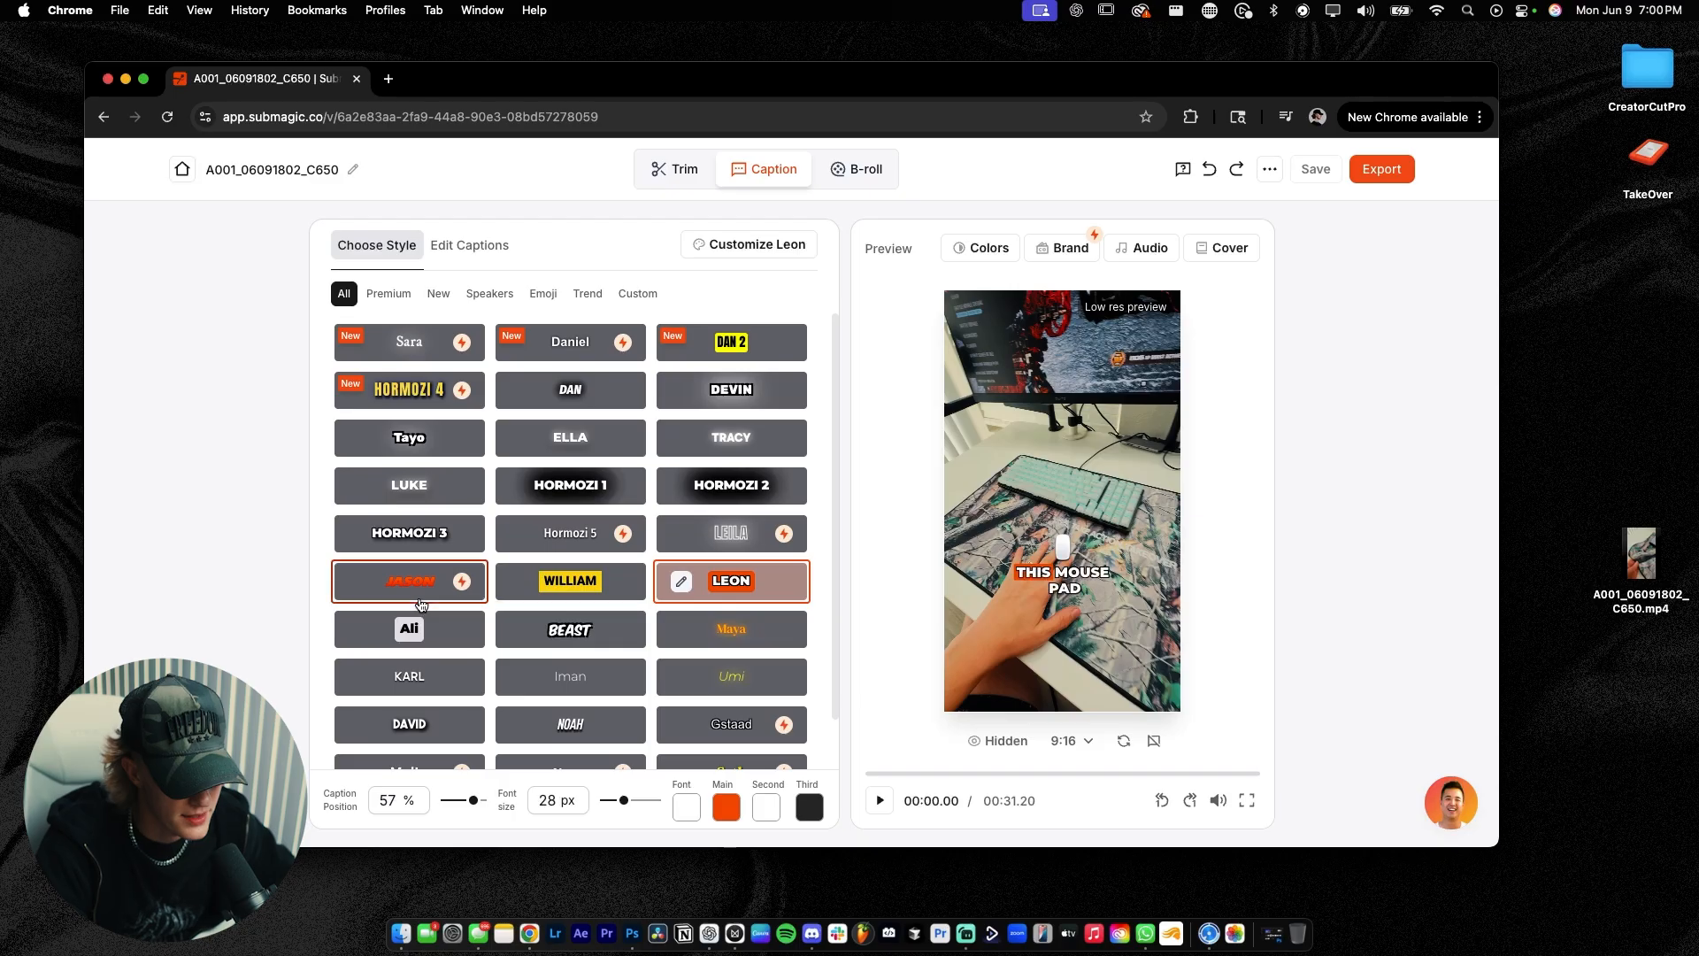
click(409, 582)
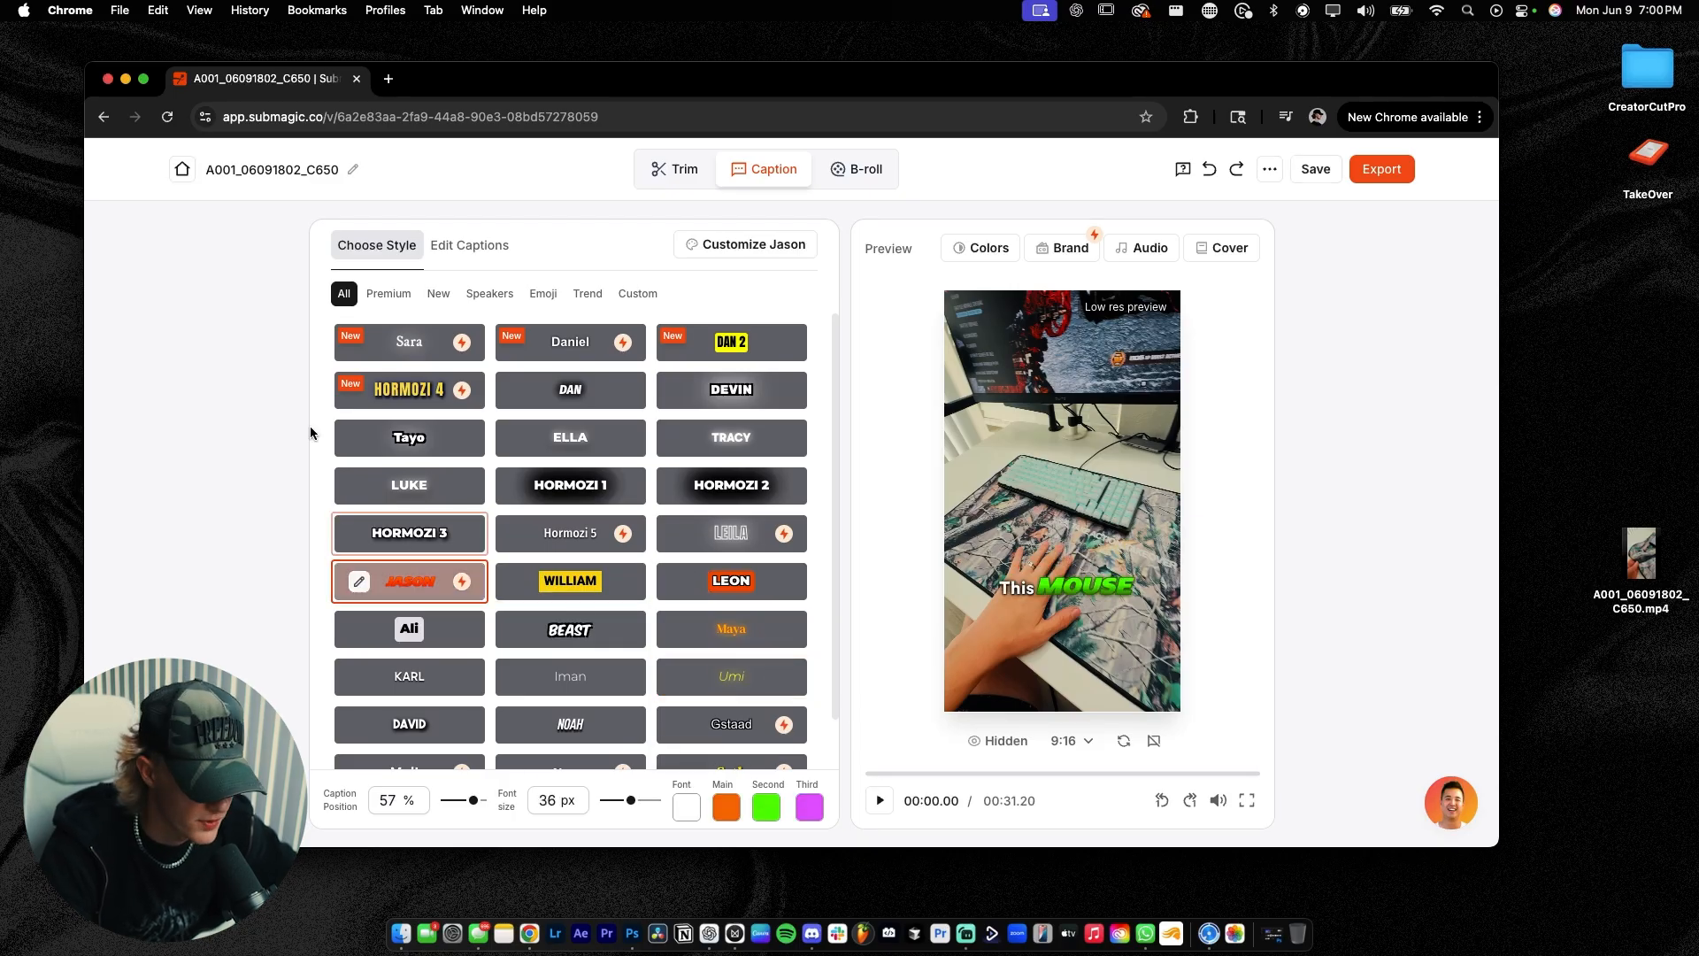
scroll(down, 3)
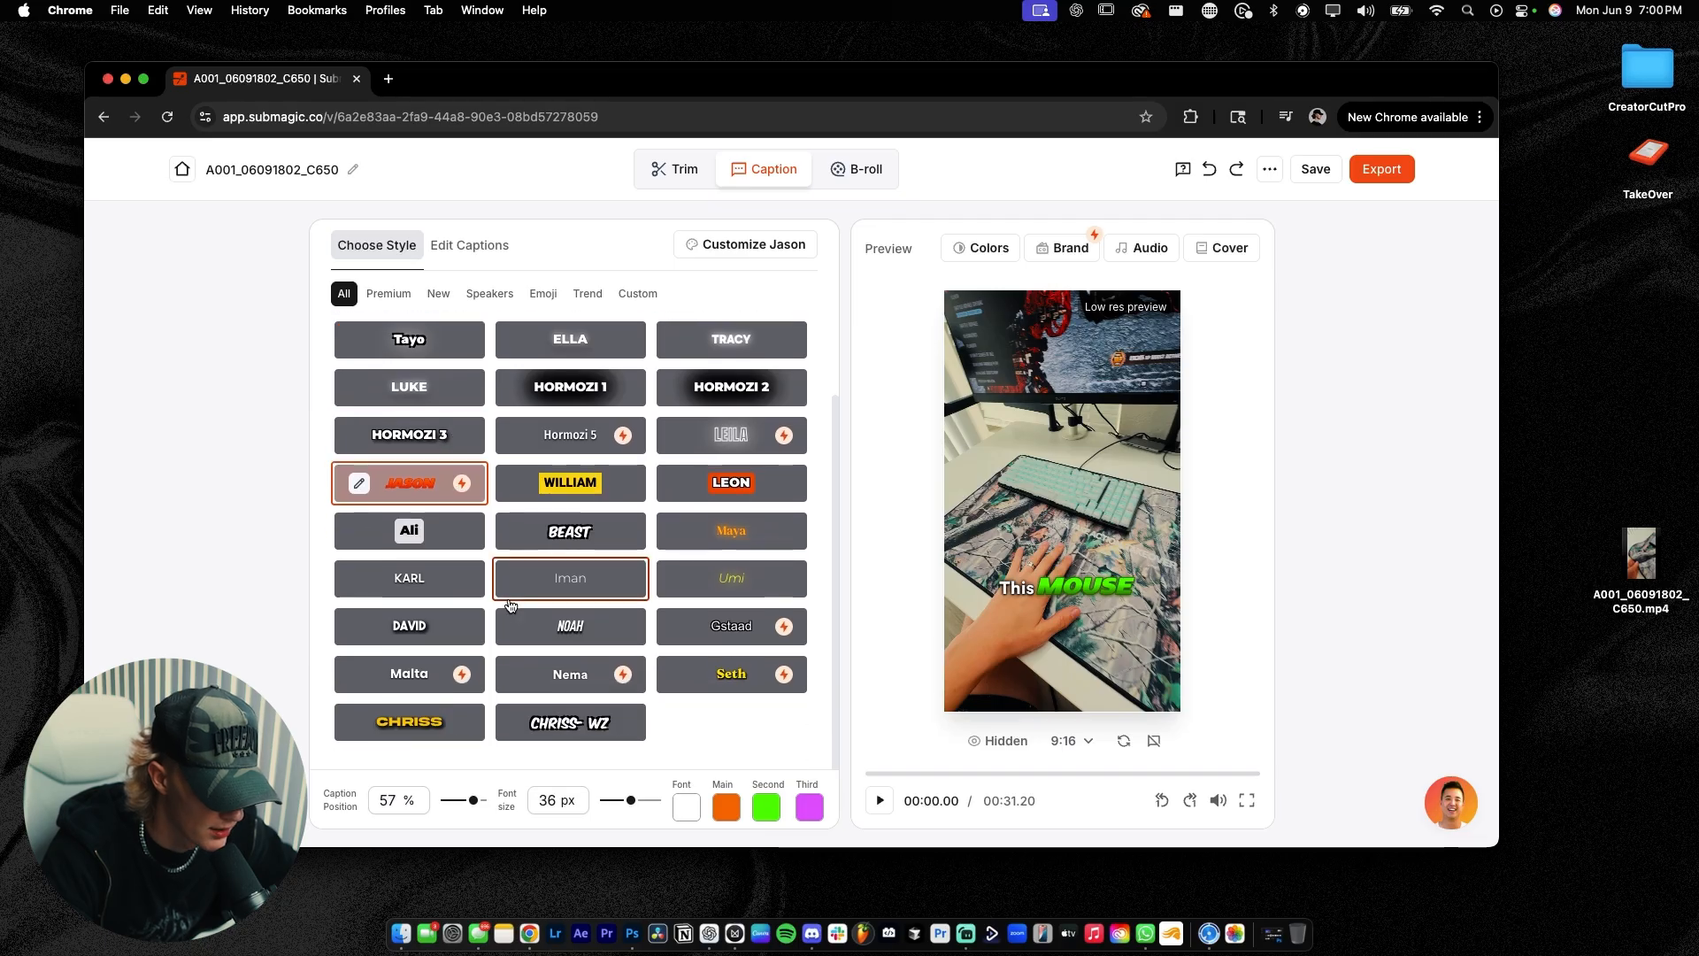
click(570, 722)
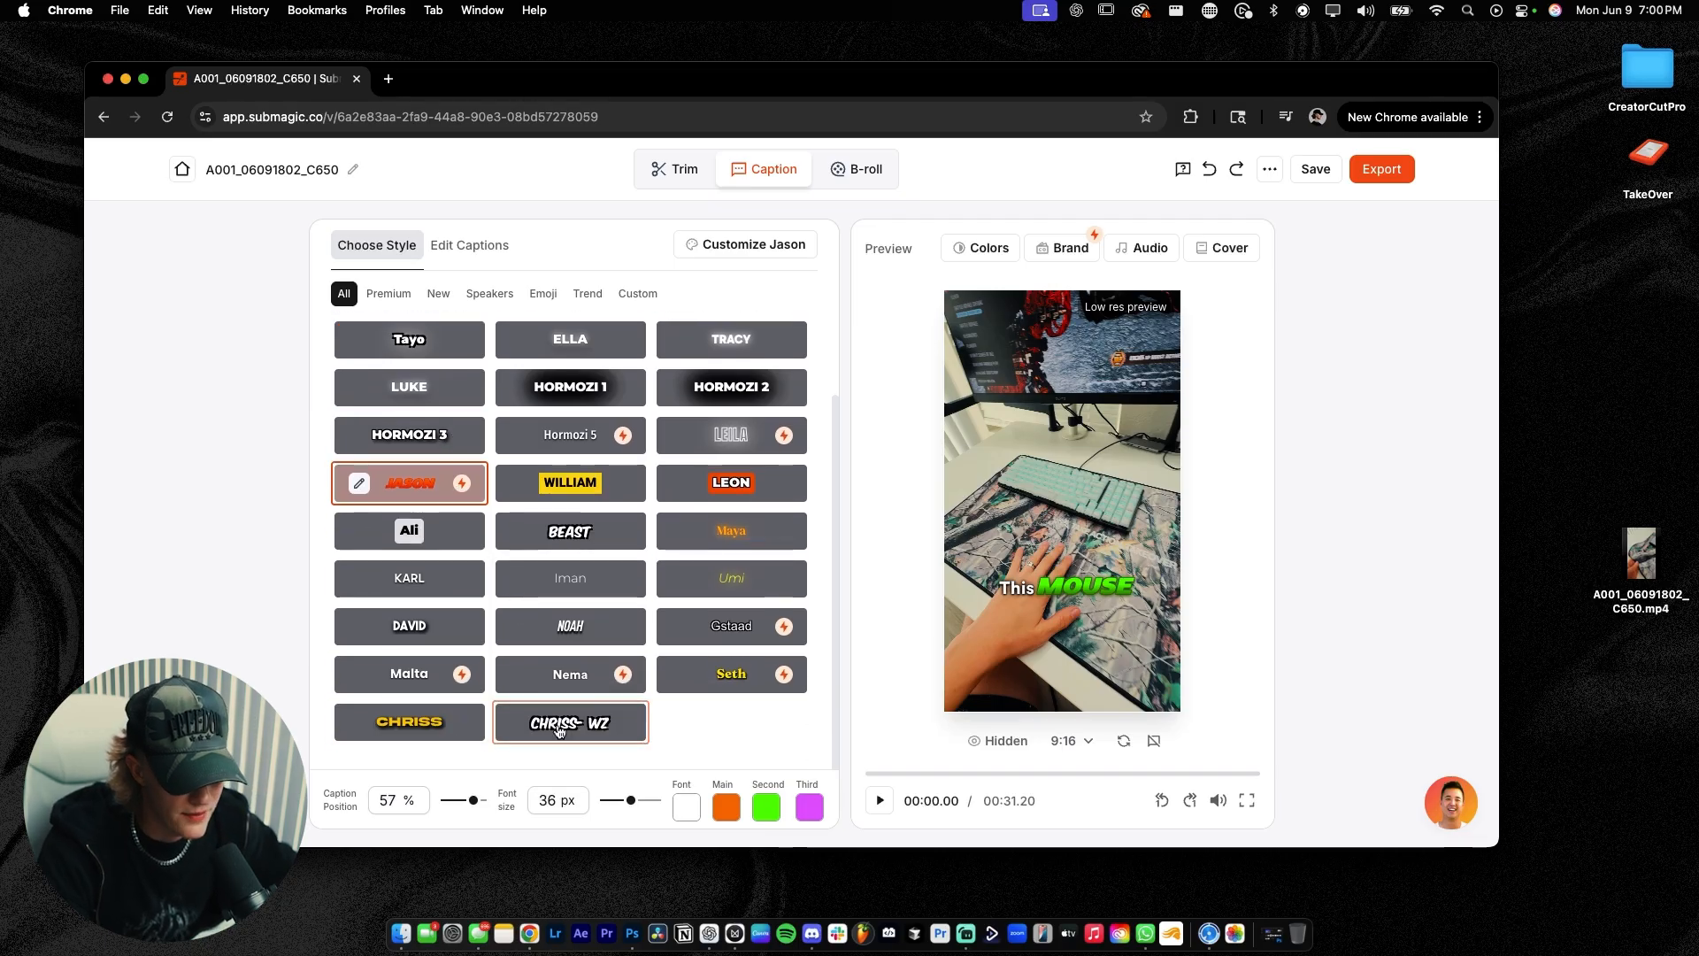
click(571, 722)
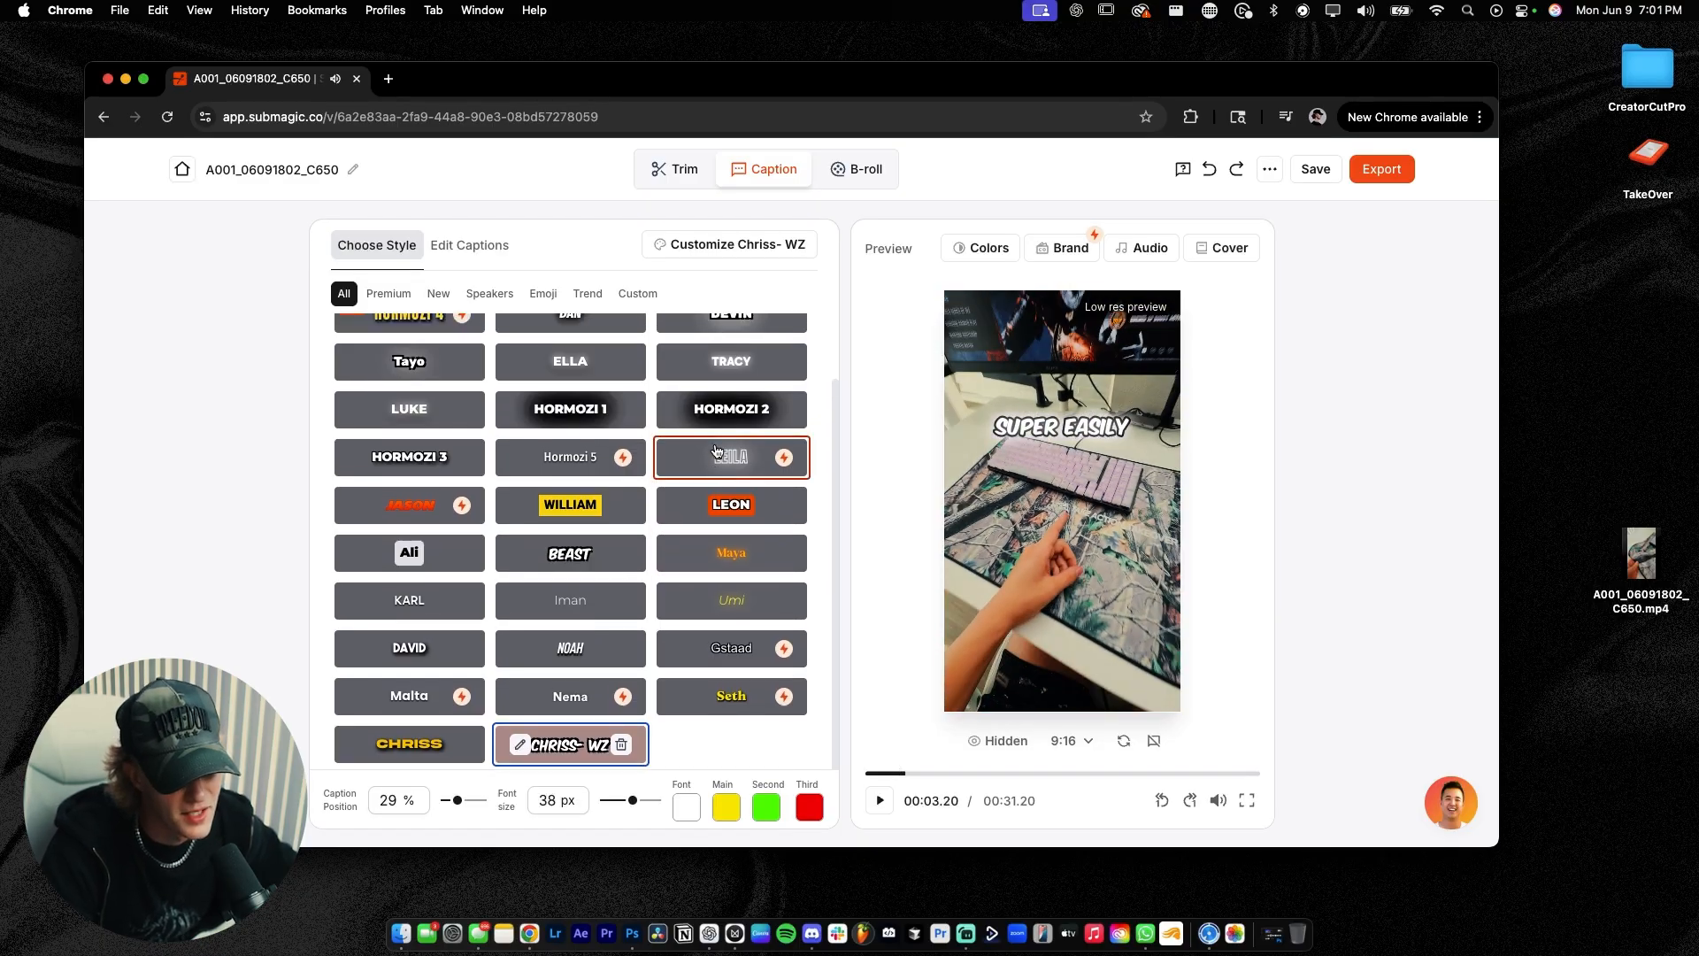
click(570, 342)
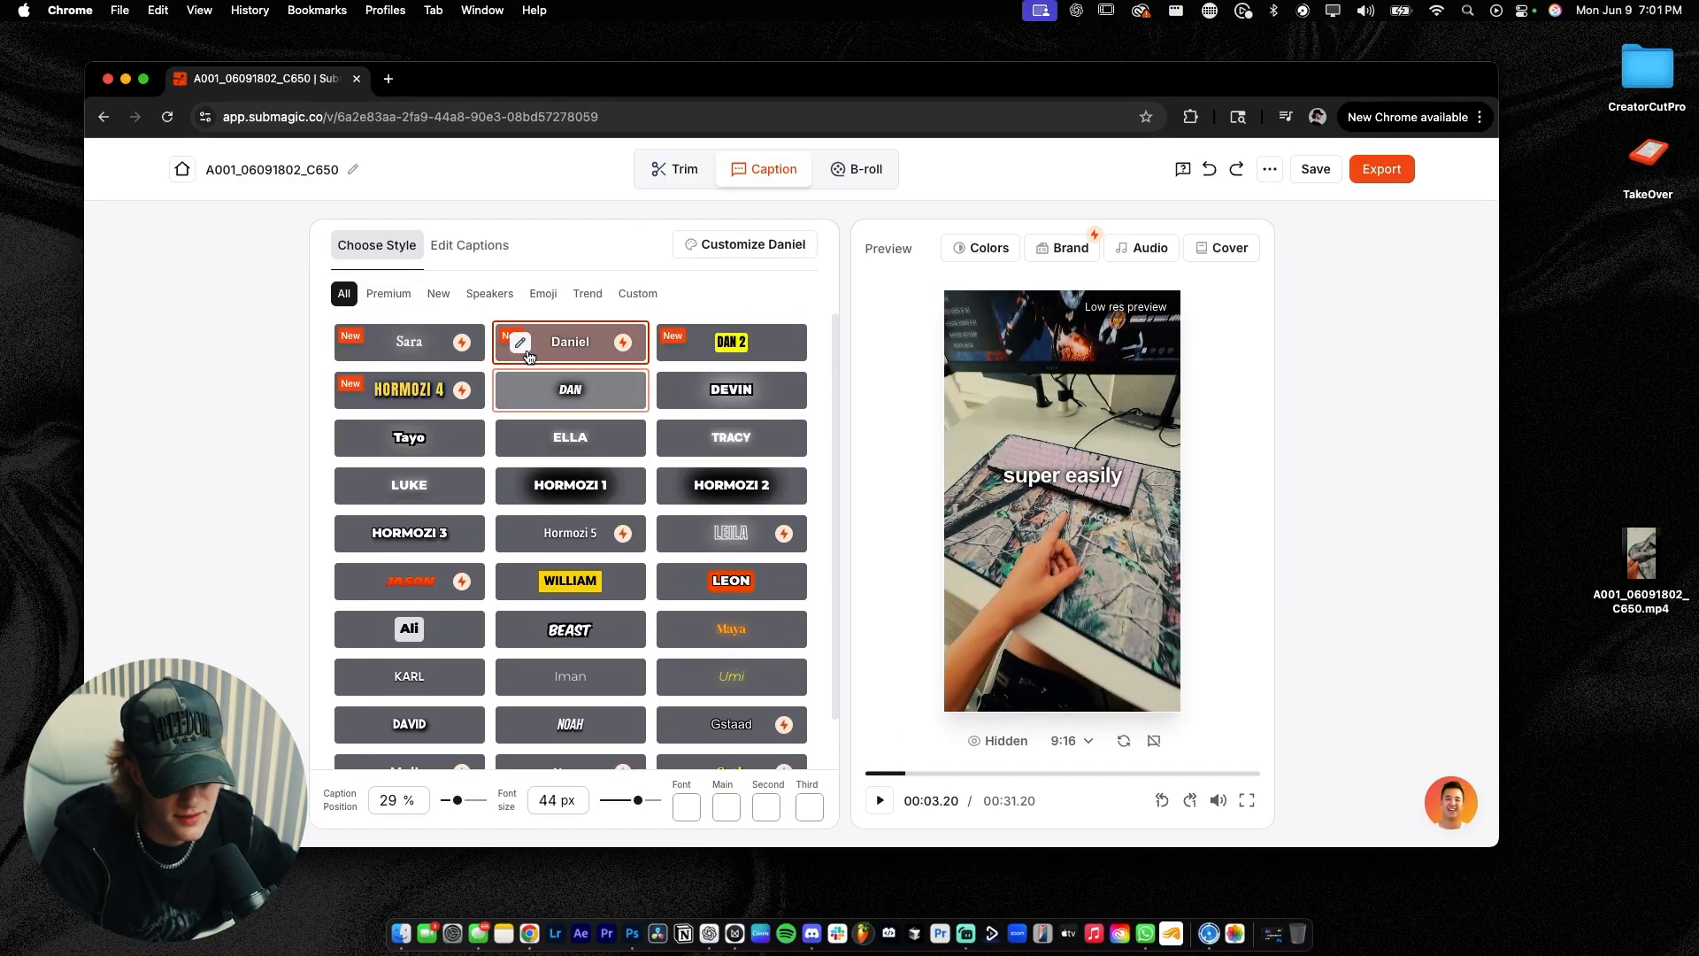
click(409, 438)
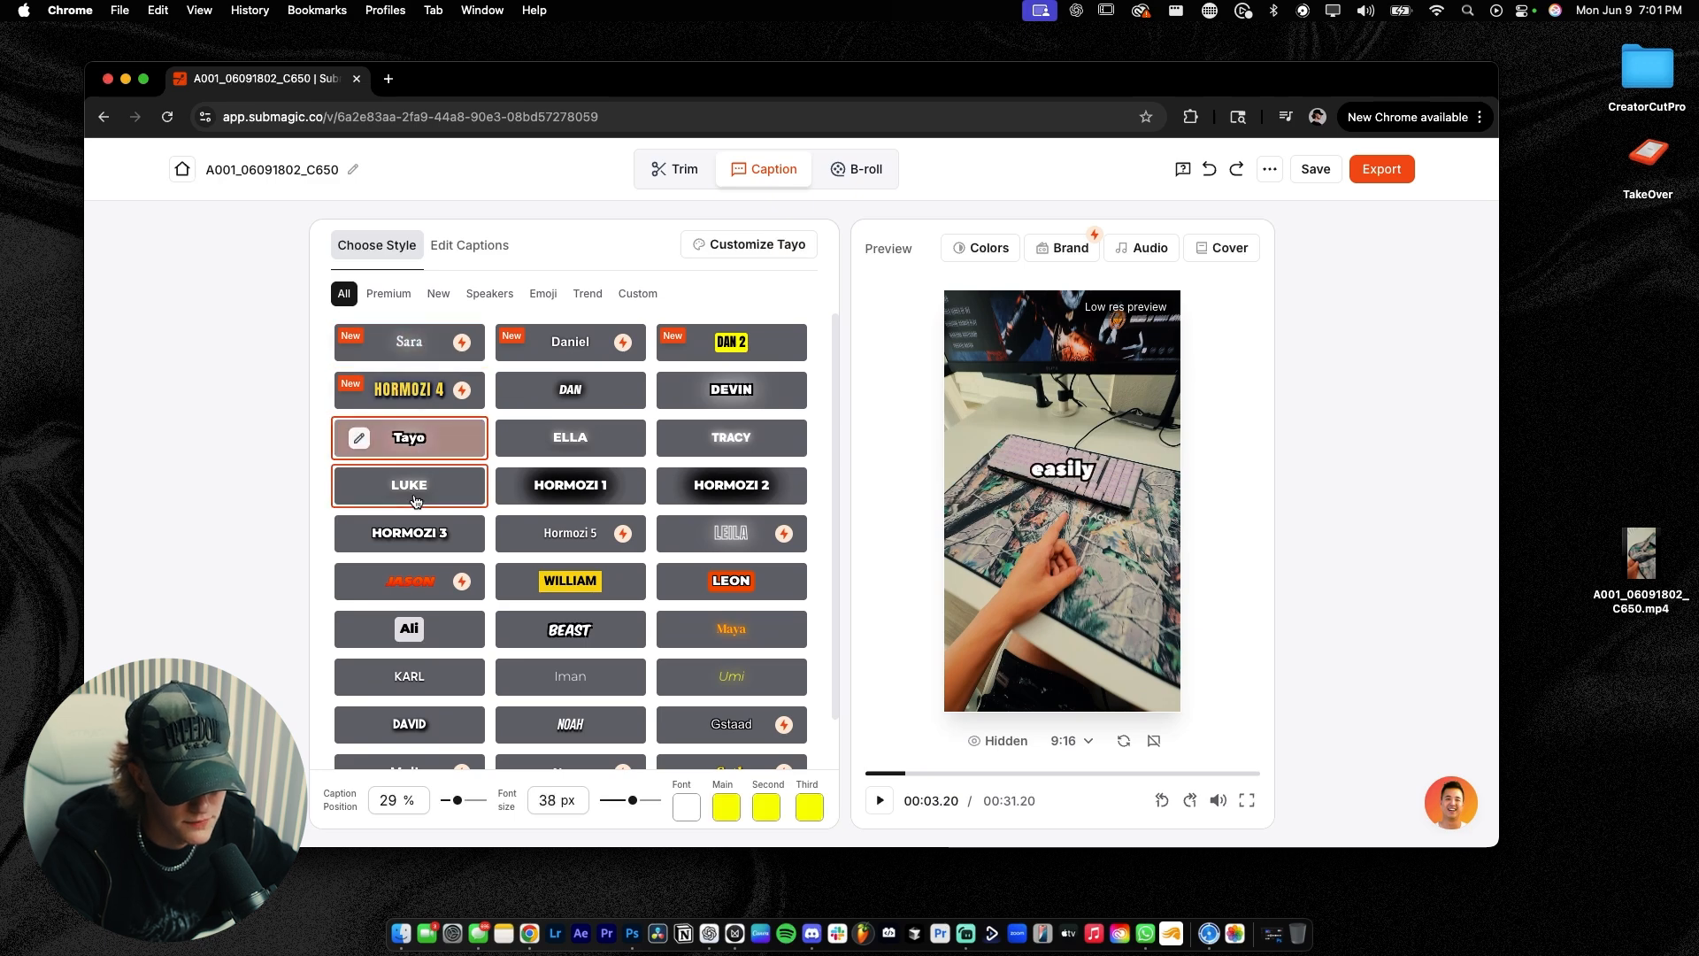
click(409, 629)
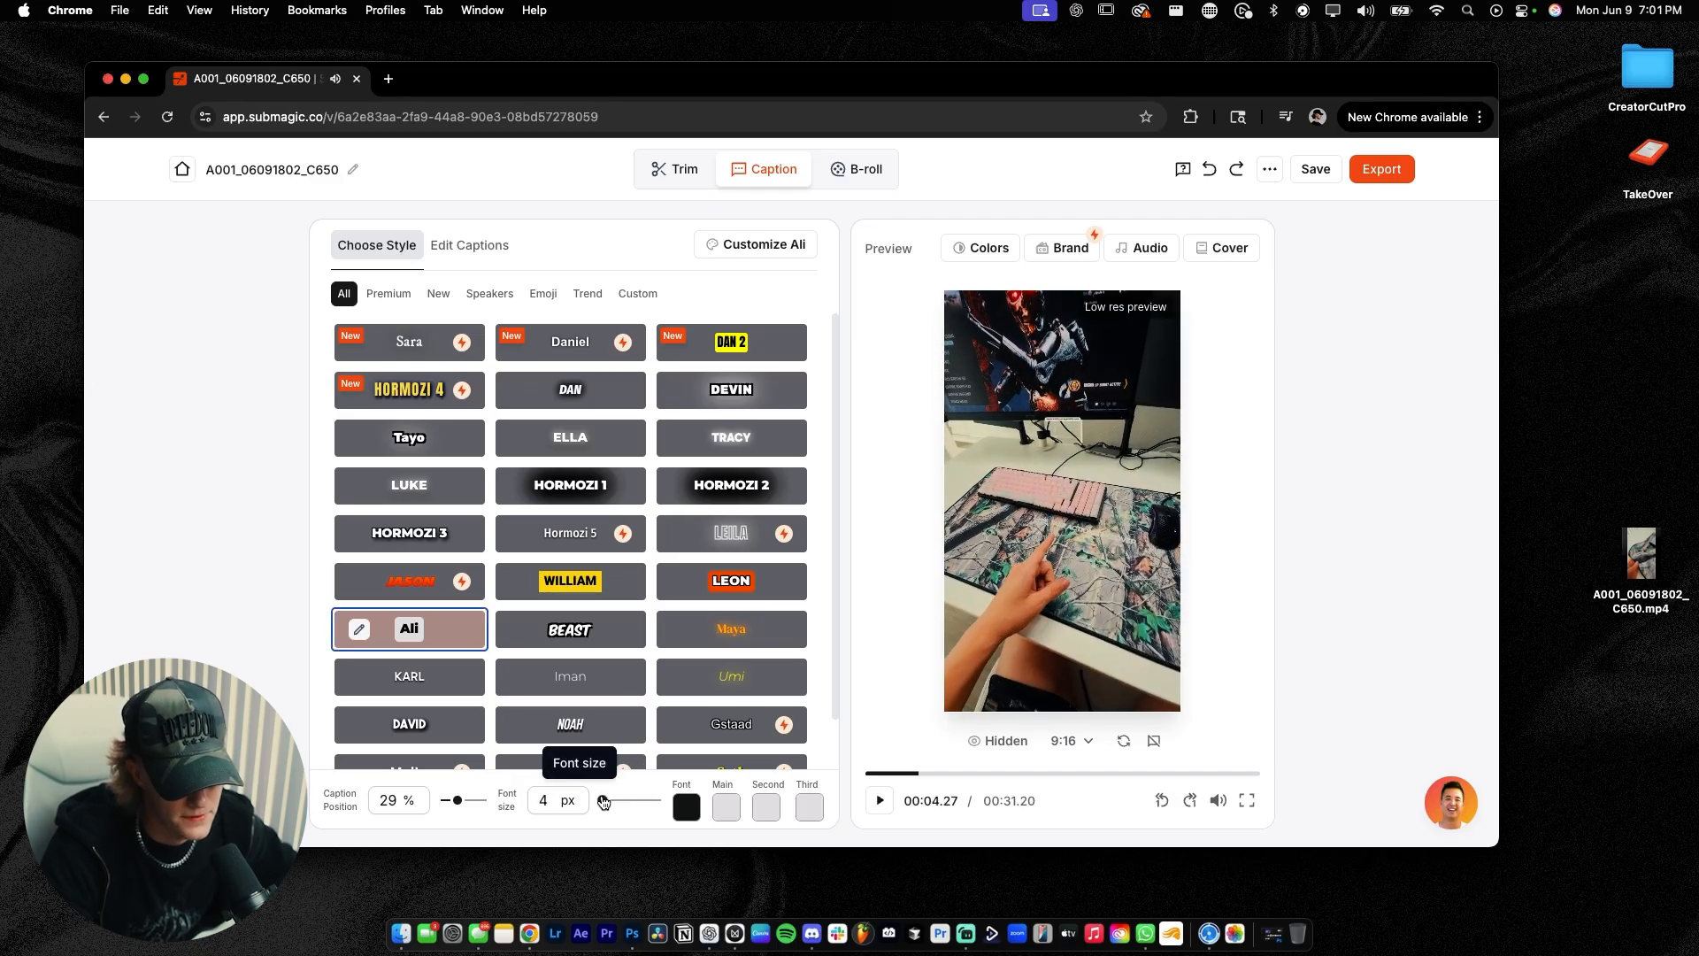
Set Ali captions to 22 px at 42% position and bring up the caption text editor
drag(604, 800, 633, 800)
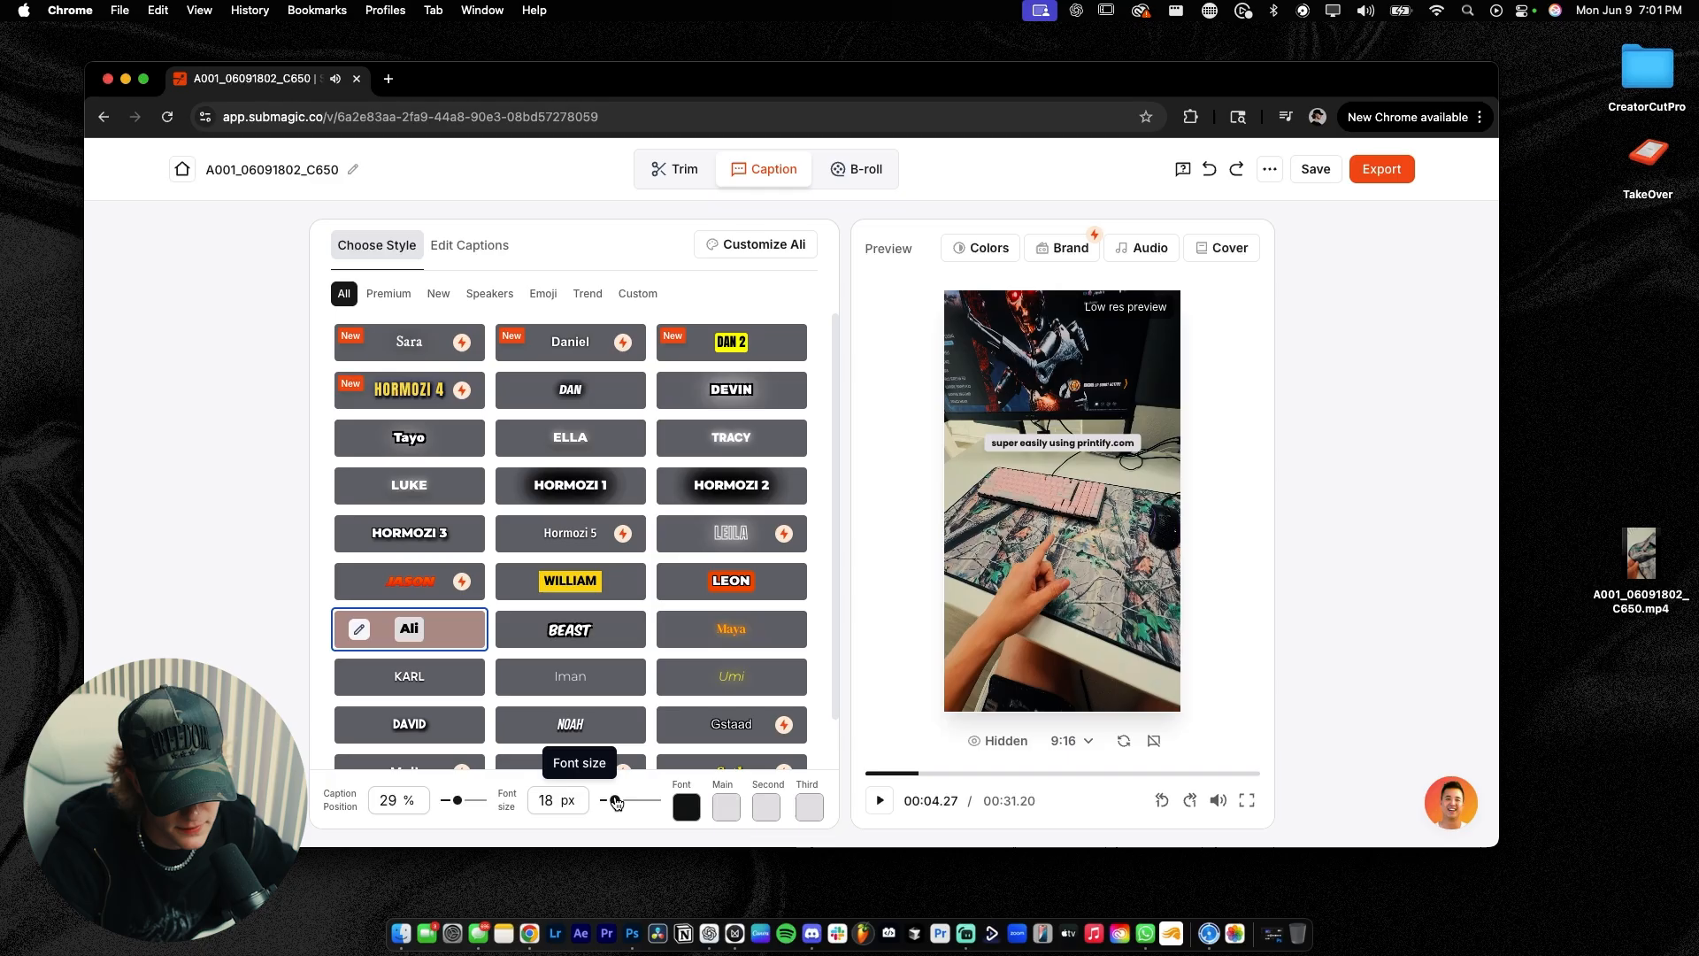
mouse_move(841, 826)
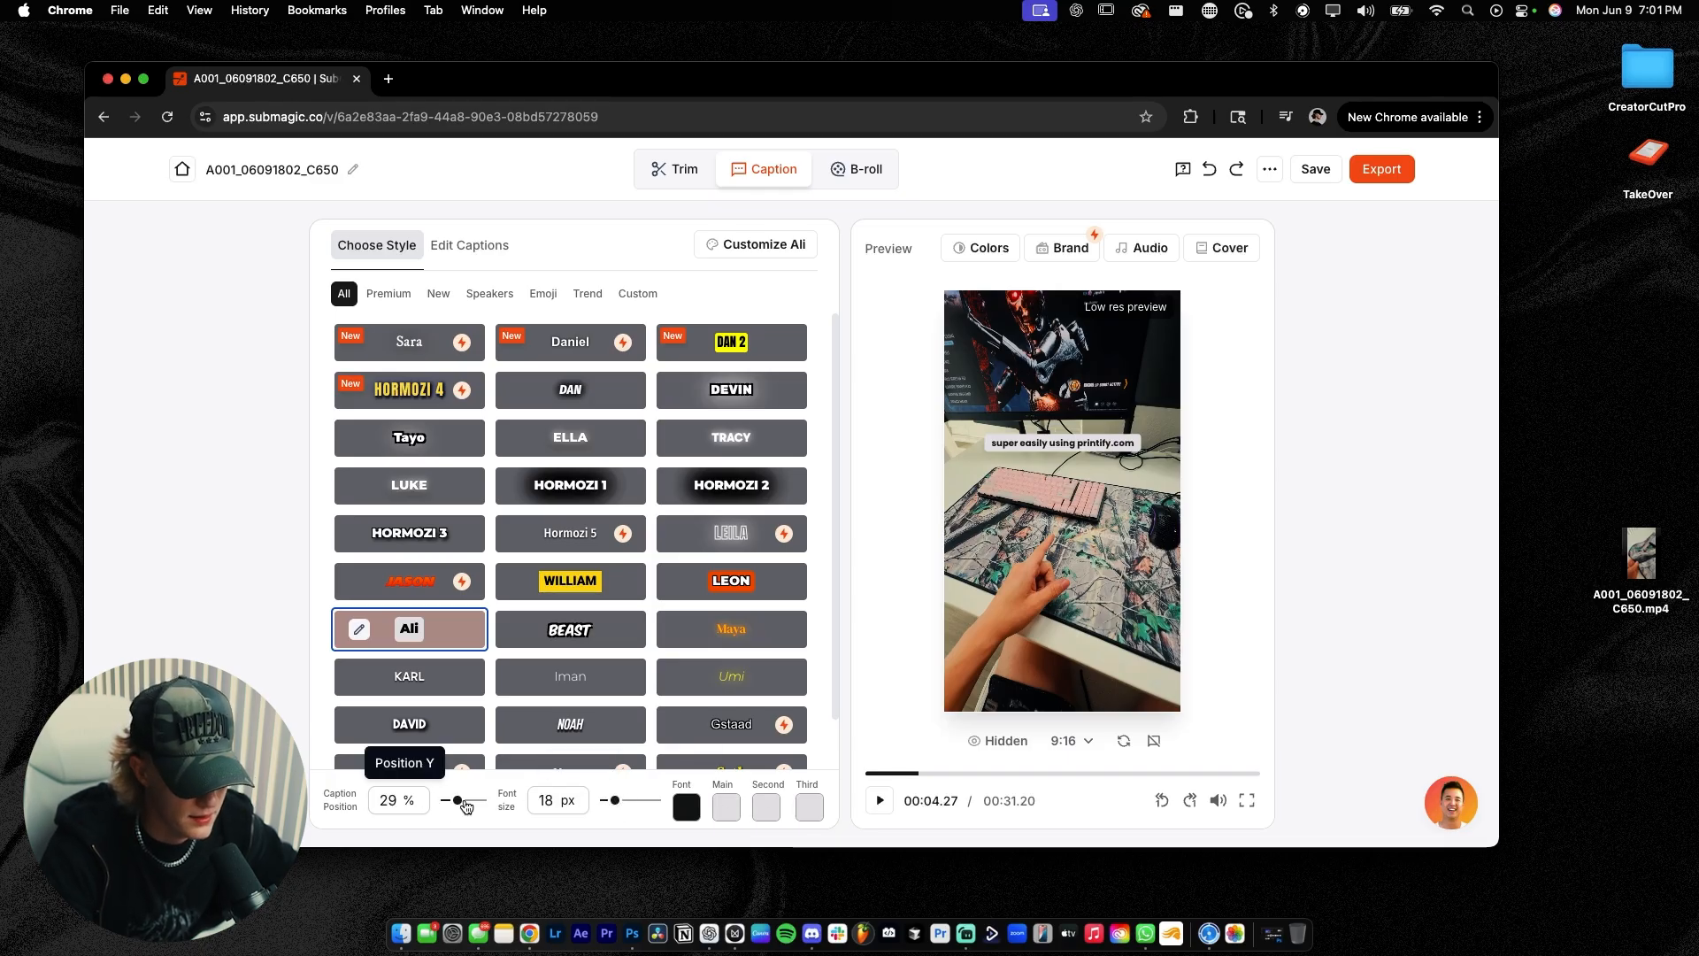
drag(456, 800, 464, 800)
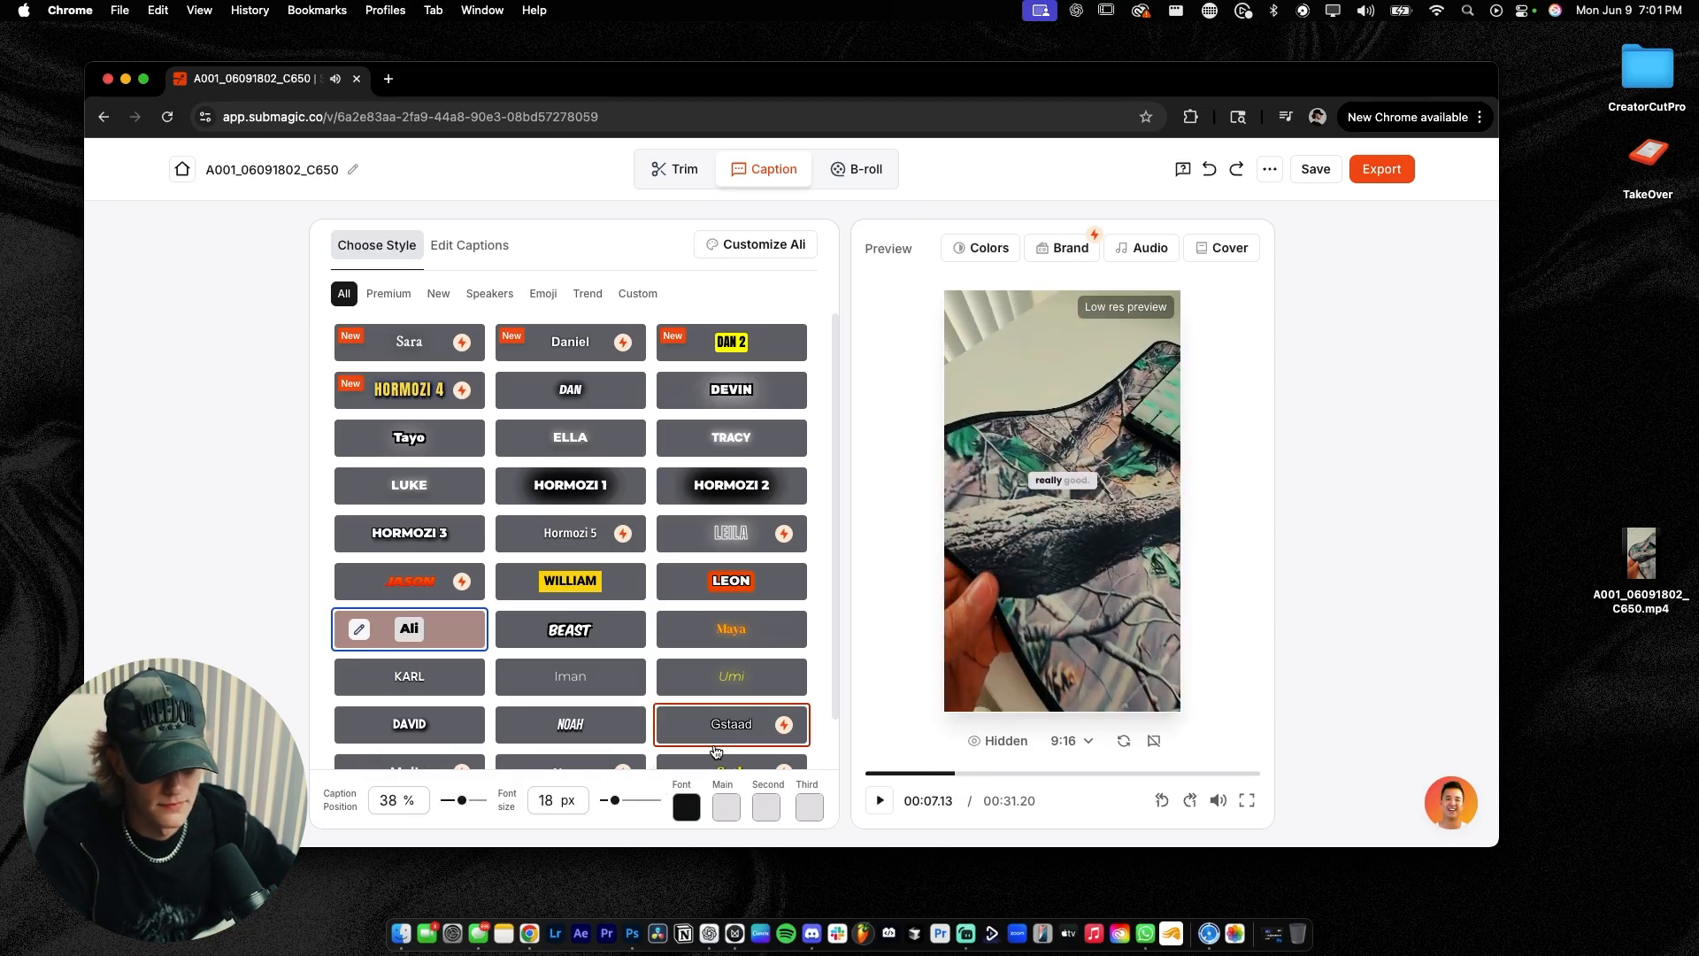
drag(459, 800, 468, 800)
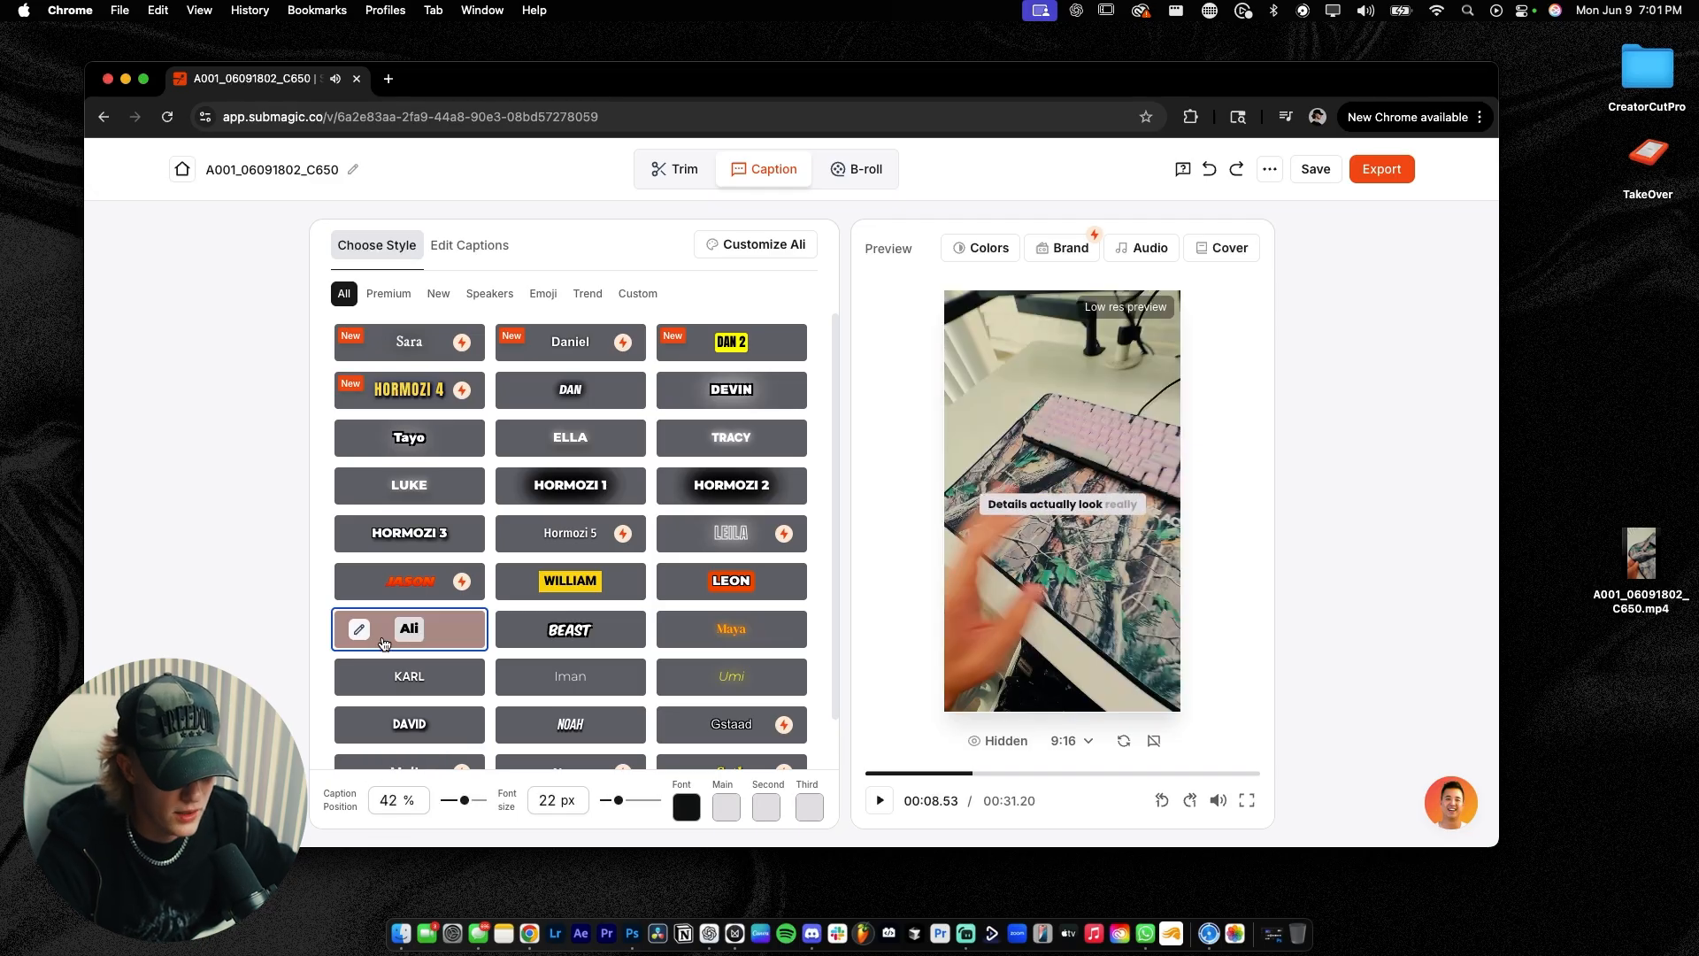
click(358, 629)
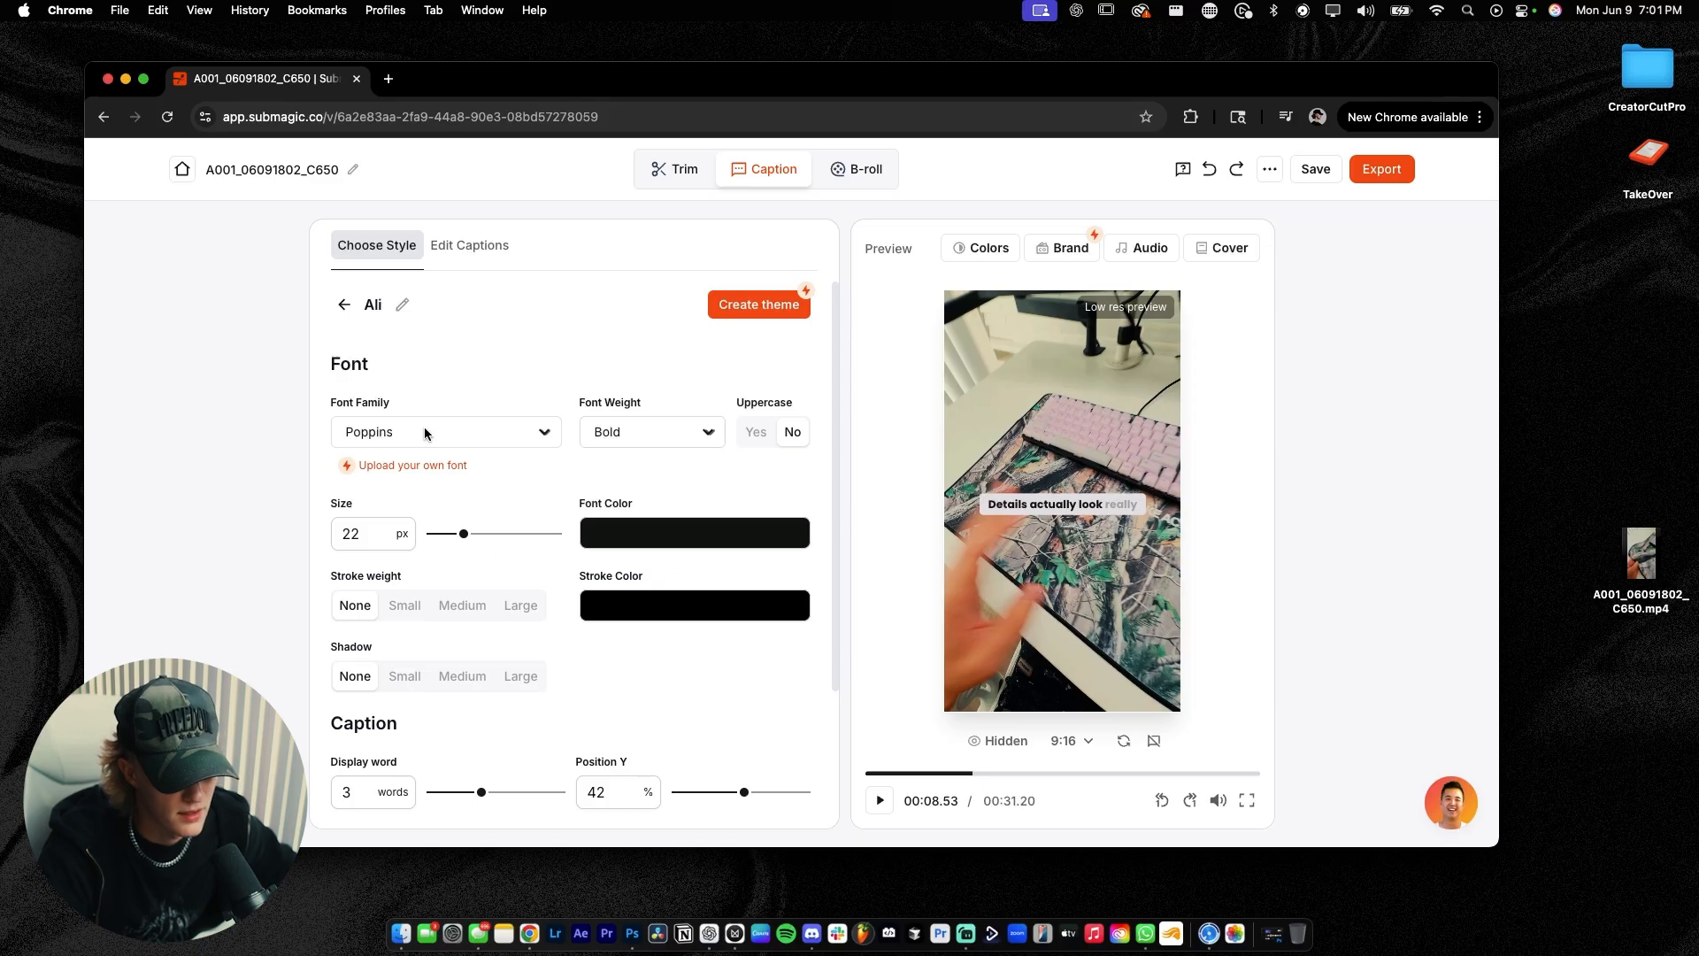
click(445, 432)
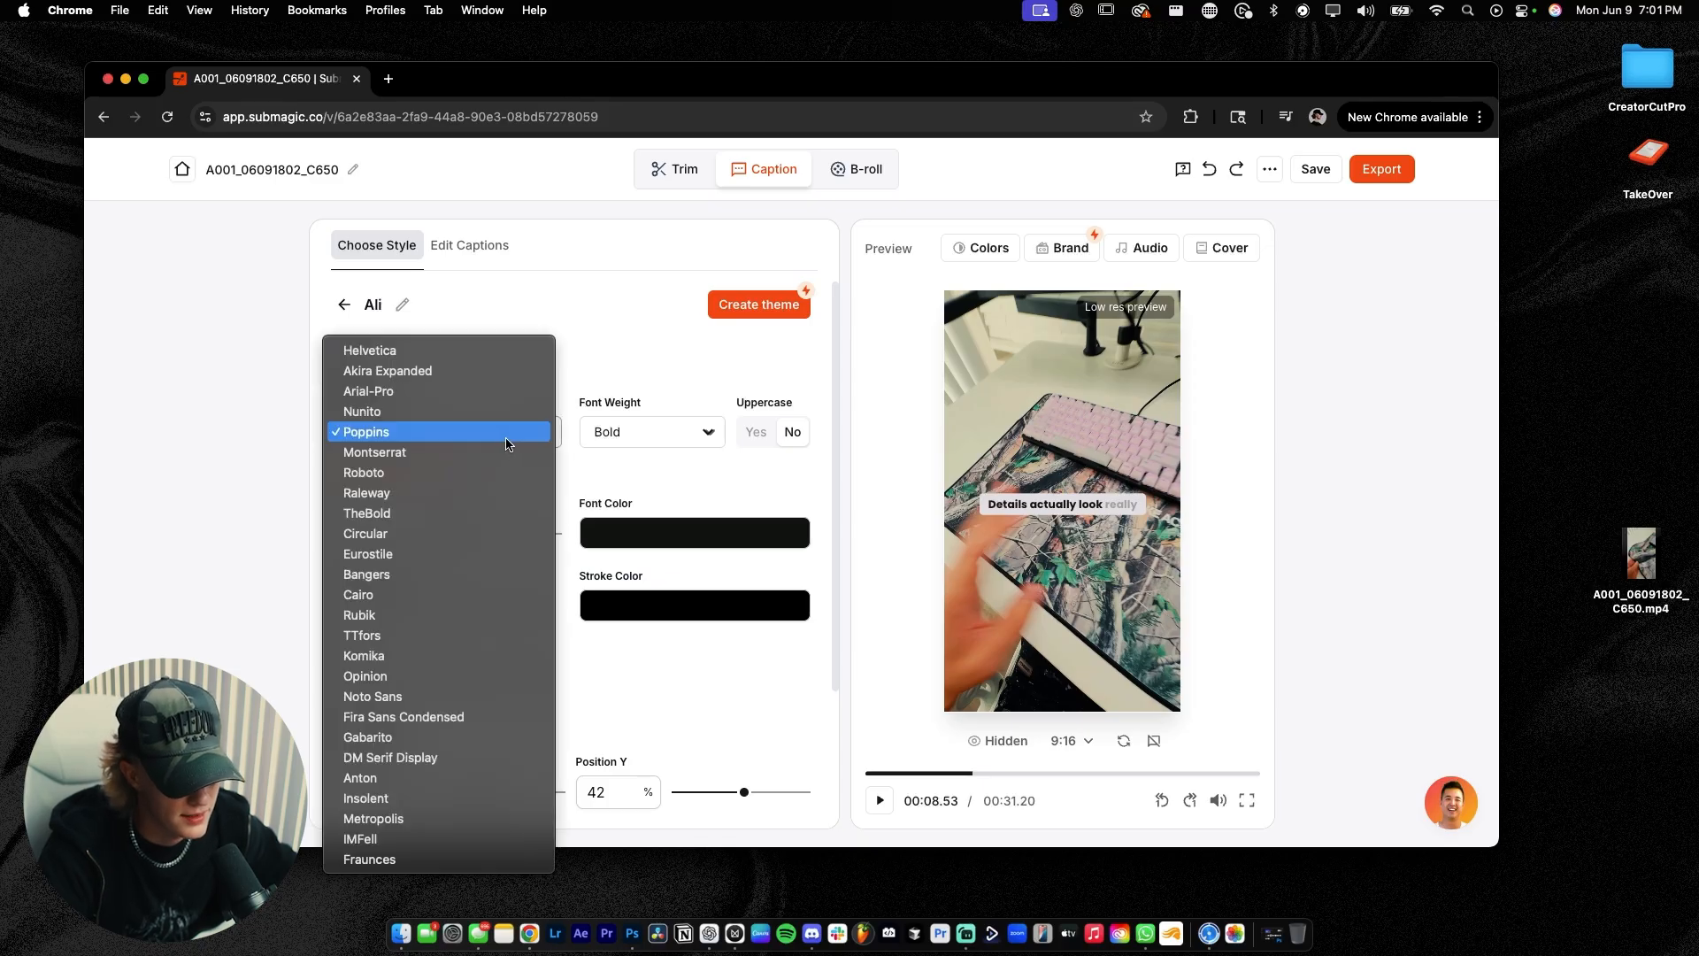
click(469, 245)
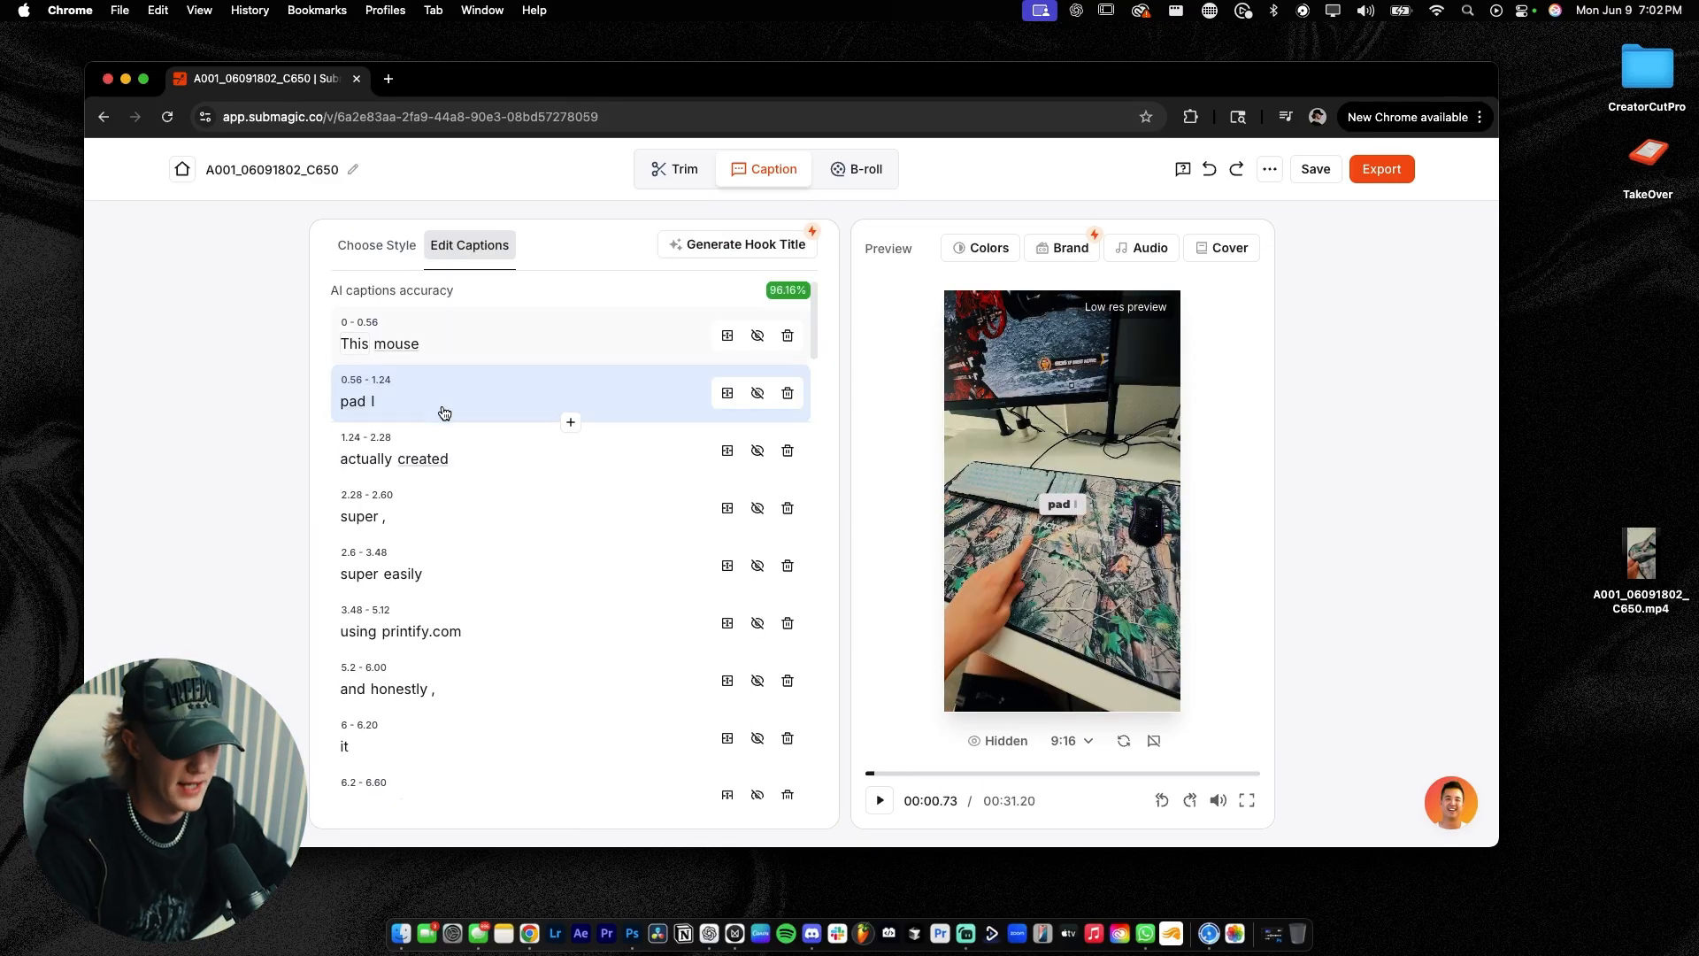
Play back the 'pad I' and 'and honestly' caption lines to check them, then return to styles
click(879, 800)
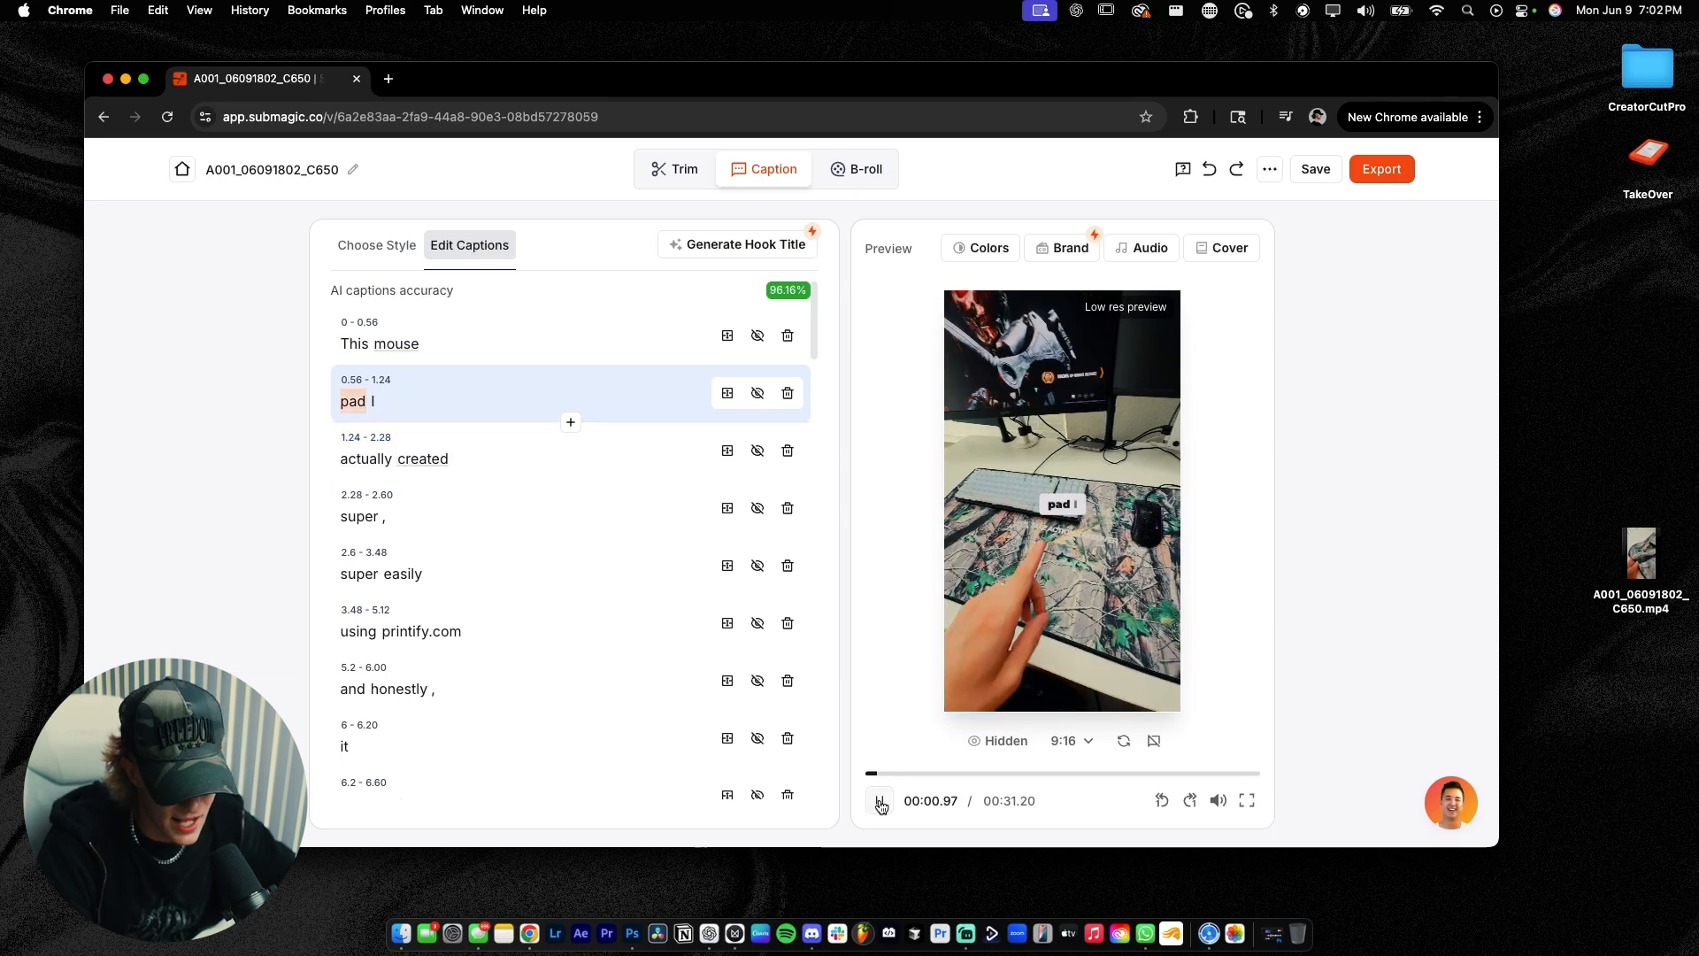
click(879, 801)
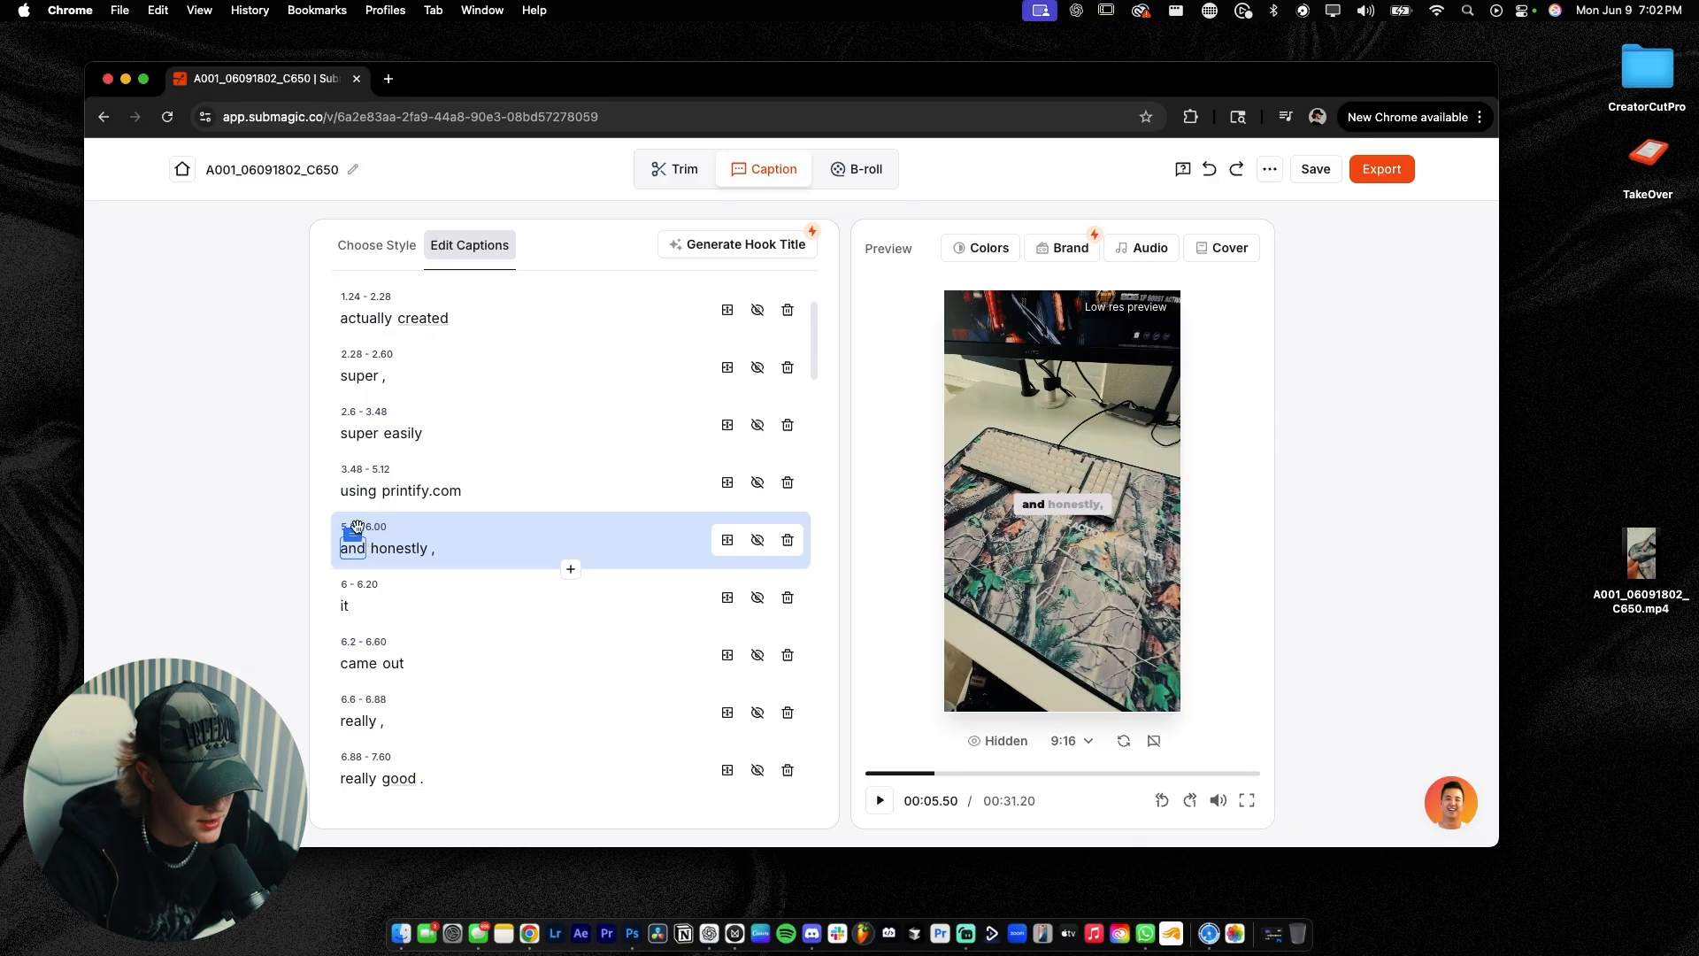
click(362, 525)
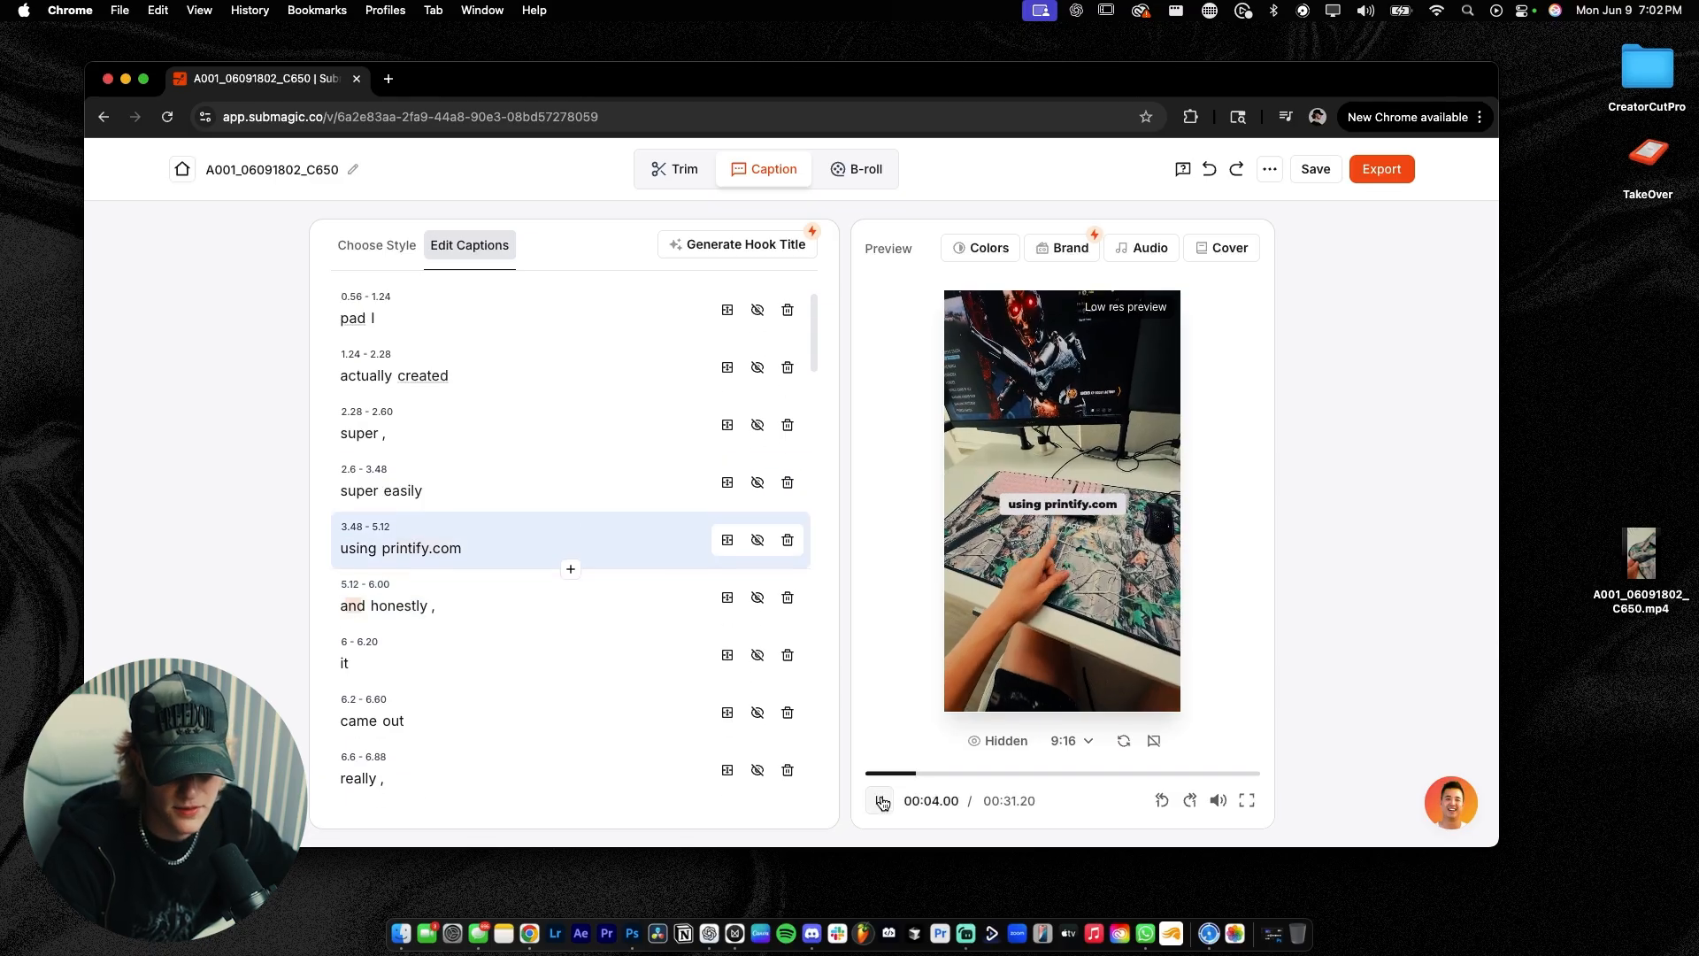
click(377, 245)
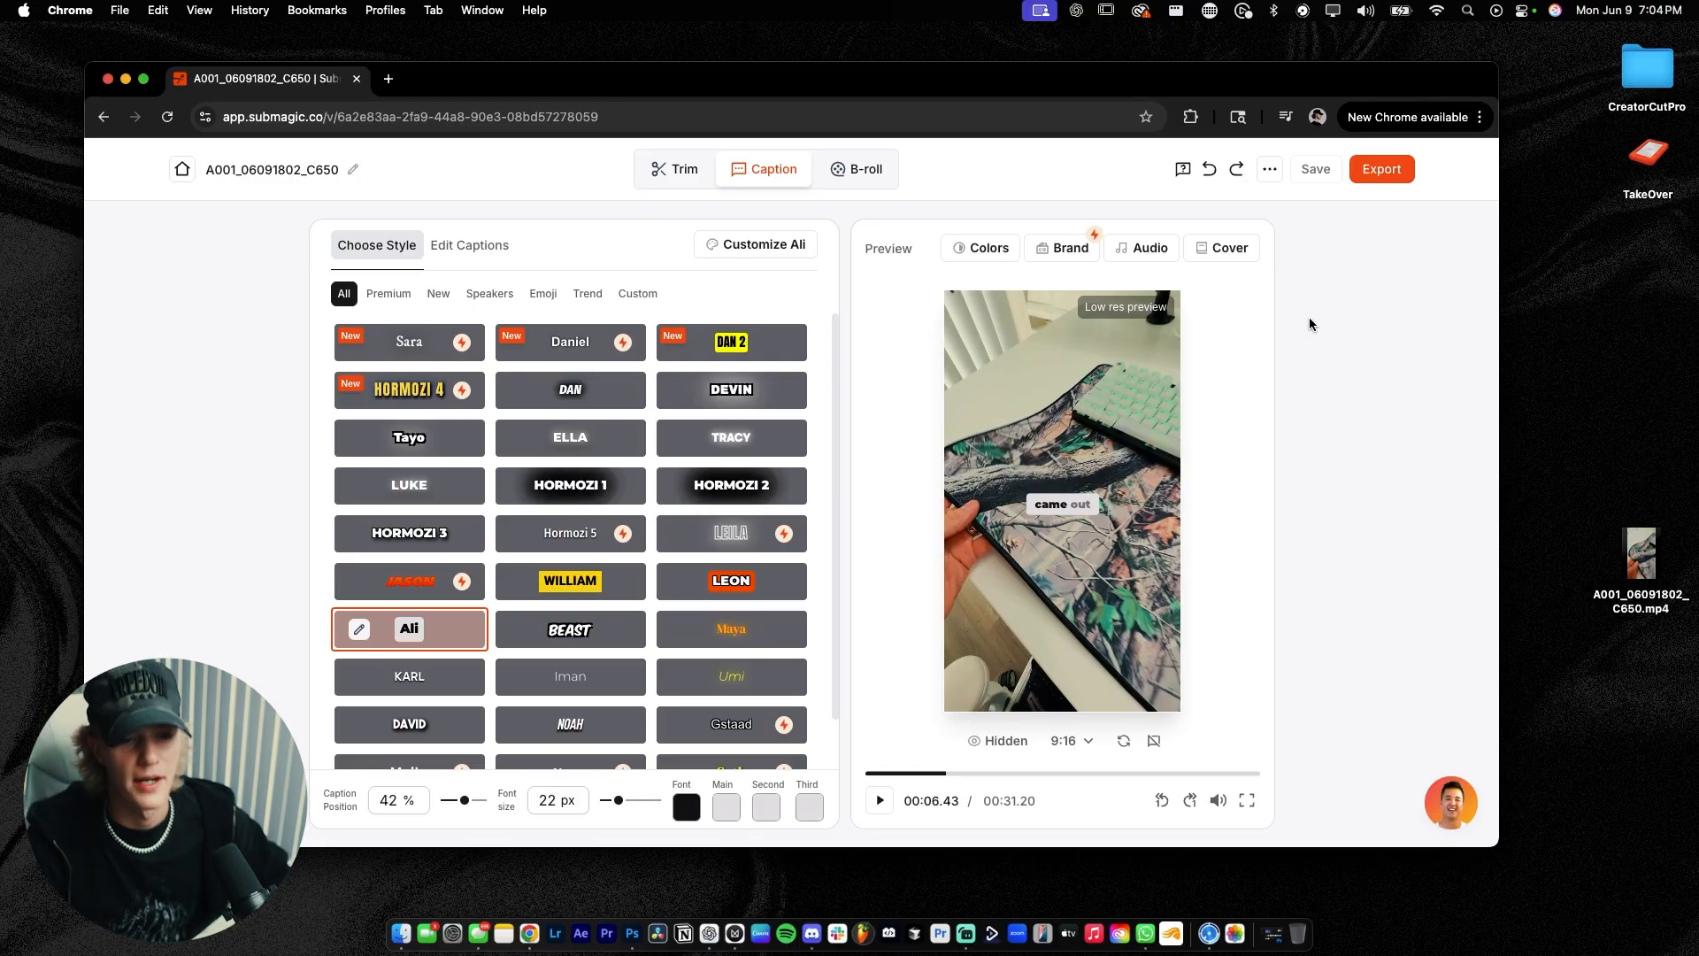
Preview Sahara Sands and Doja Cat, add a background track at 11% volume, and save
click(1142, 248)
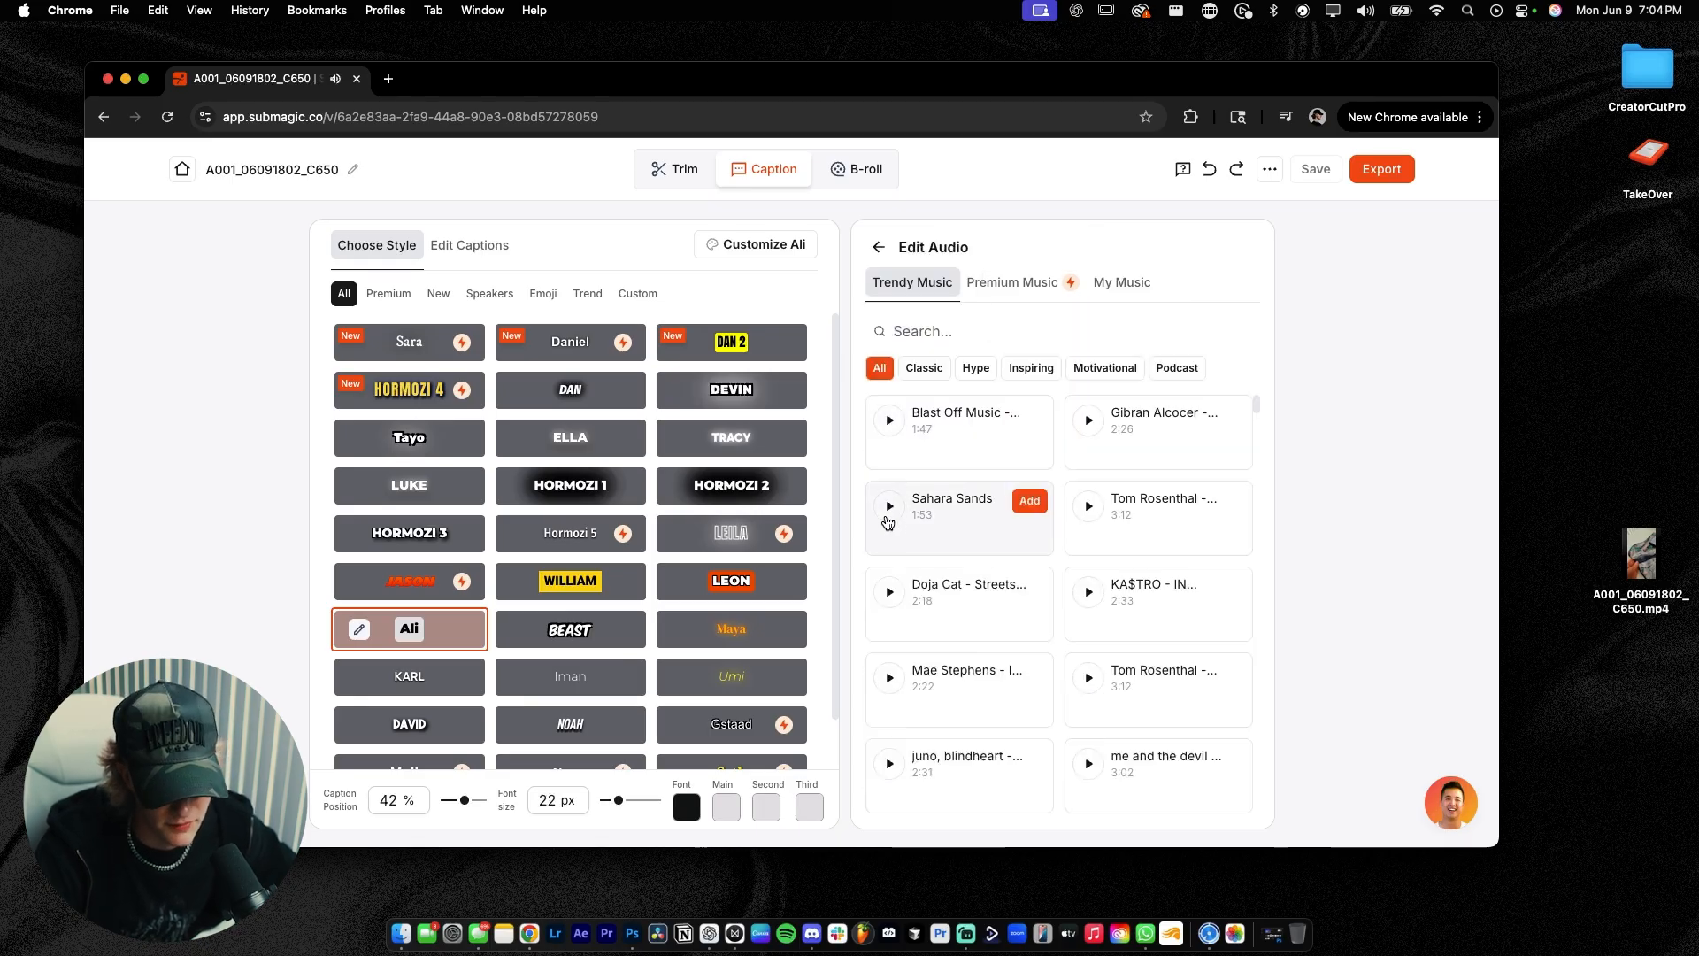
click(889, 500)
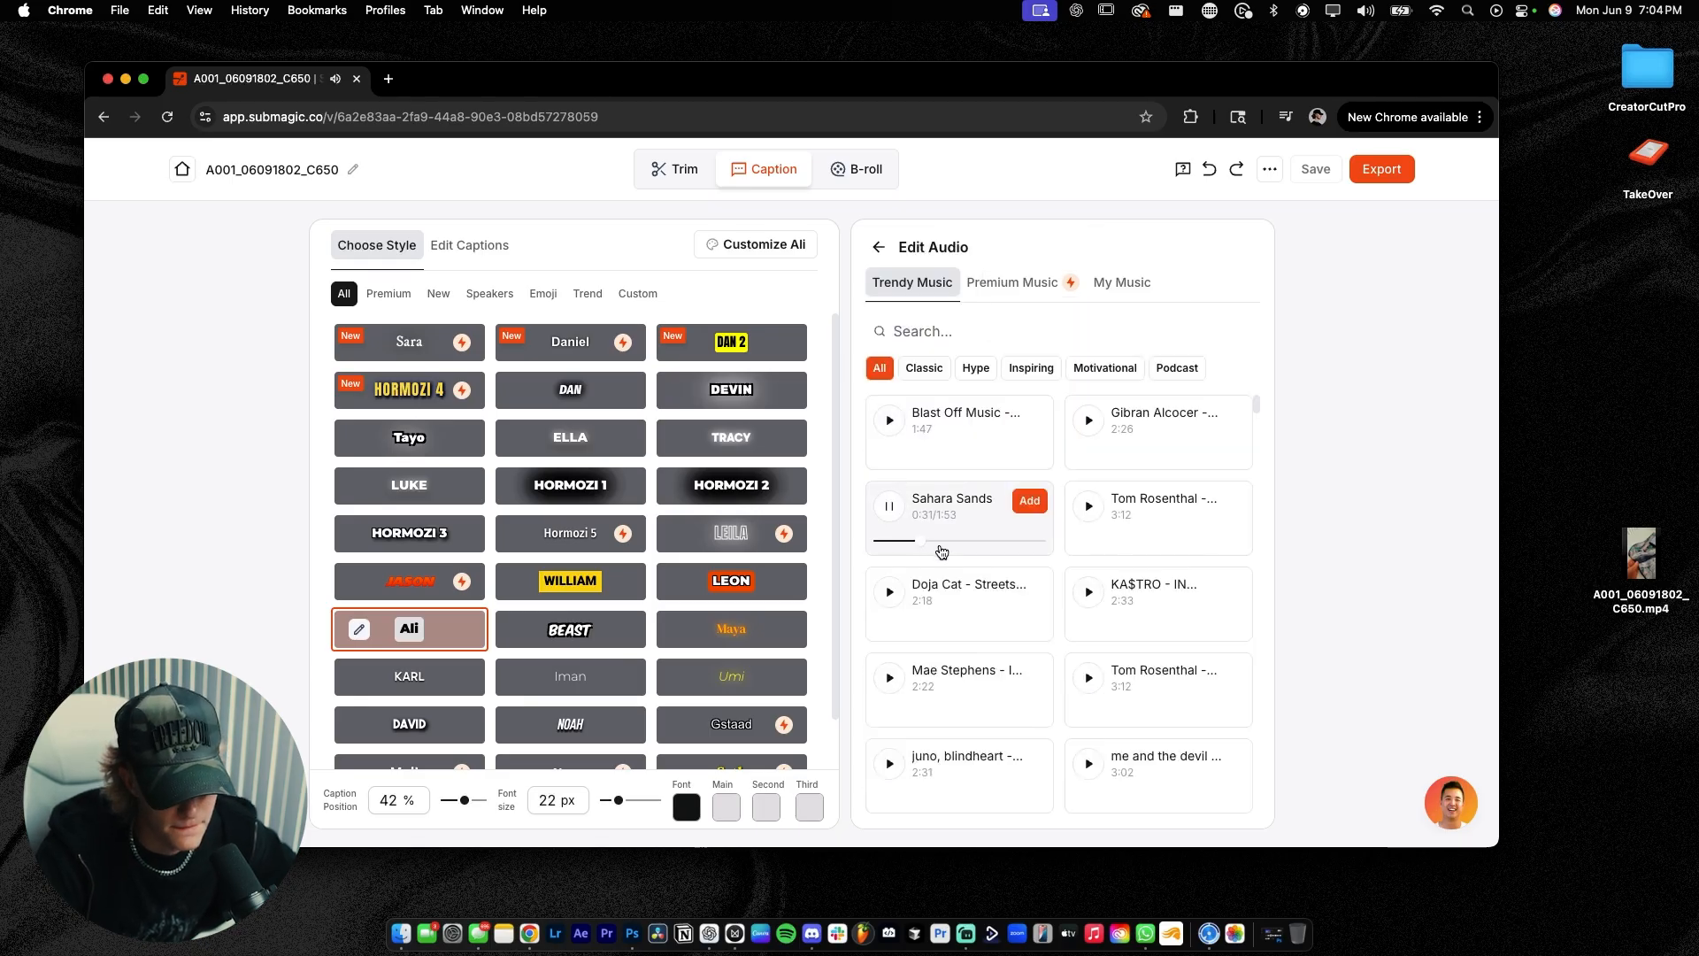
click(888, 591)
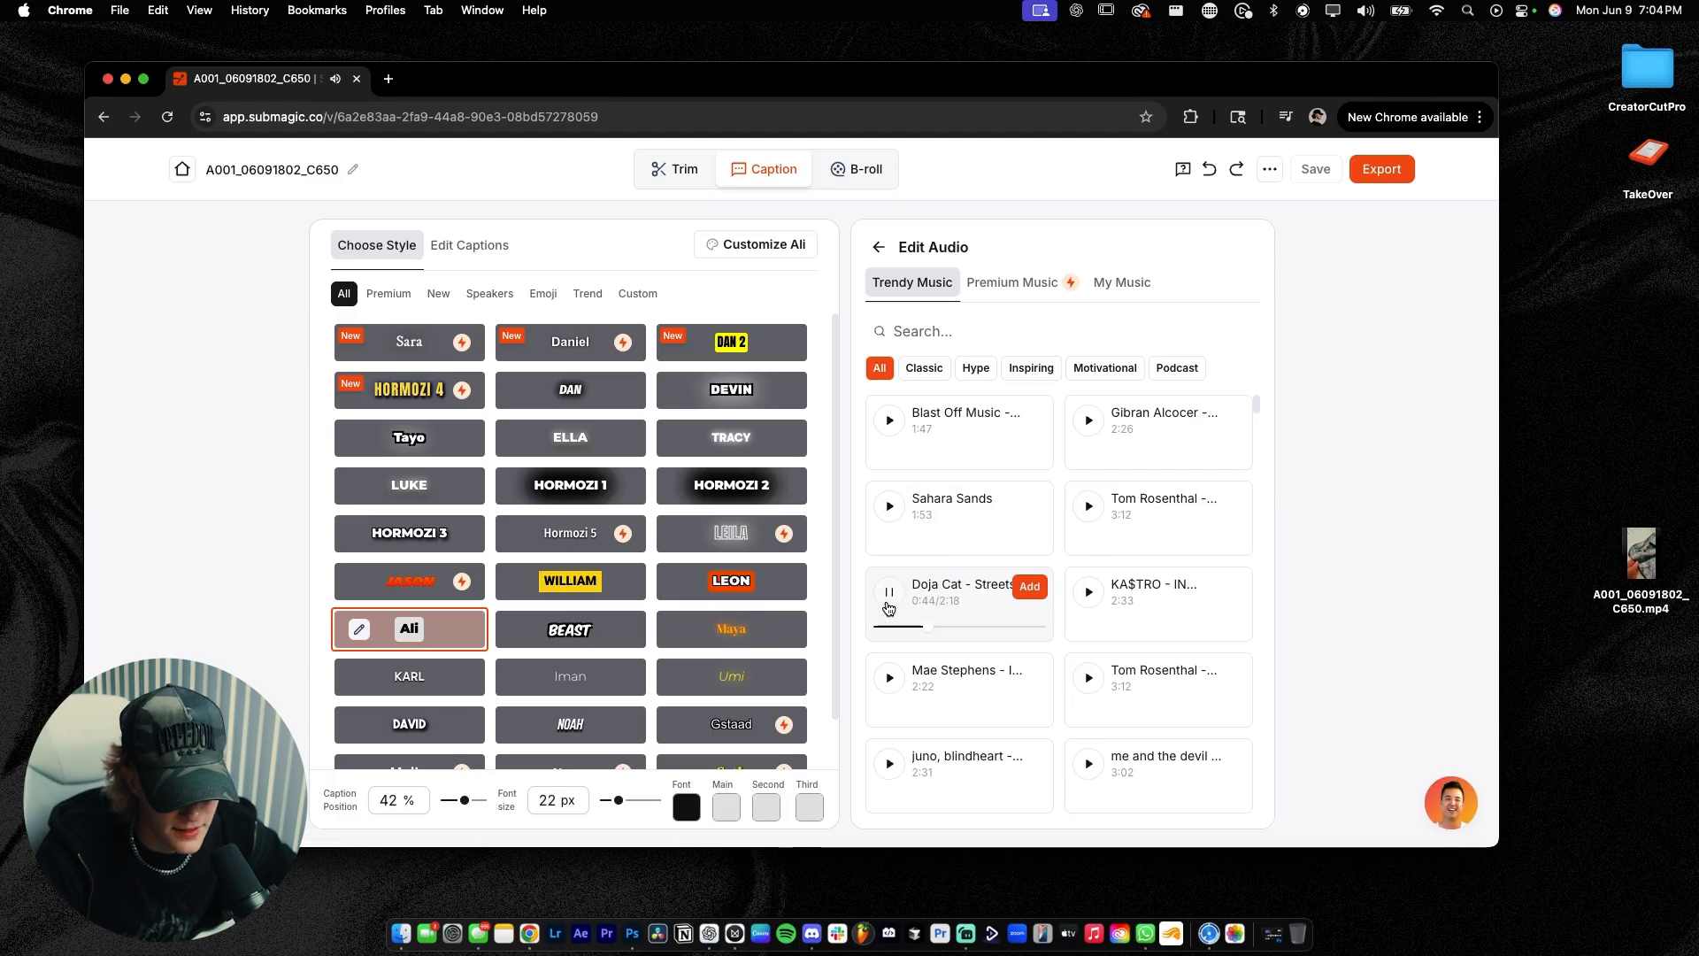
scroll(down, 3)
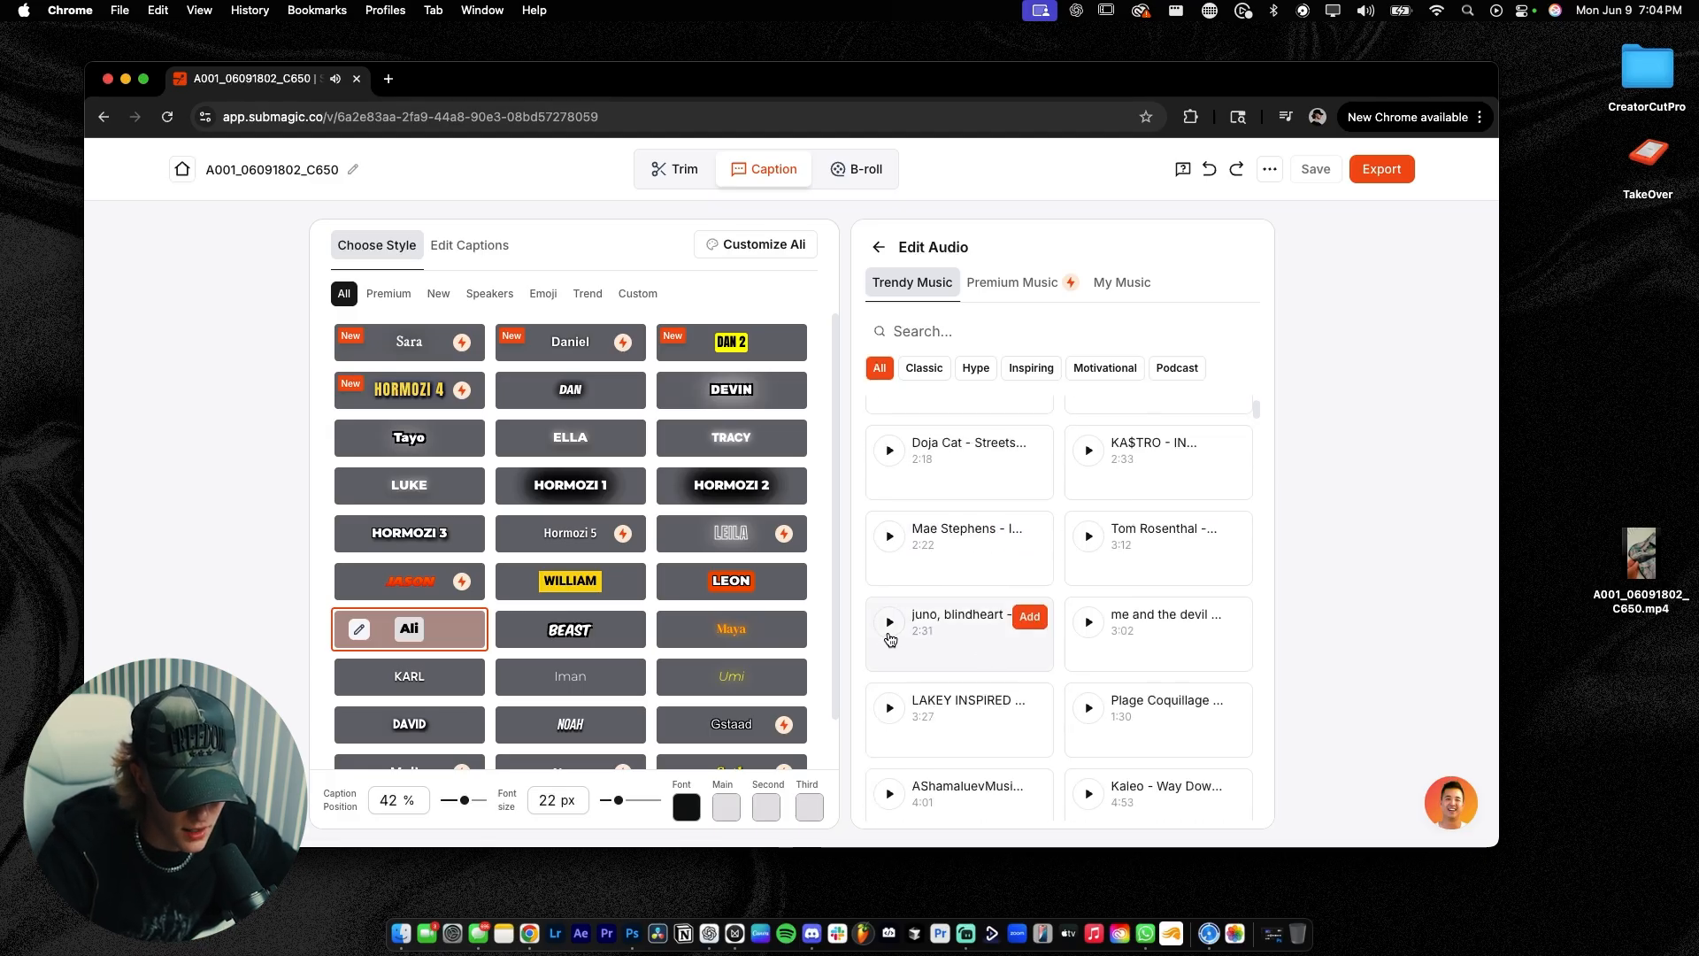
mouse_move(1020, 601)
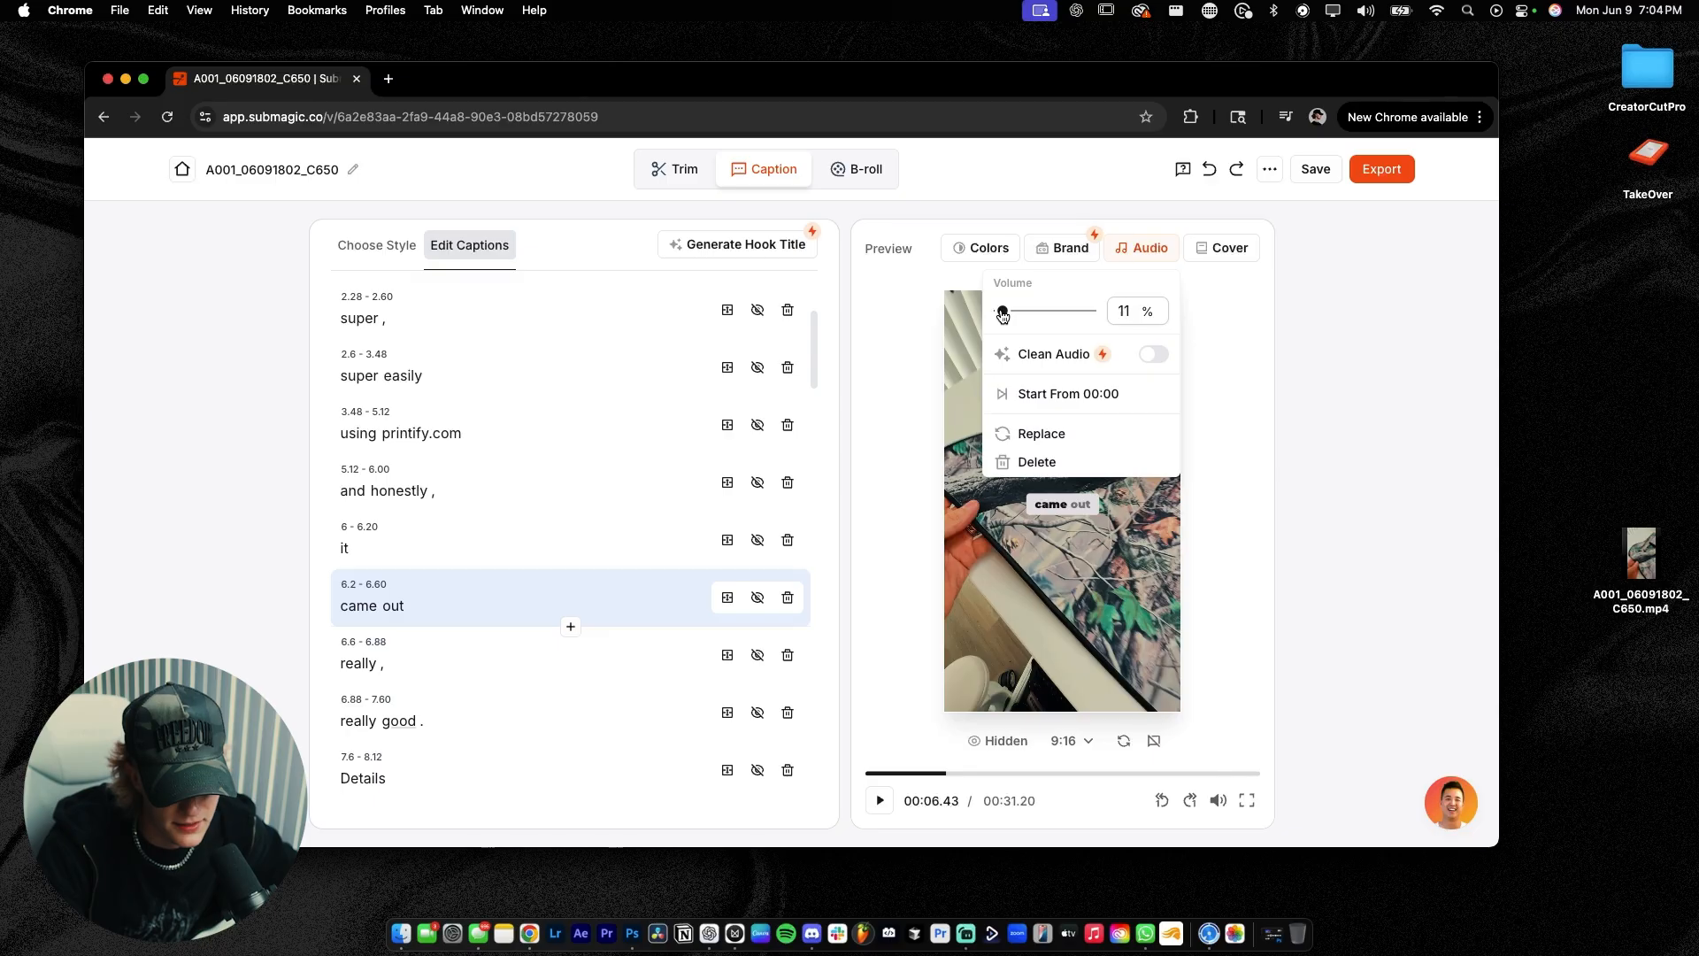
drag(999, 310, 1001, 310)
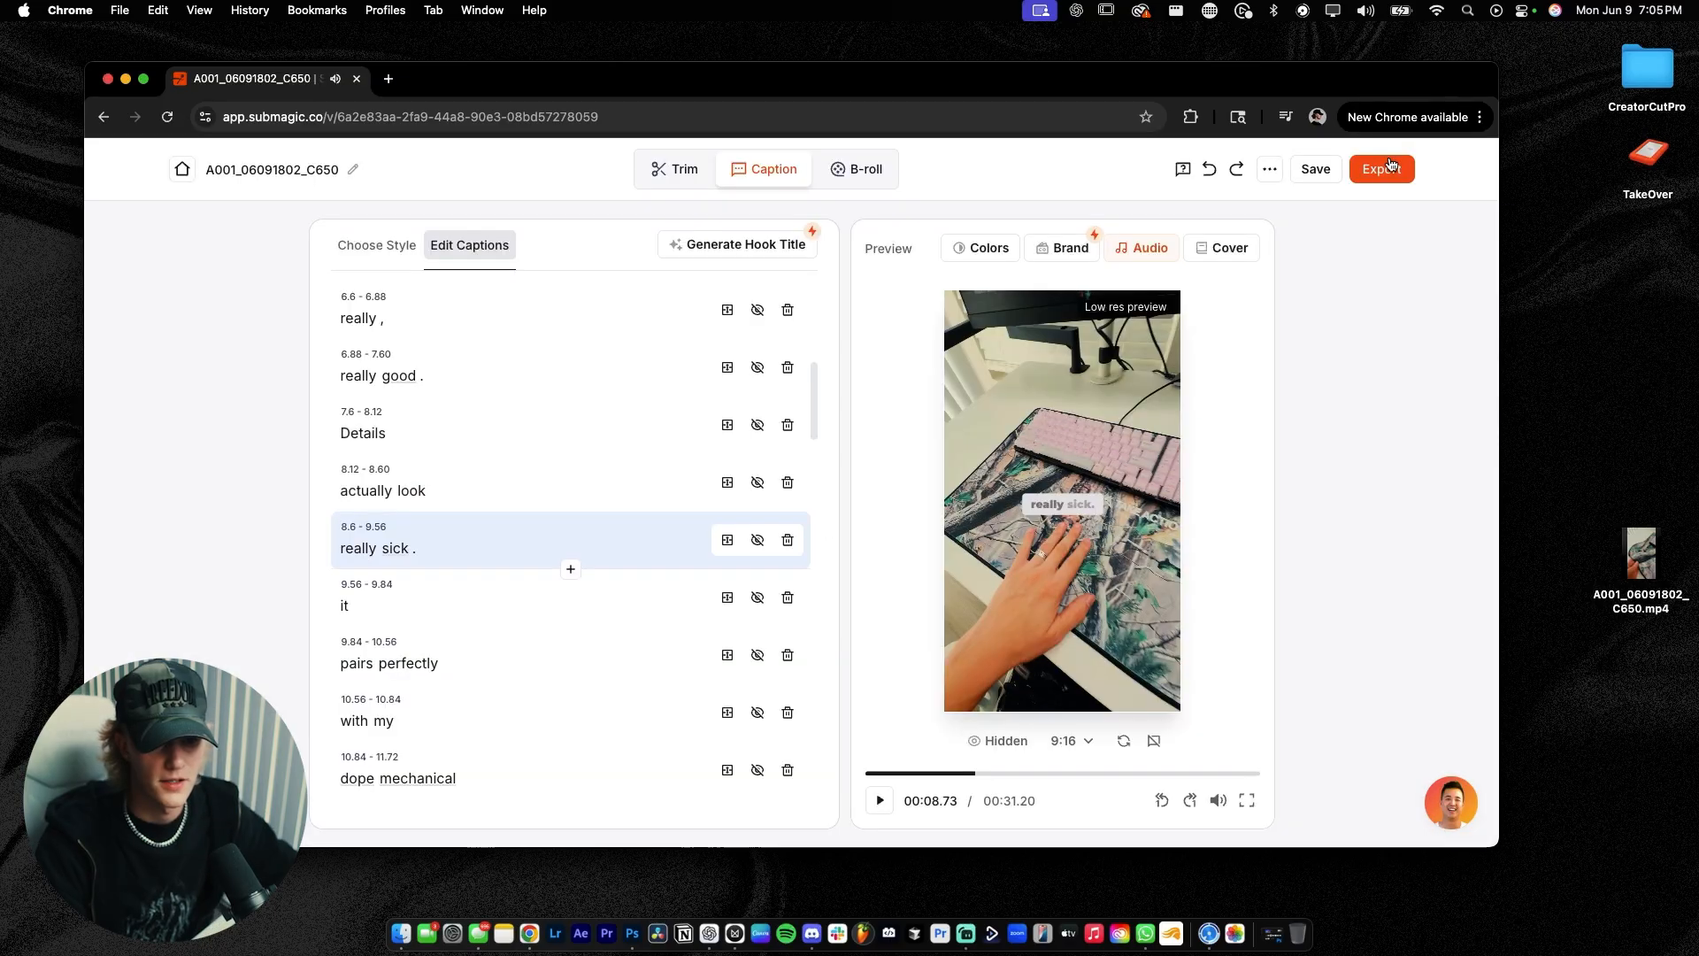
click(1315, 169)
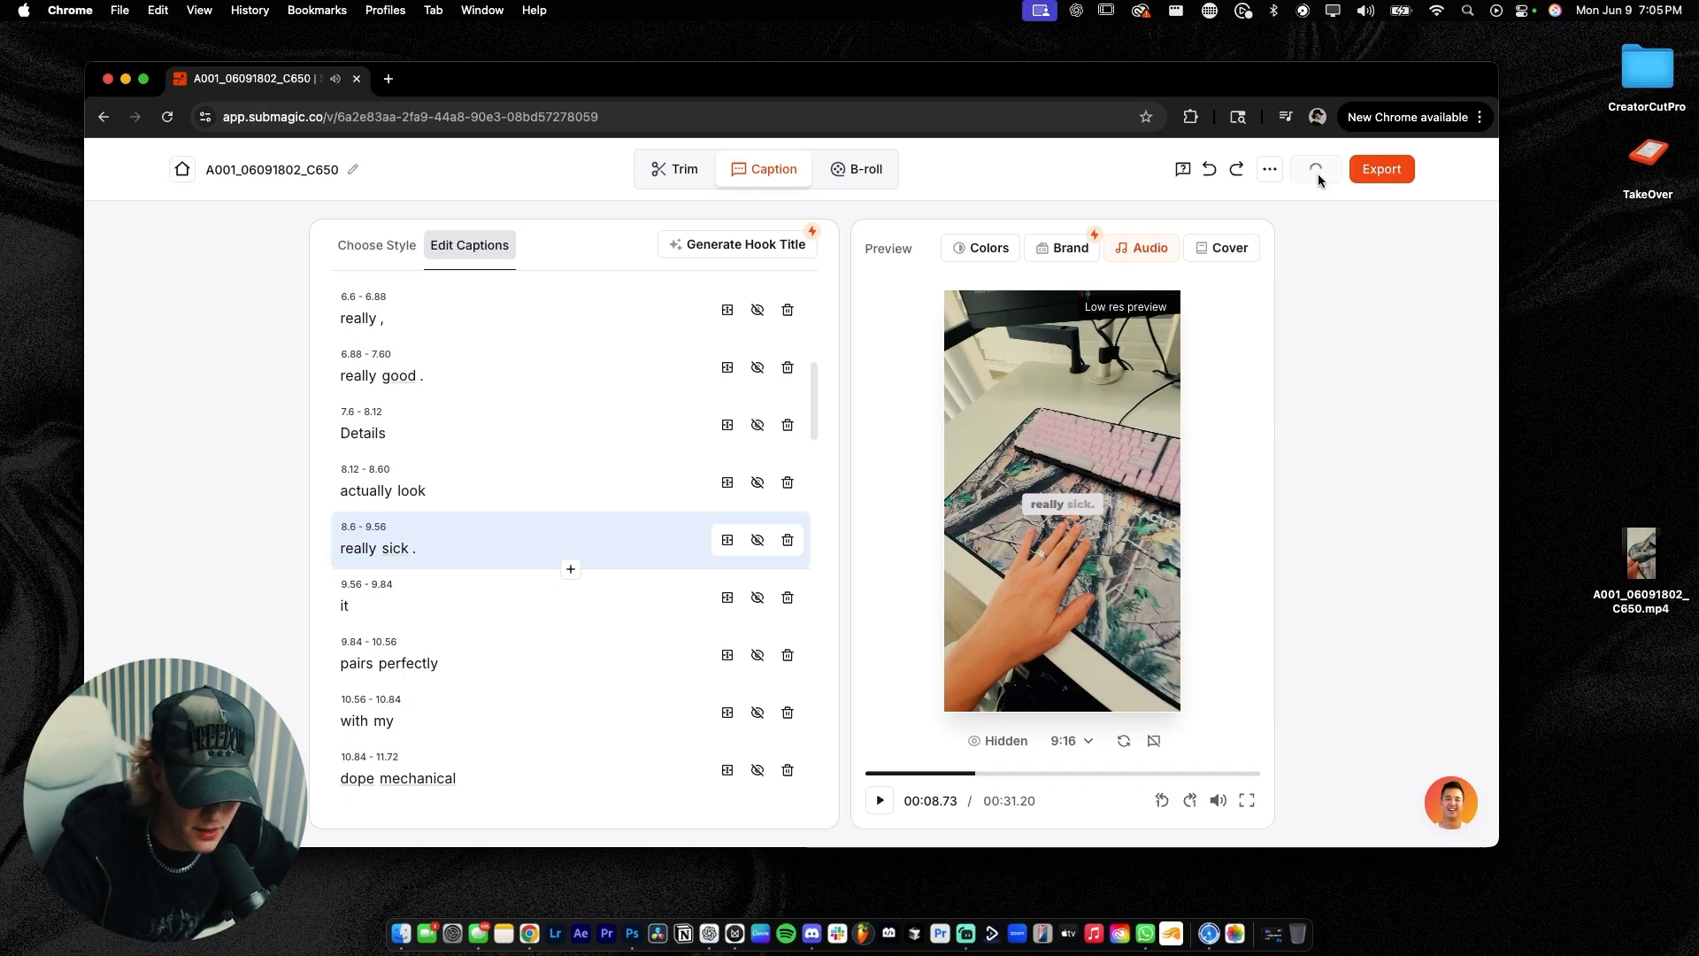
Export the 0:31 captioned mousepad video and play the MP4 in QuickTime Player
click(1381, 169)
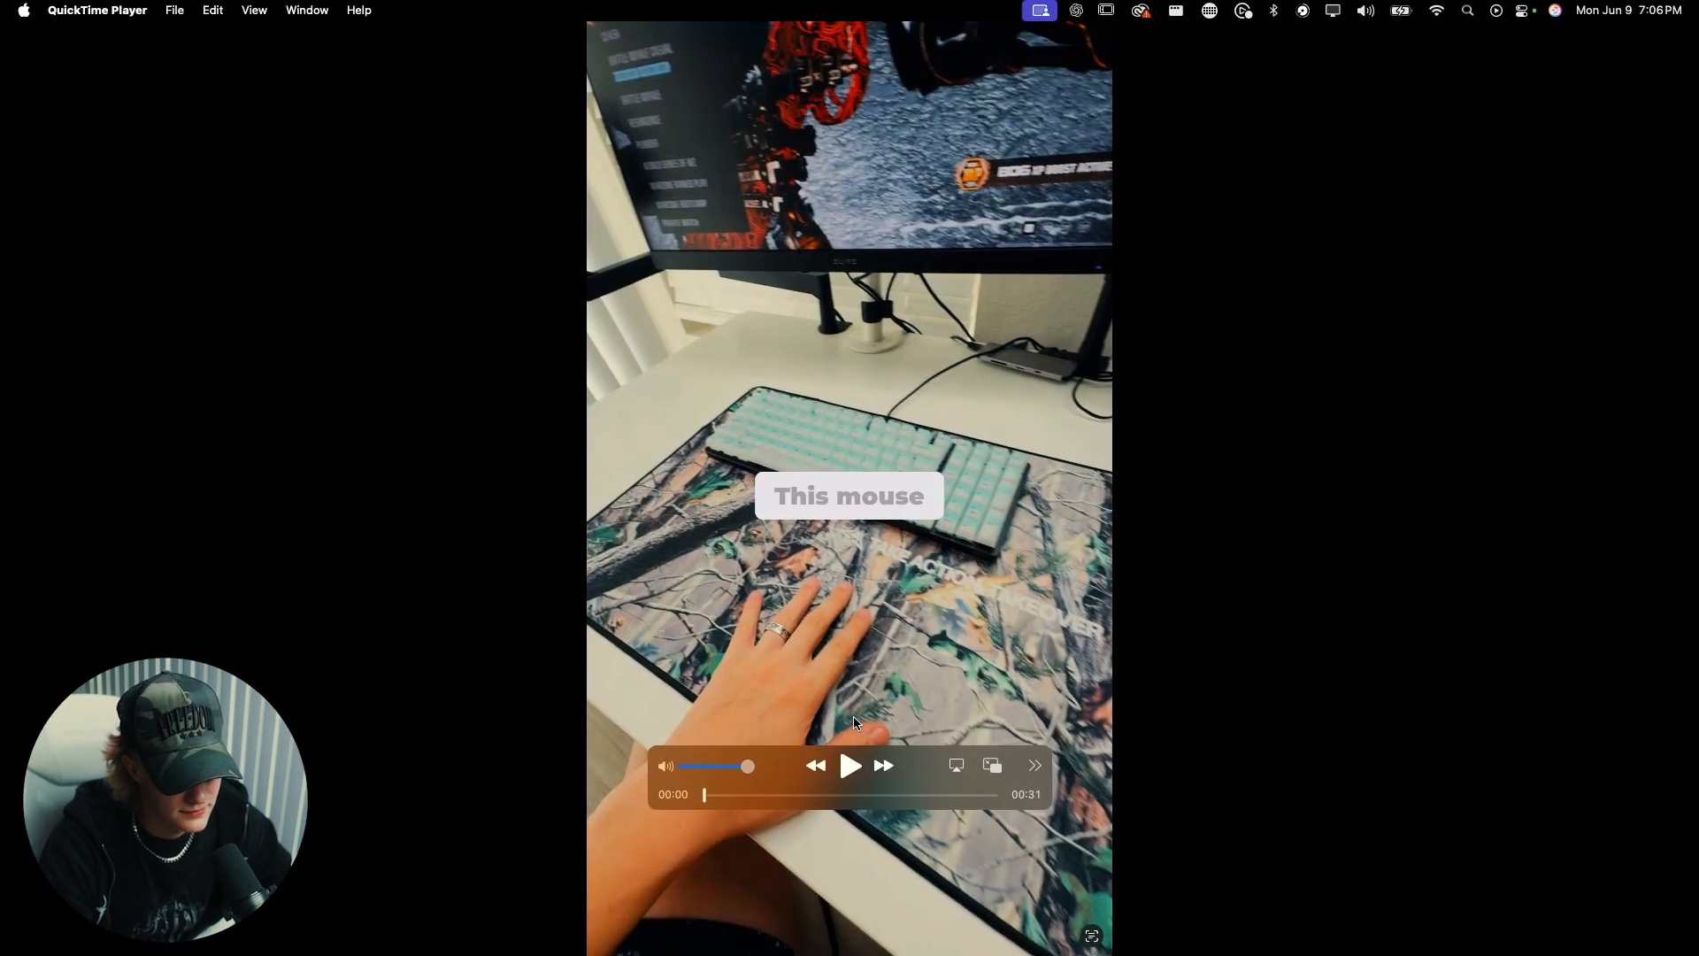
click(850, 766)
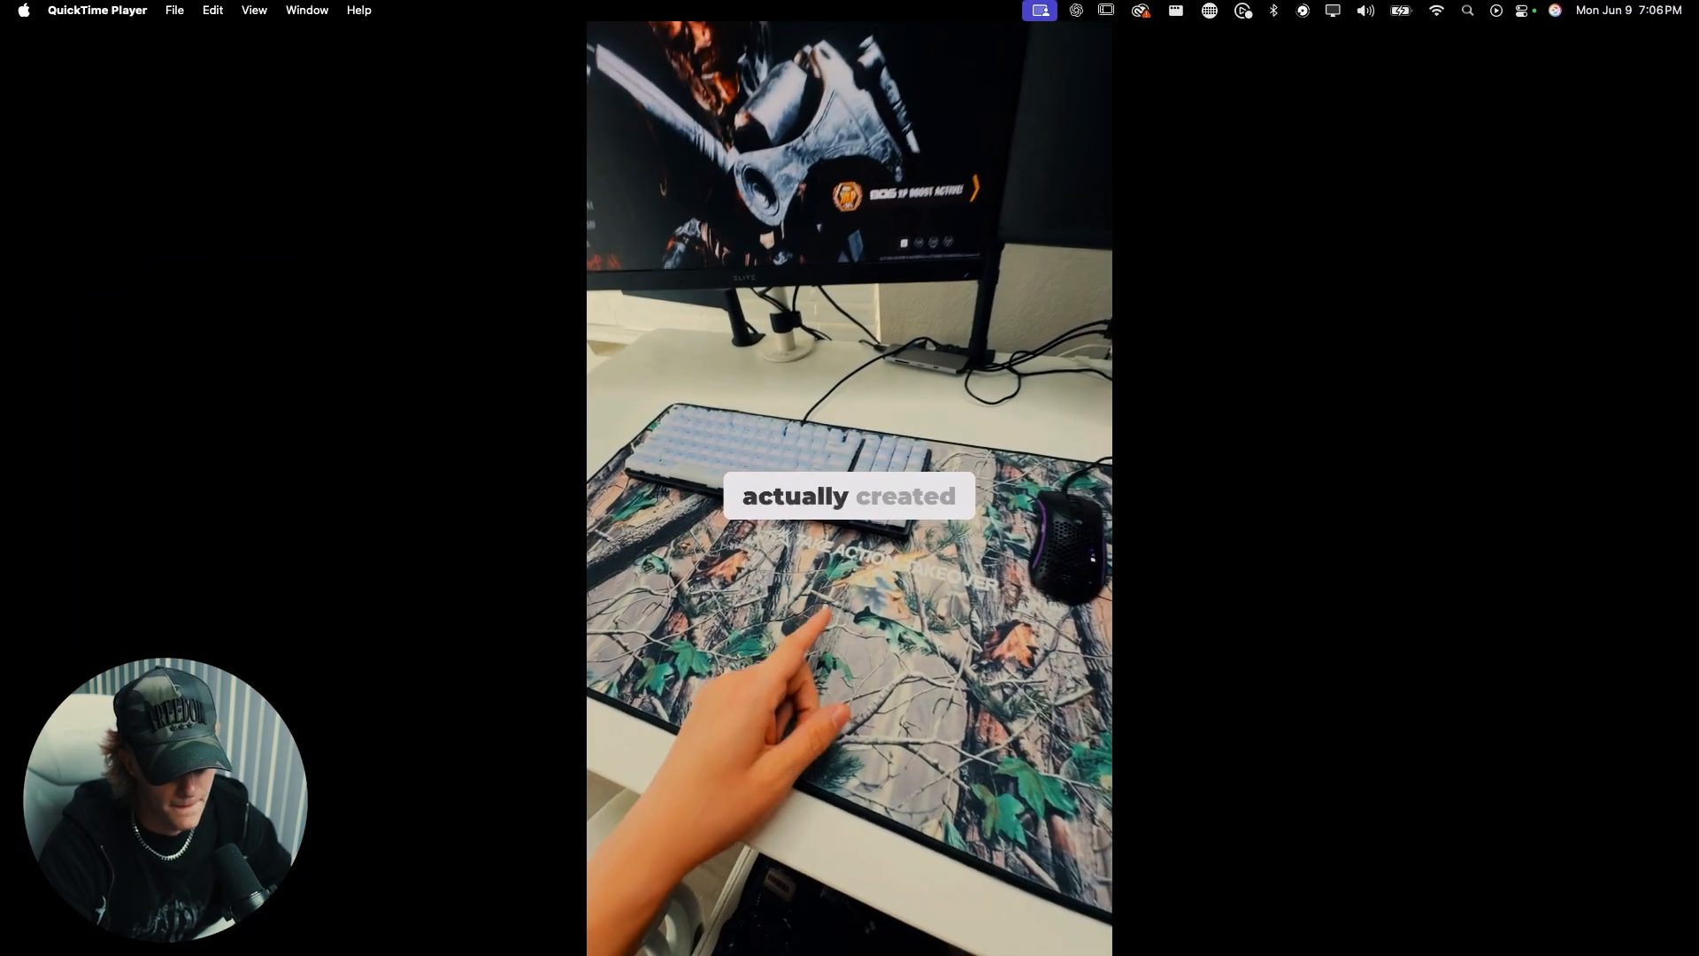